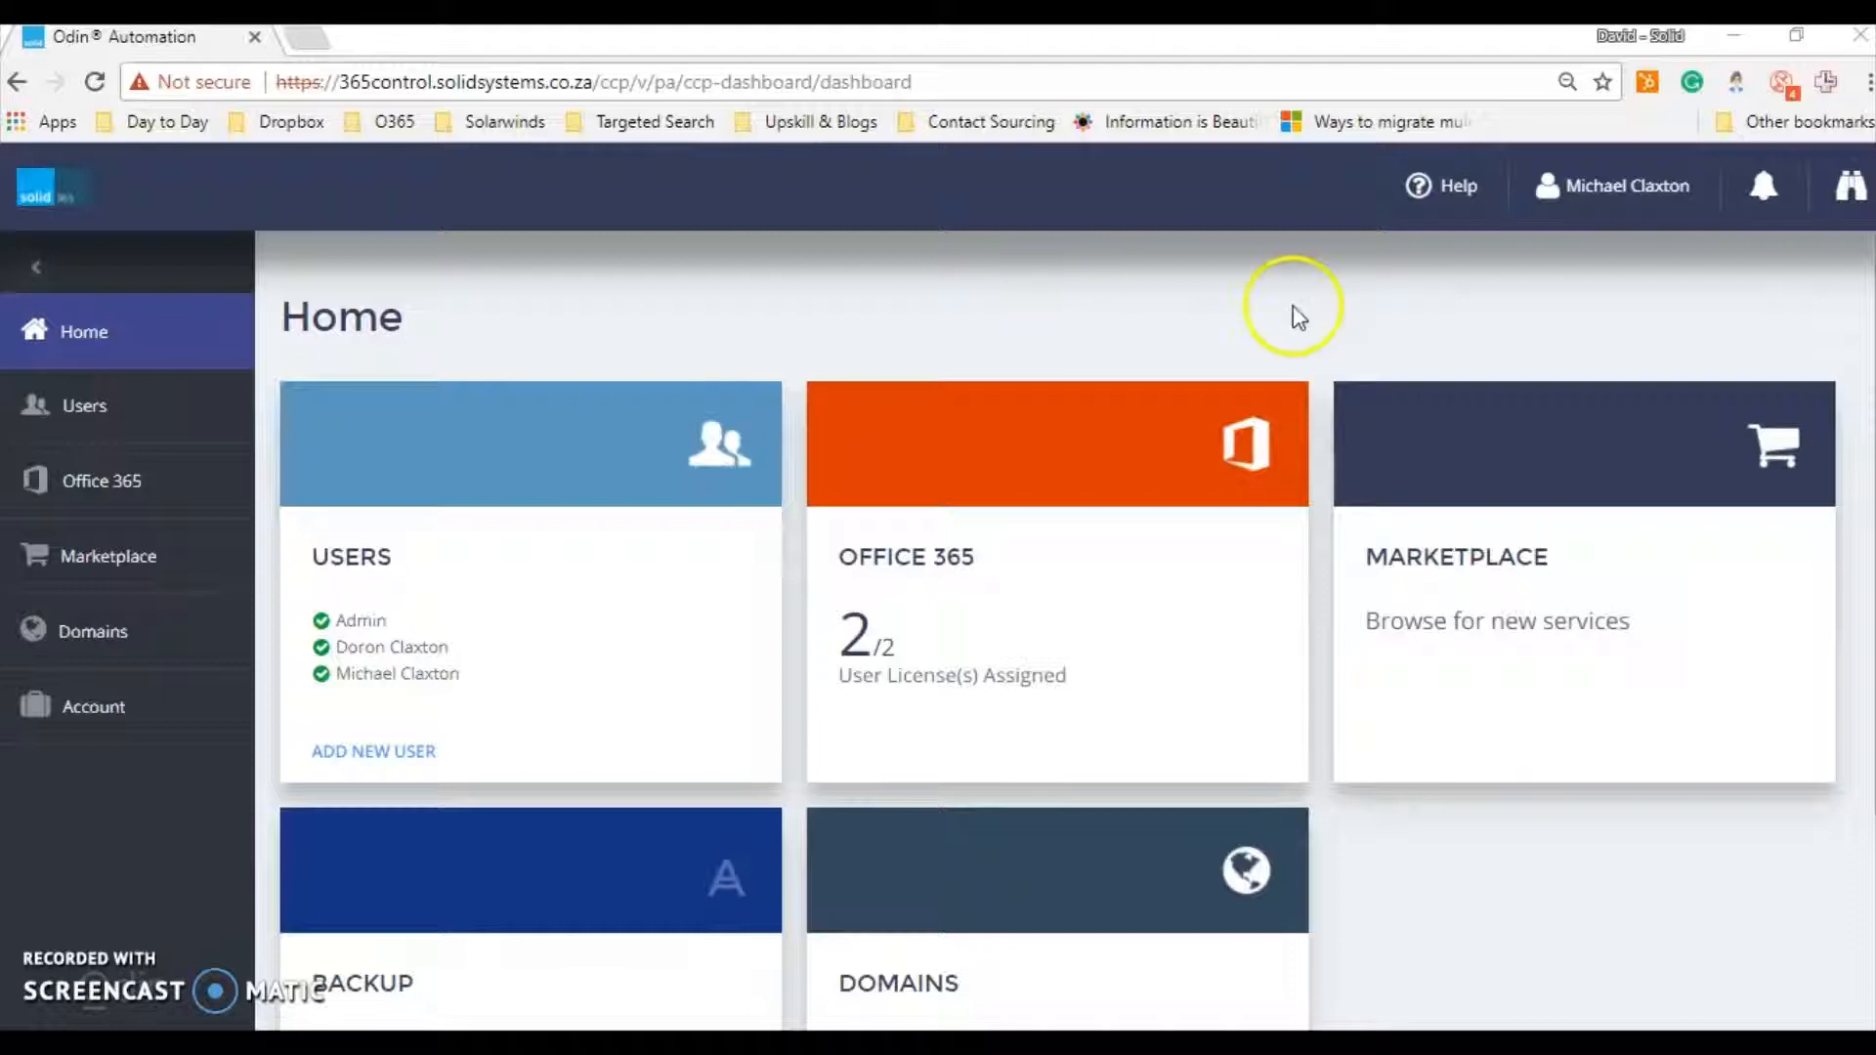
pyautogui.moveTo(1227, 263)
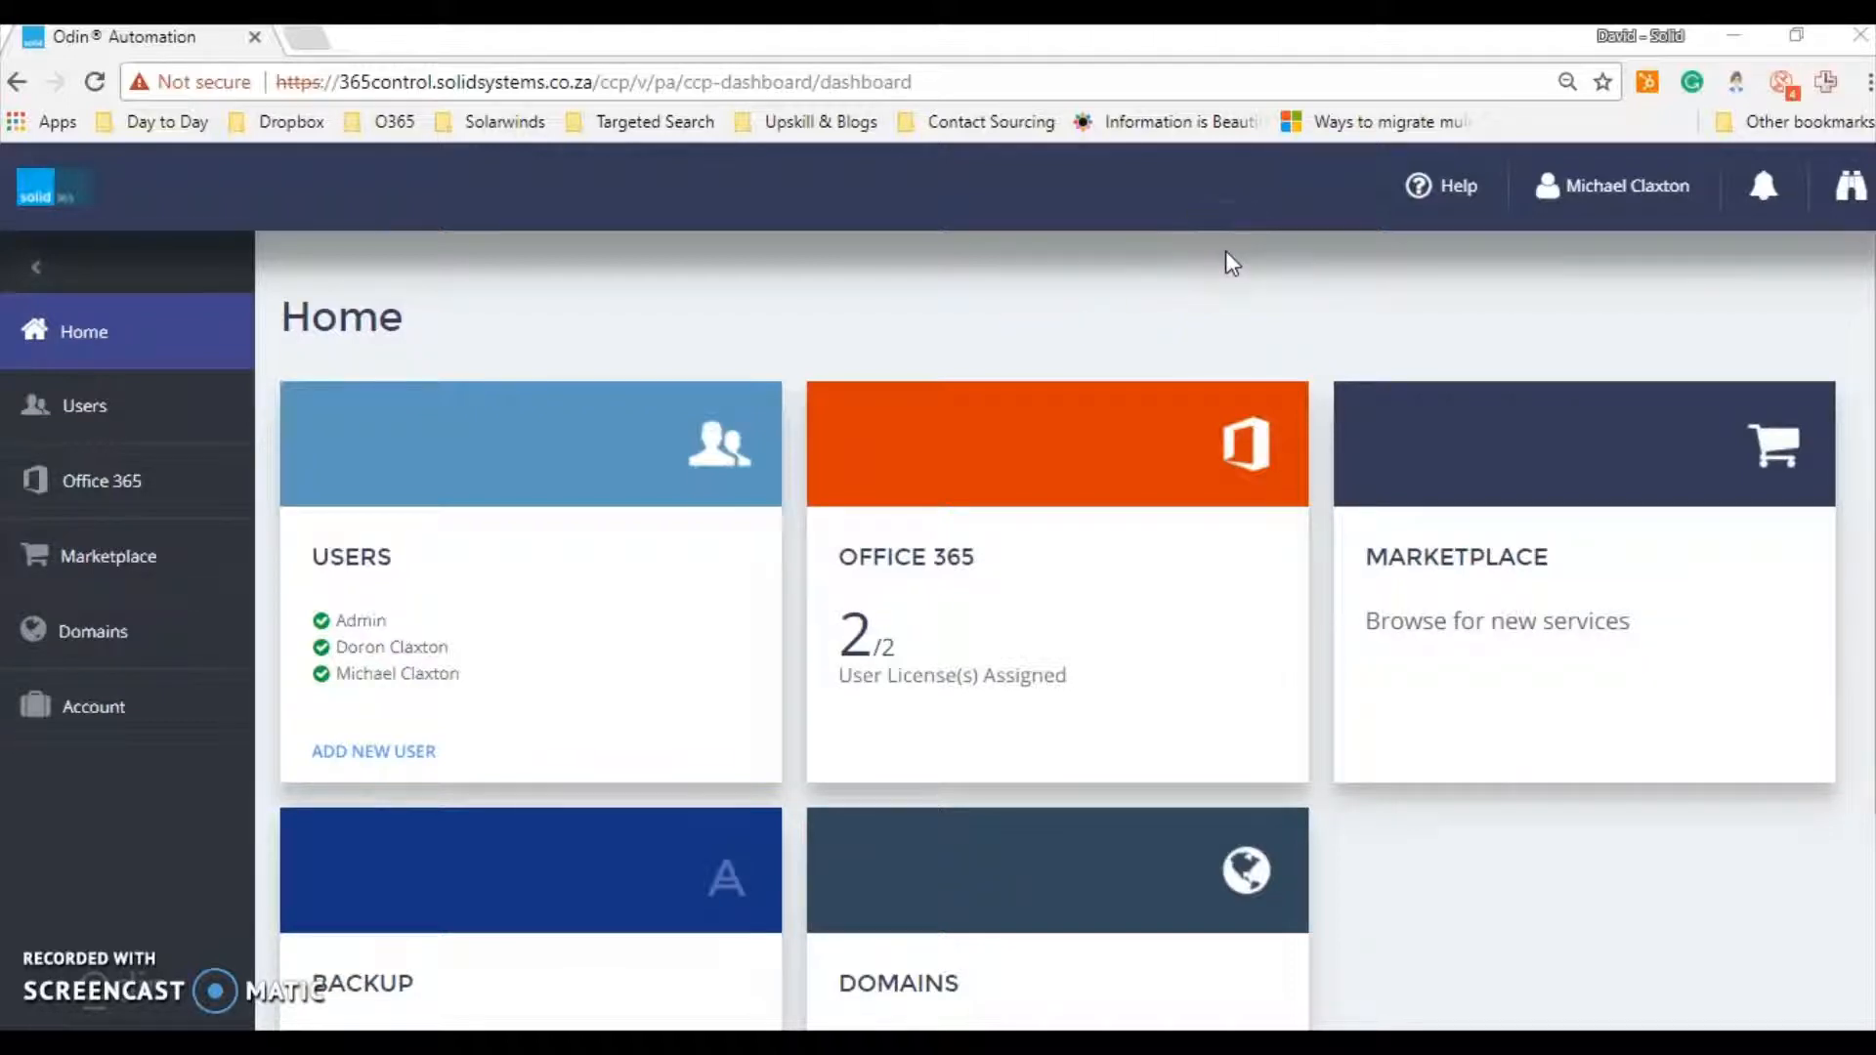
pyautogui.moveTo(1087, 236)
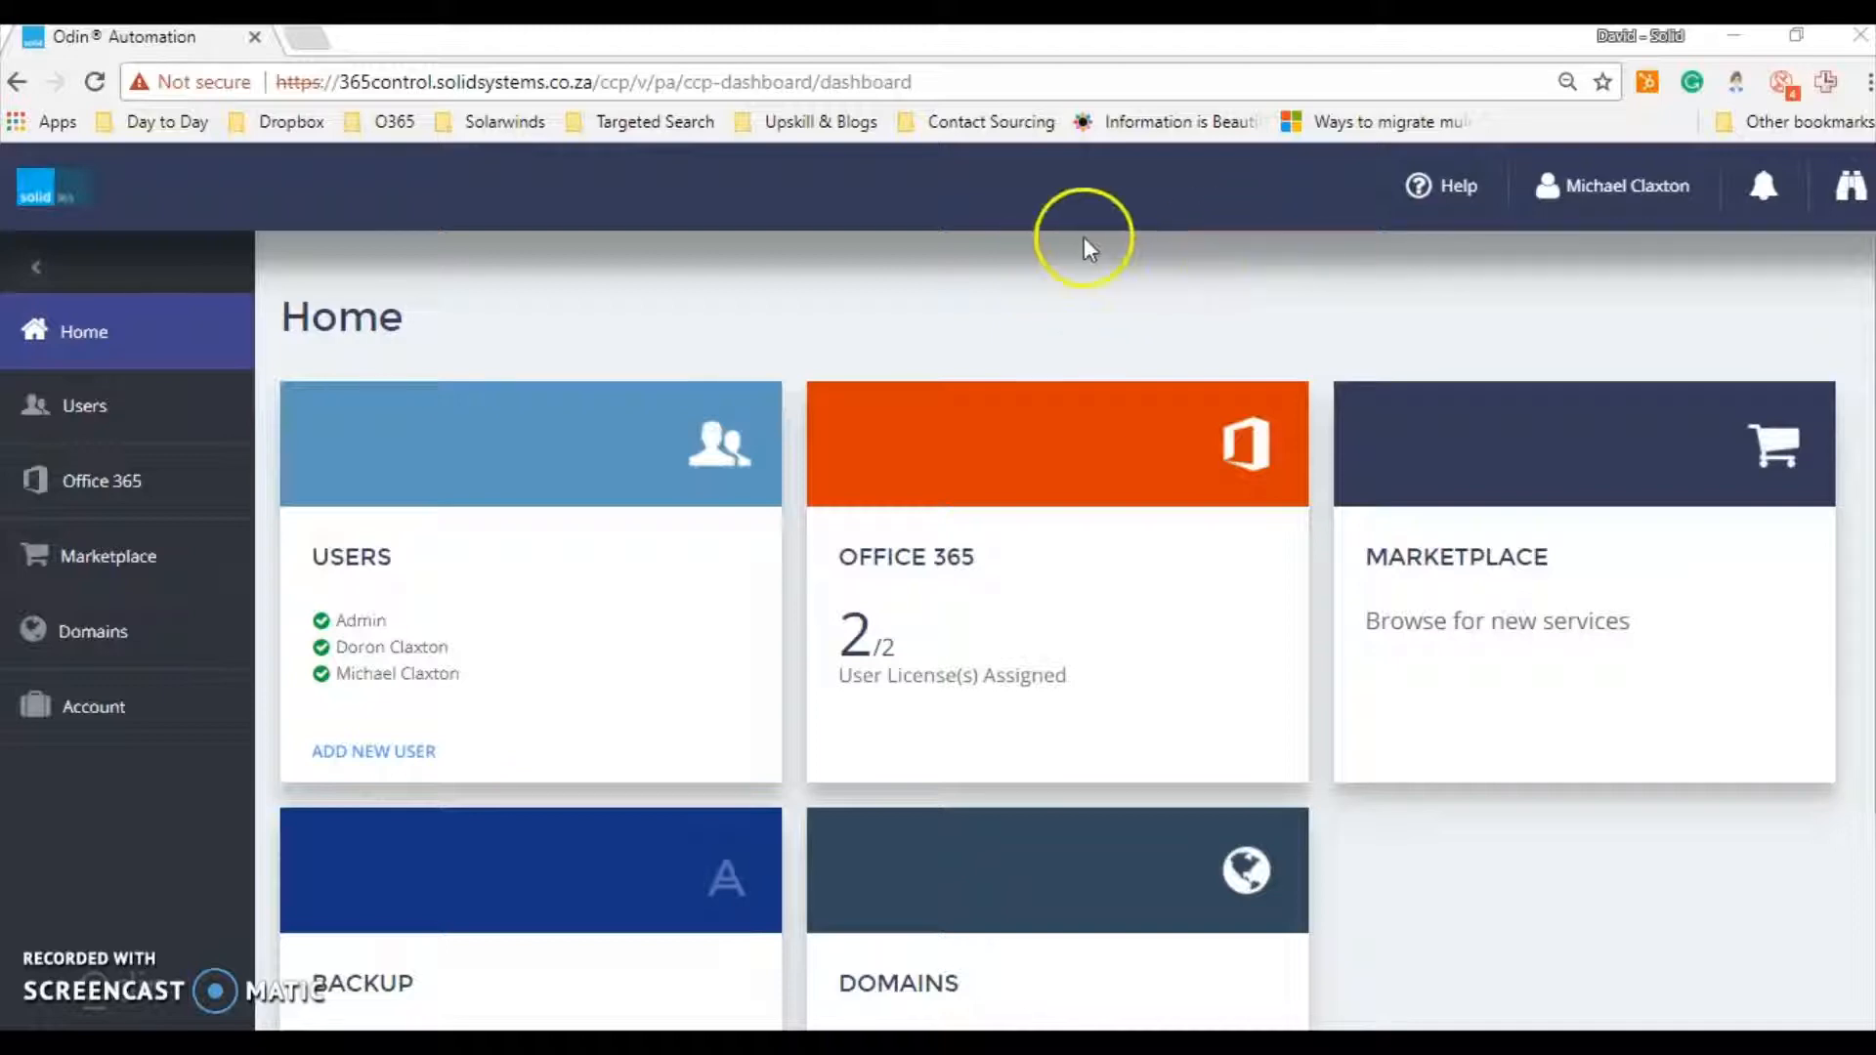
pyautogui.moveTo(1049, 610)
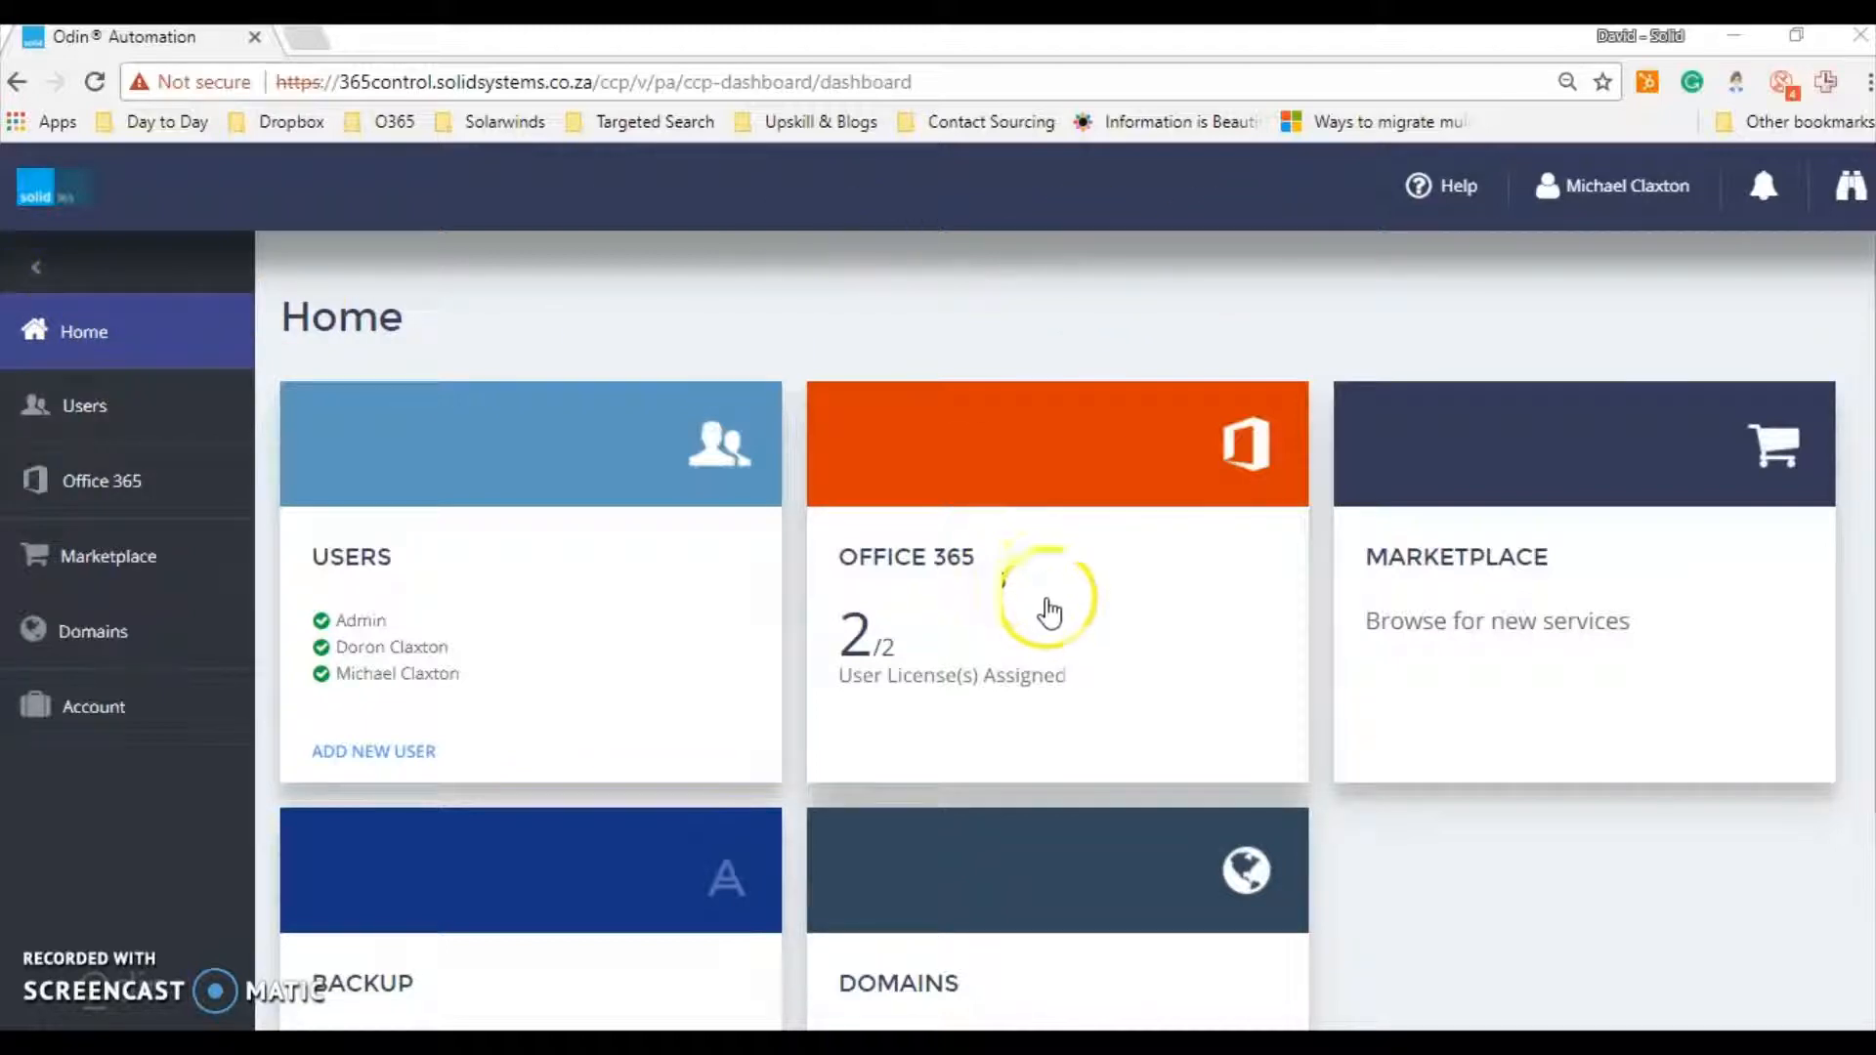
pyautogui.moveTo(984, 568)
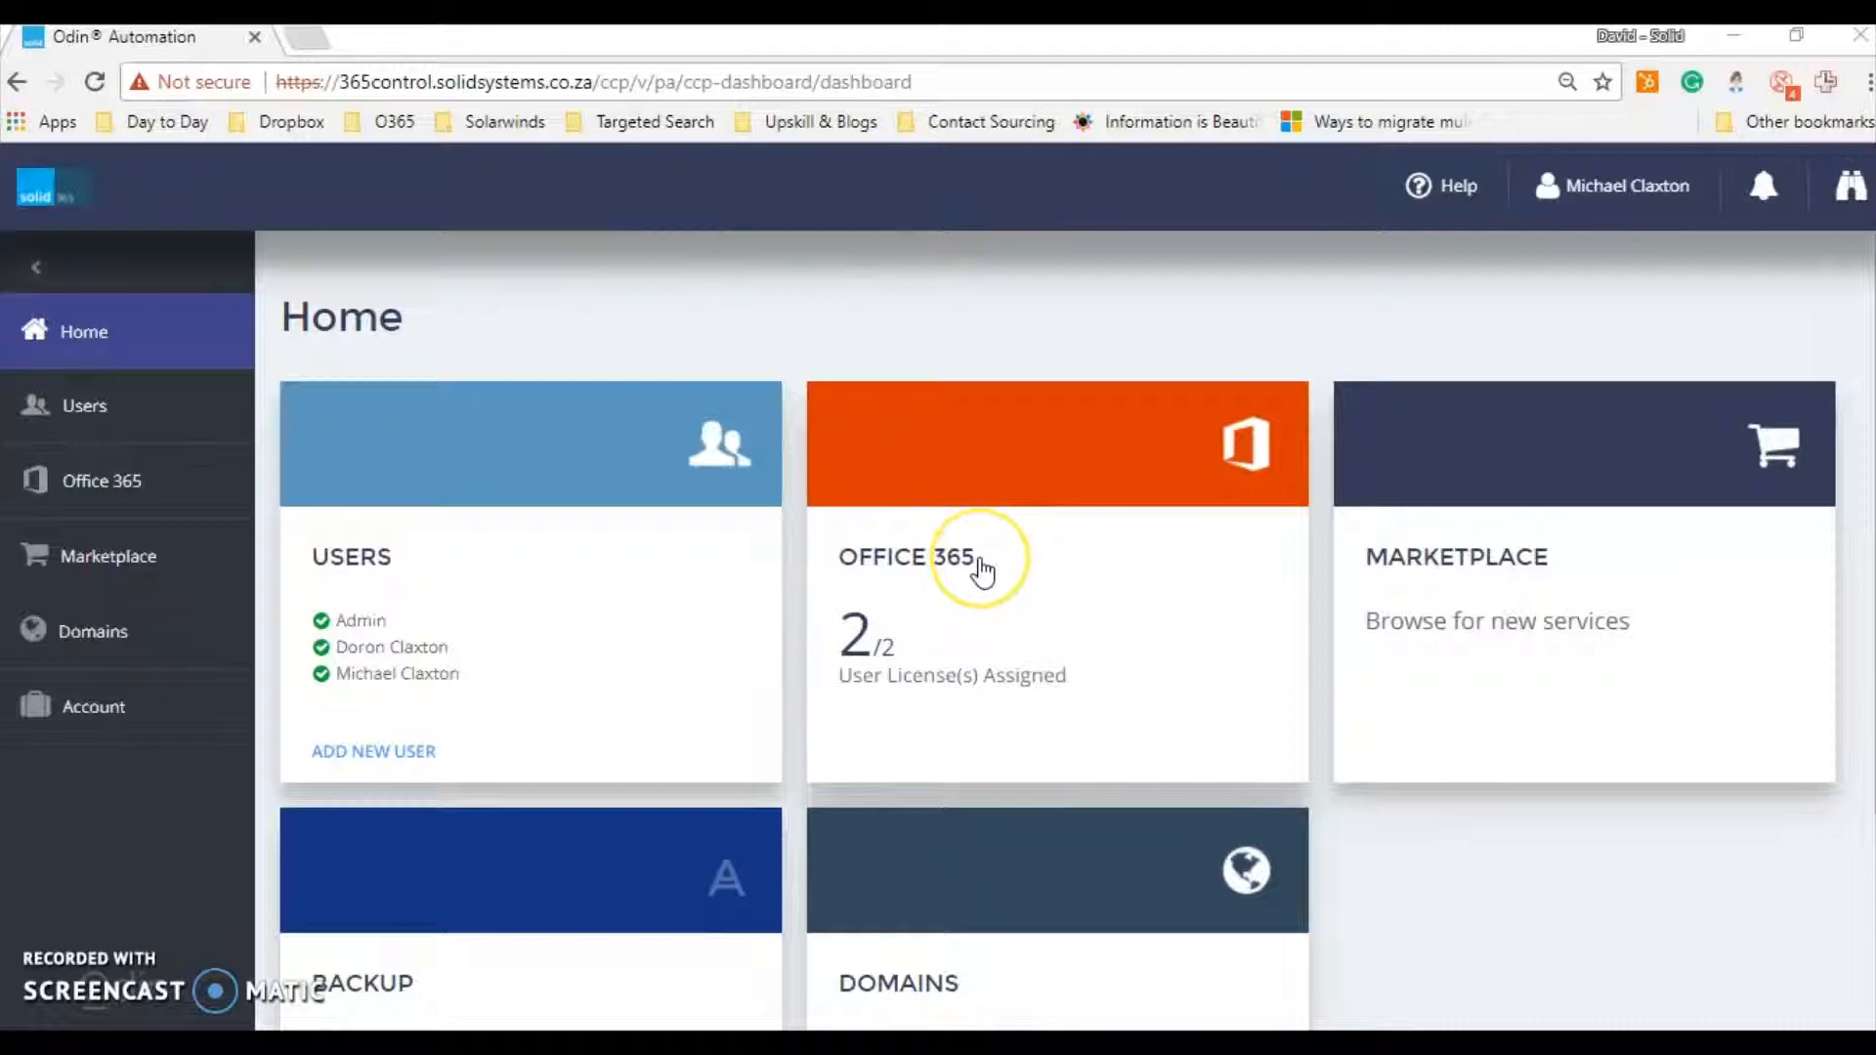
pyautogui.moveTo(1006, 613)
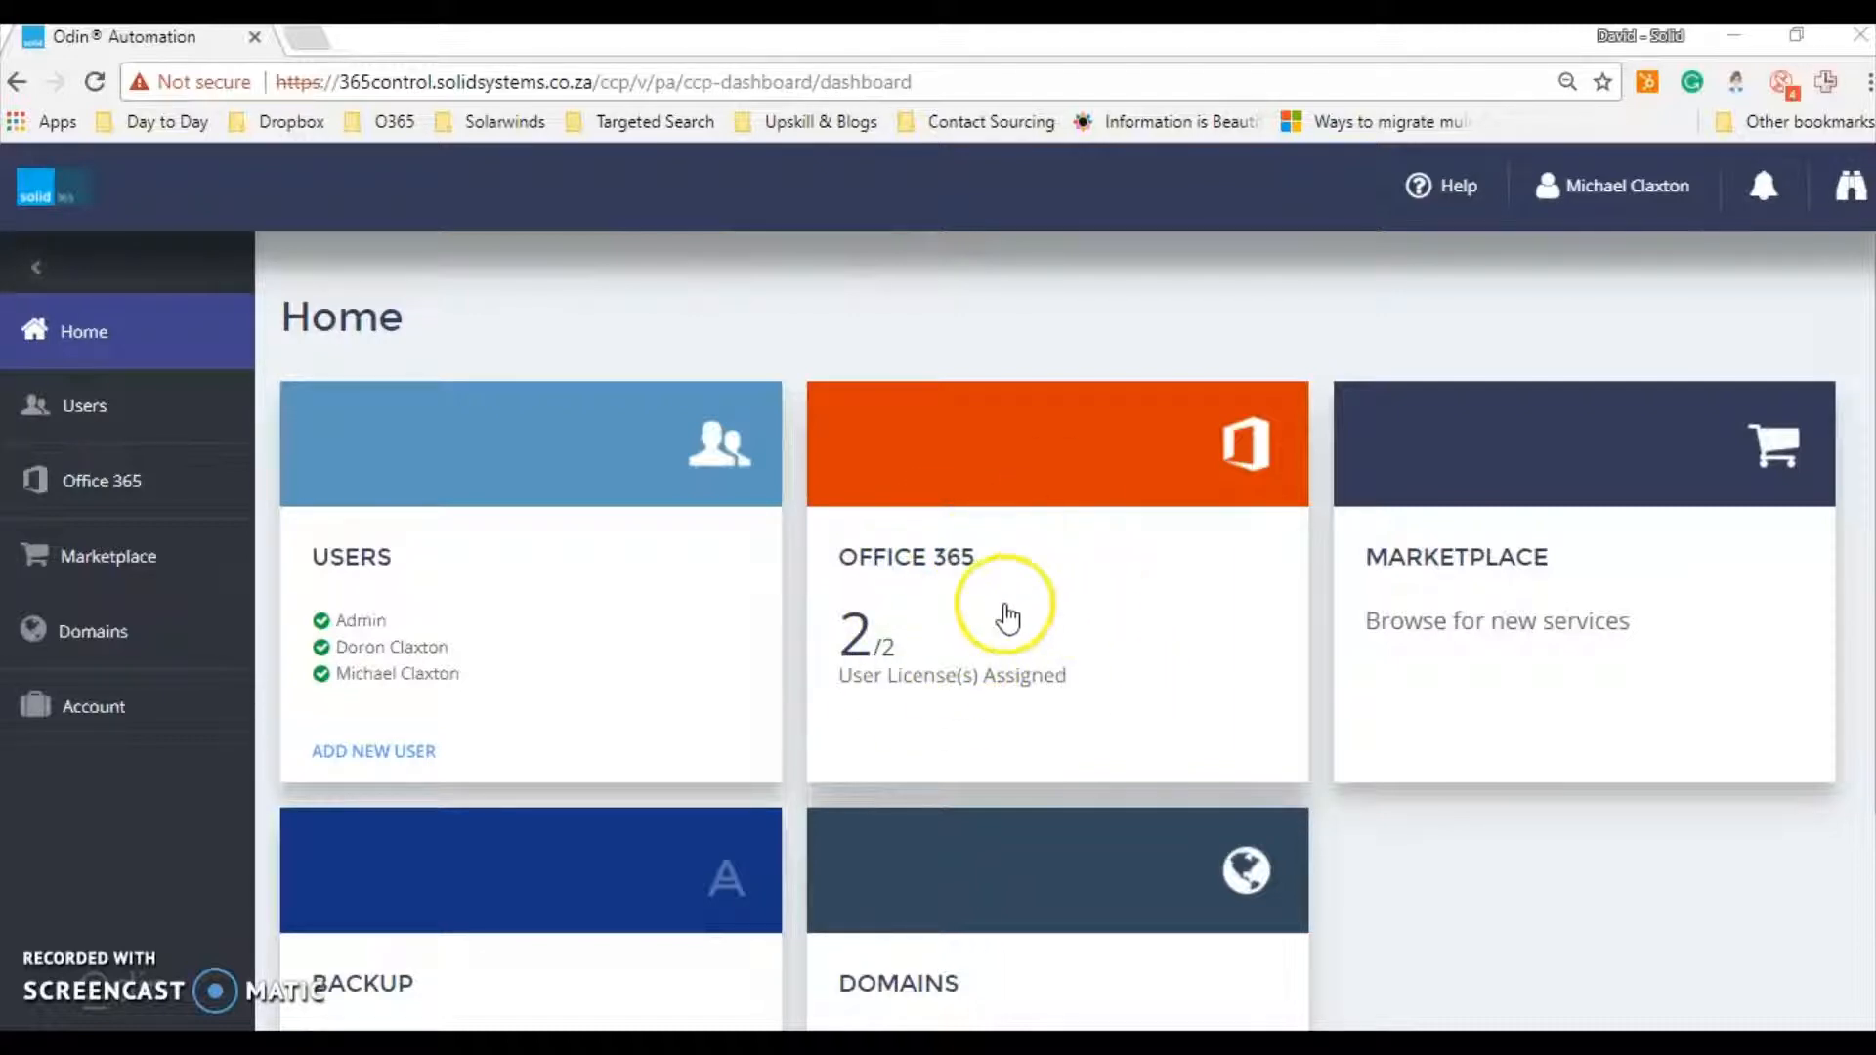
# Open the Office 365 page showing 2/2 licenses, linked domains and the users list
pyautogui.click(104, 481)
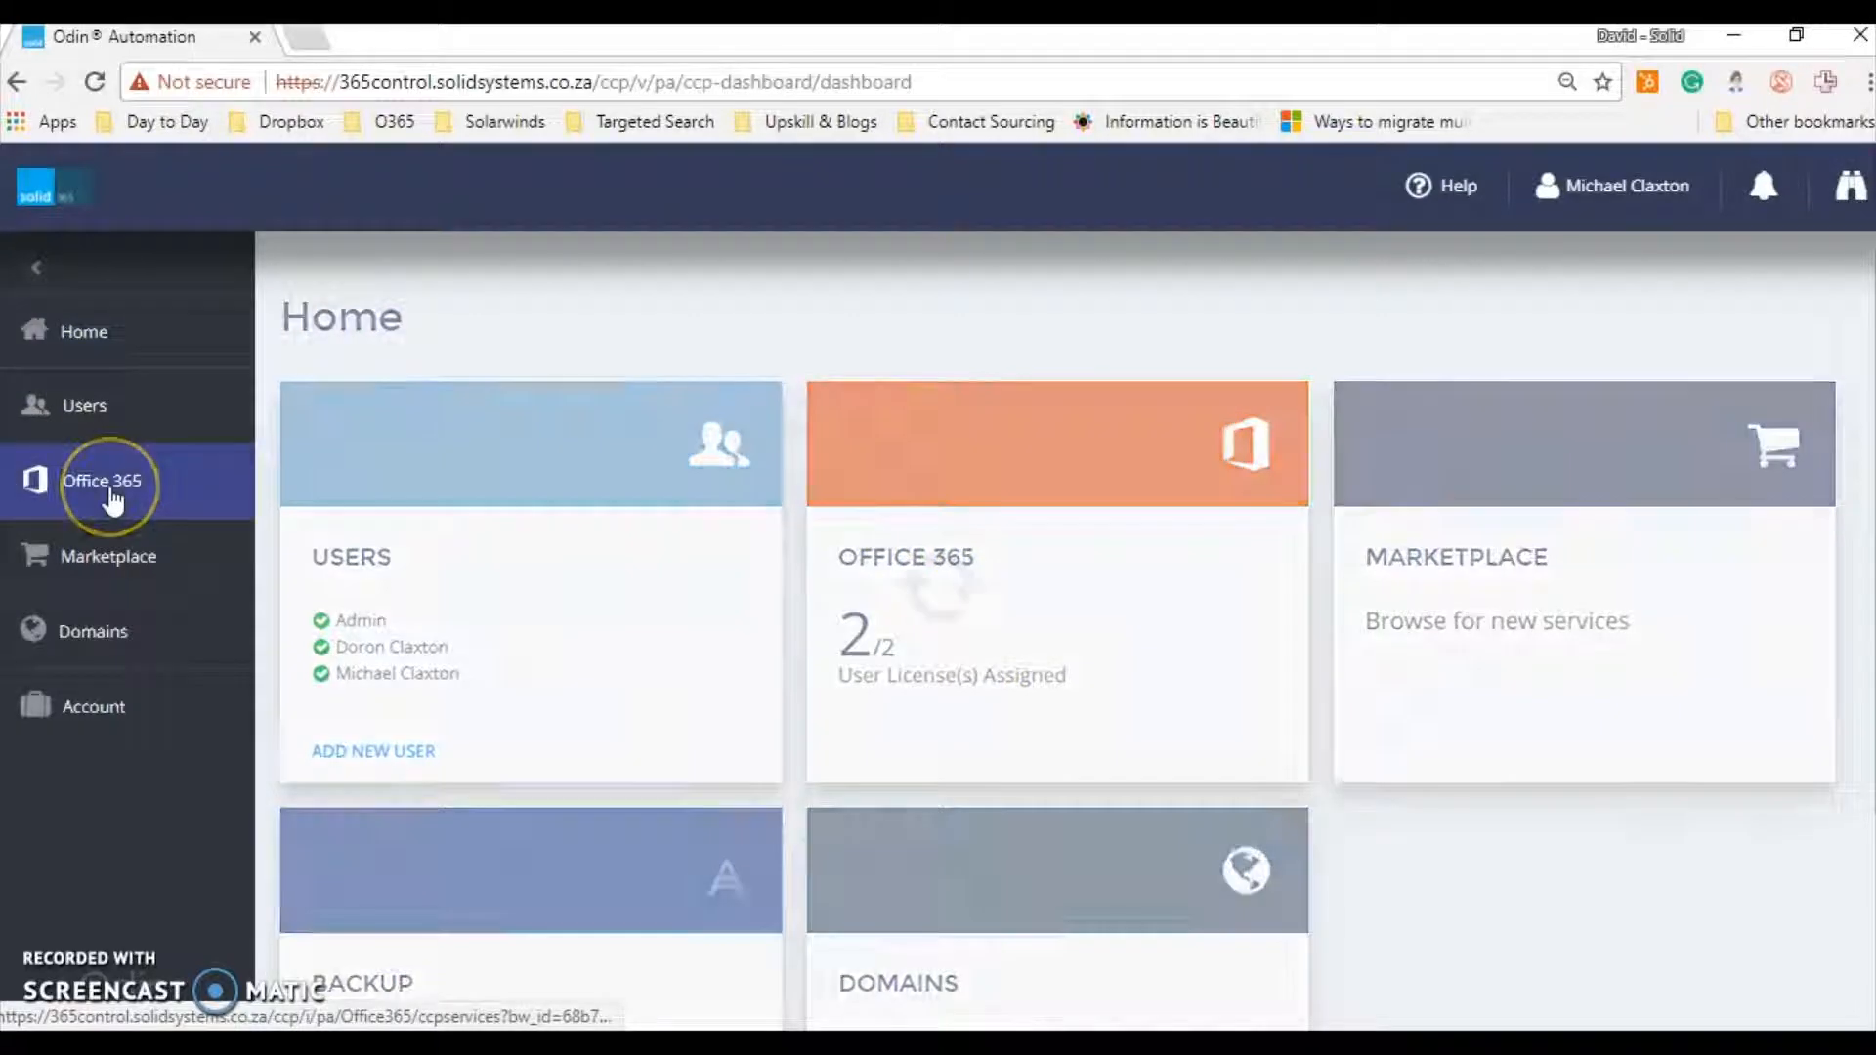
pyautogui.click(105, 481)
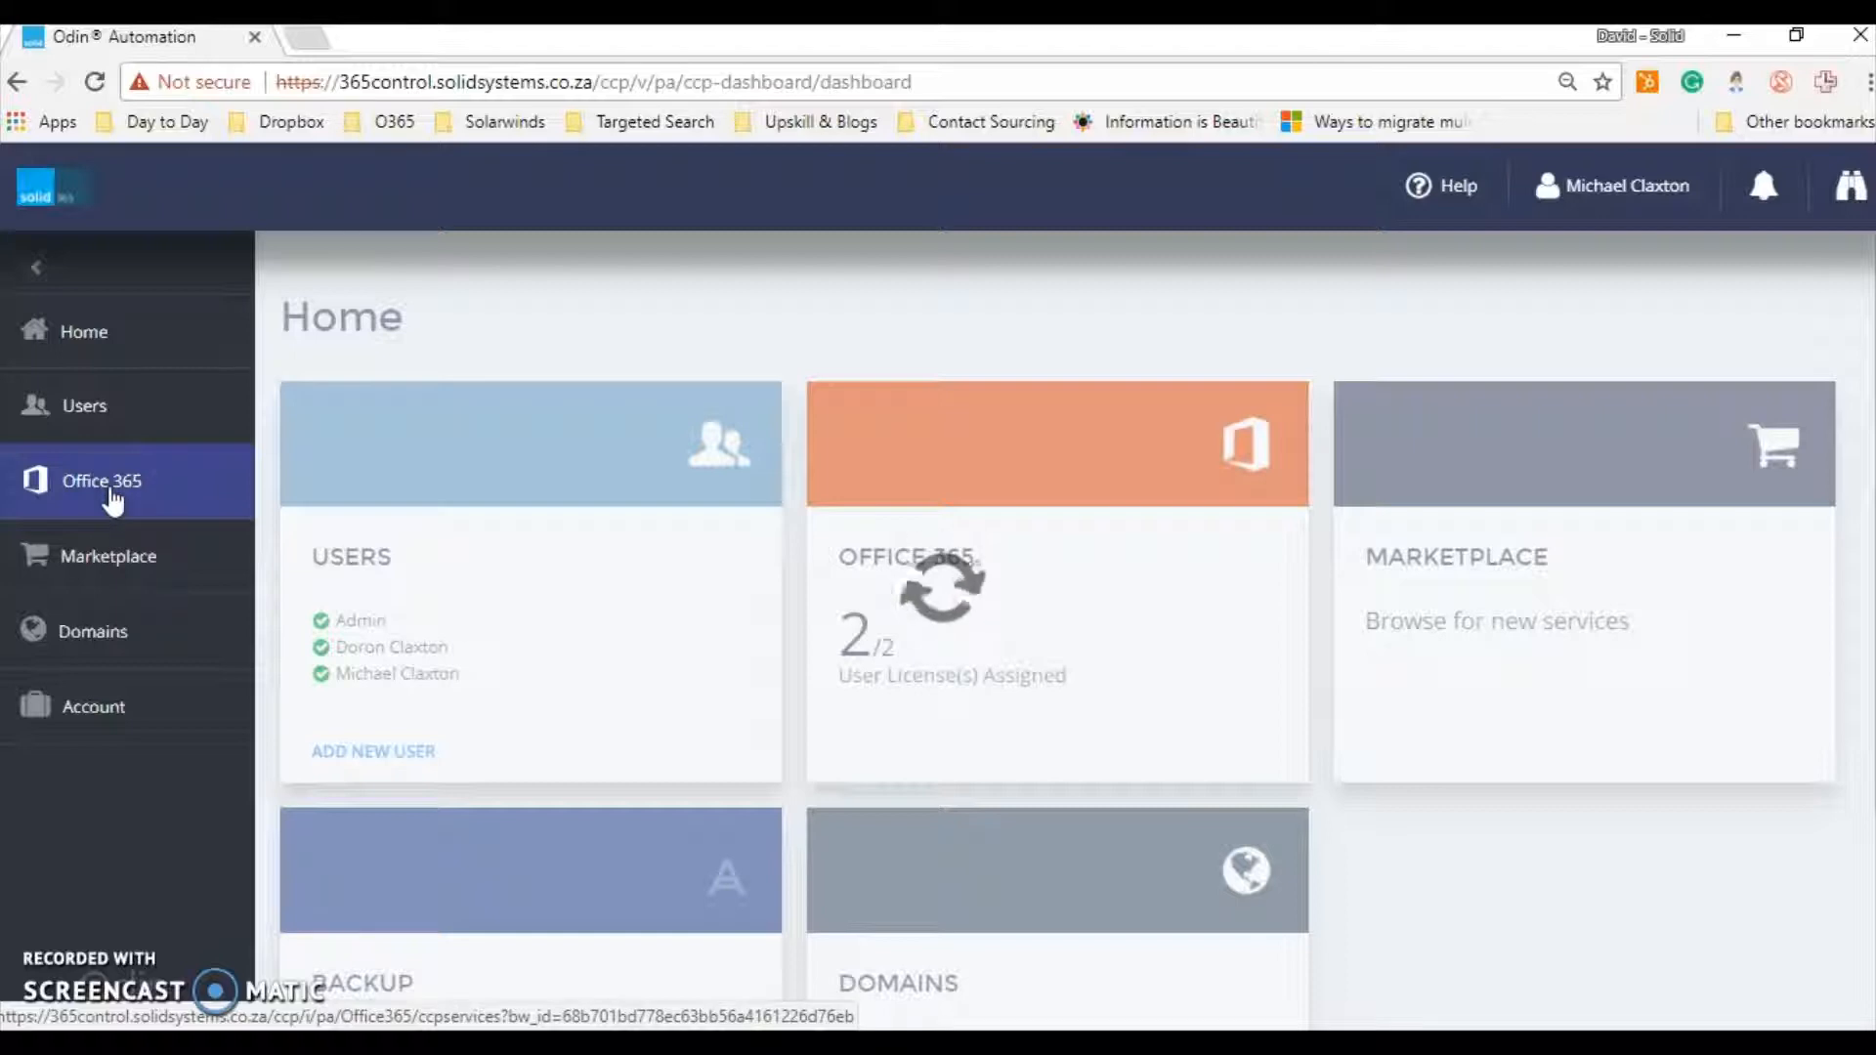
pyautogui.moveTo(527, 329)
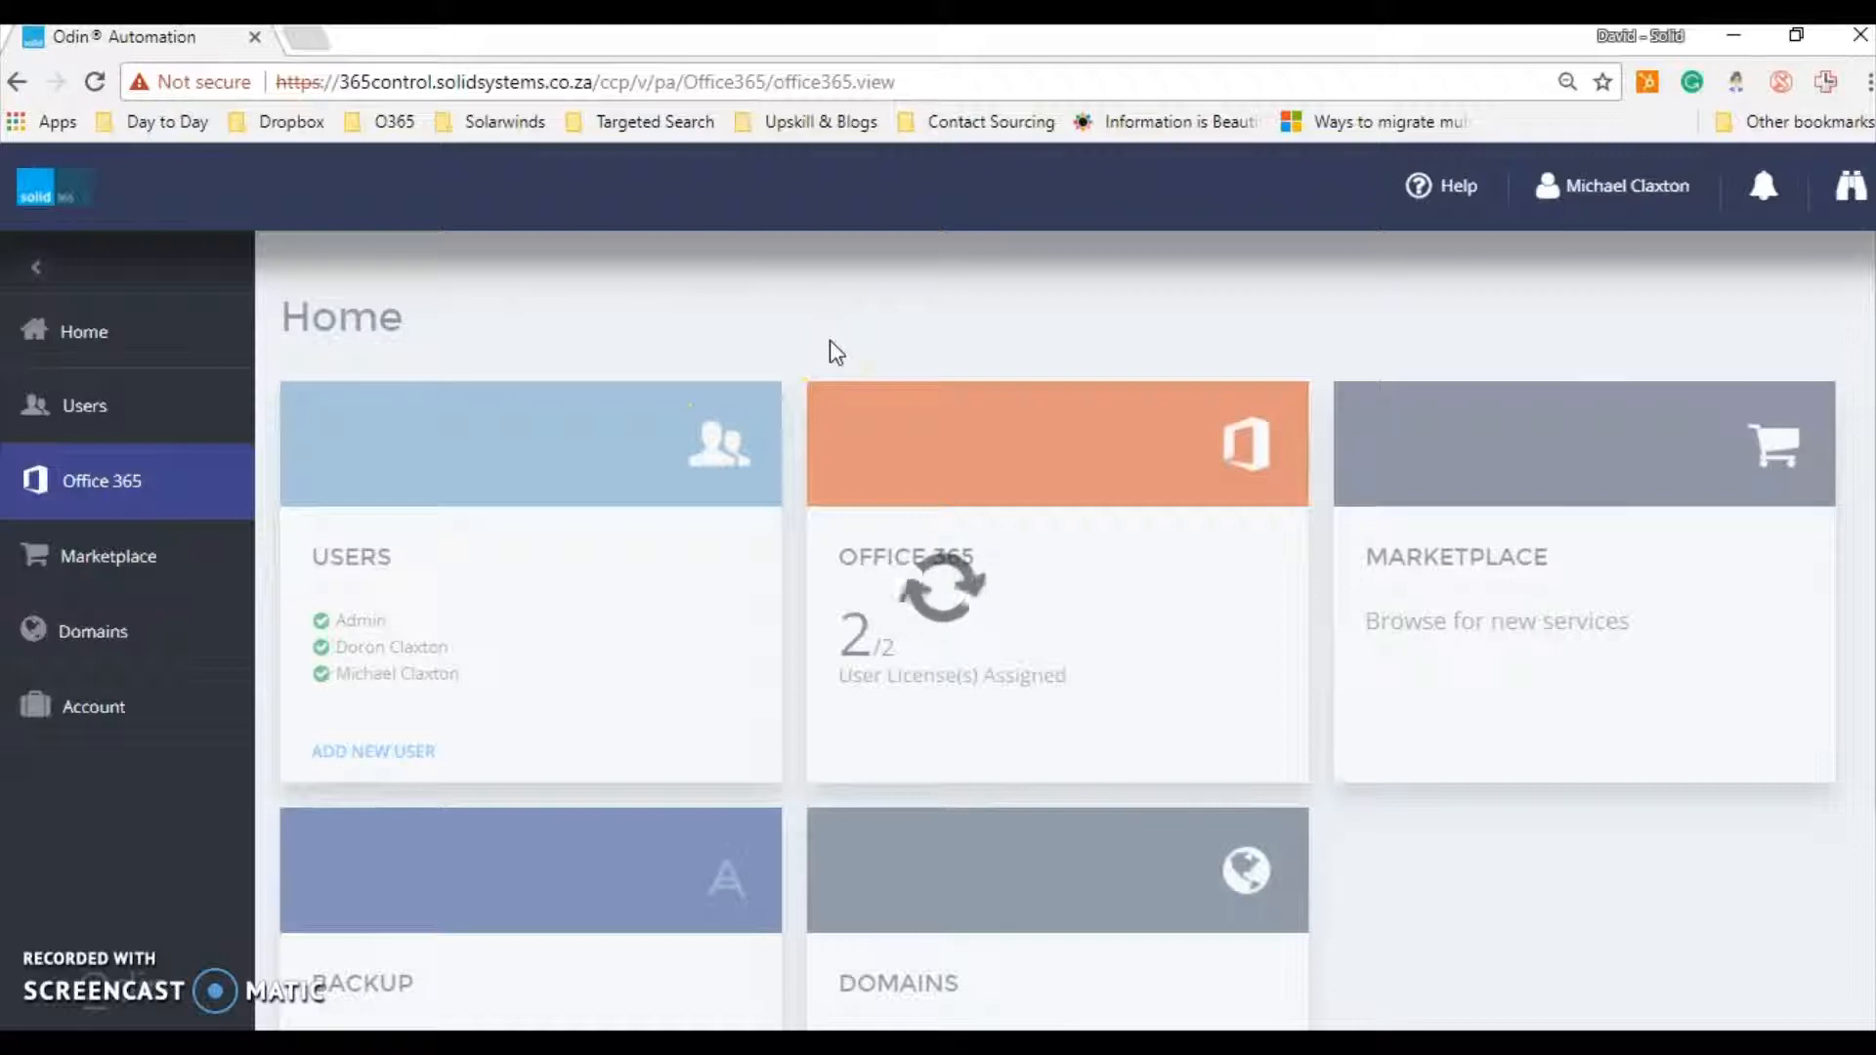
pyautogui.click(1057, 442)
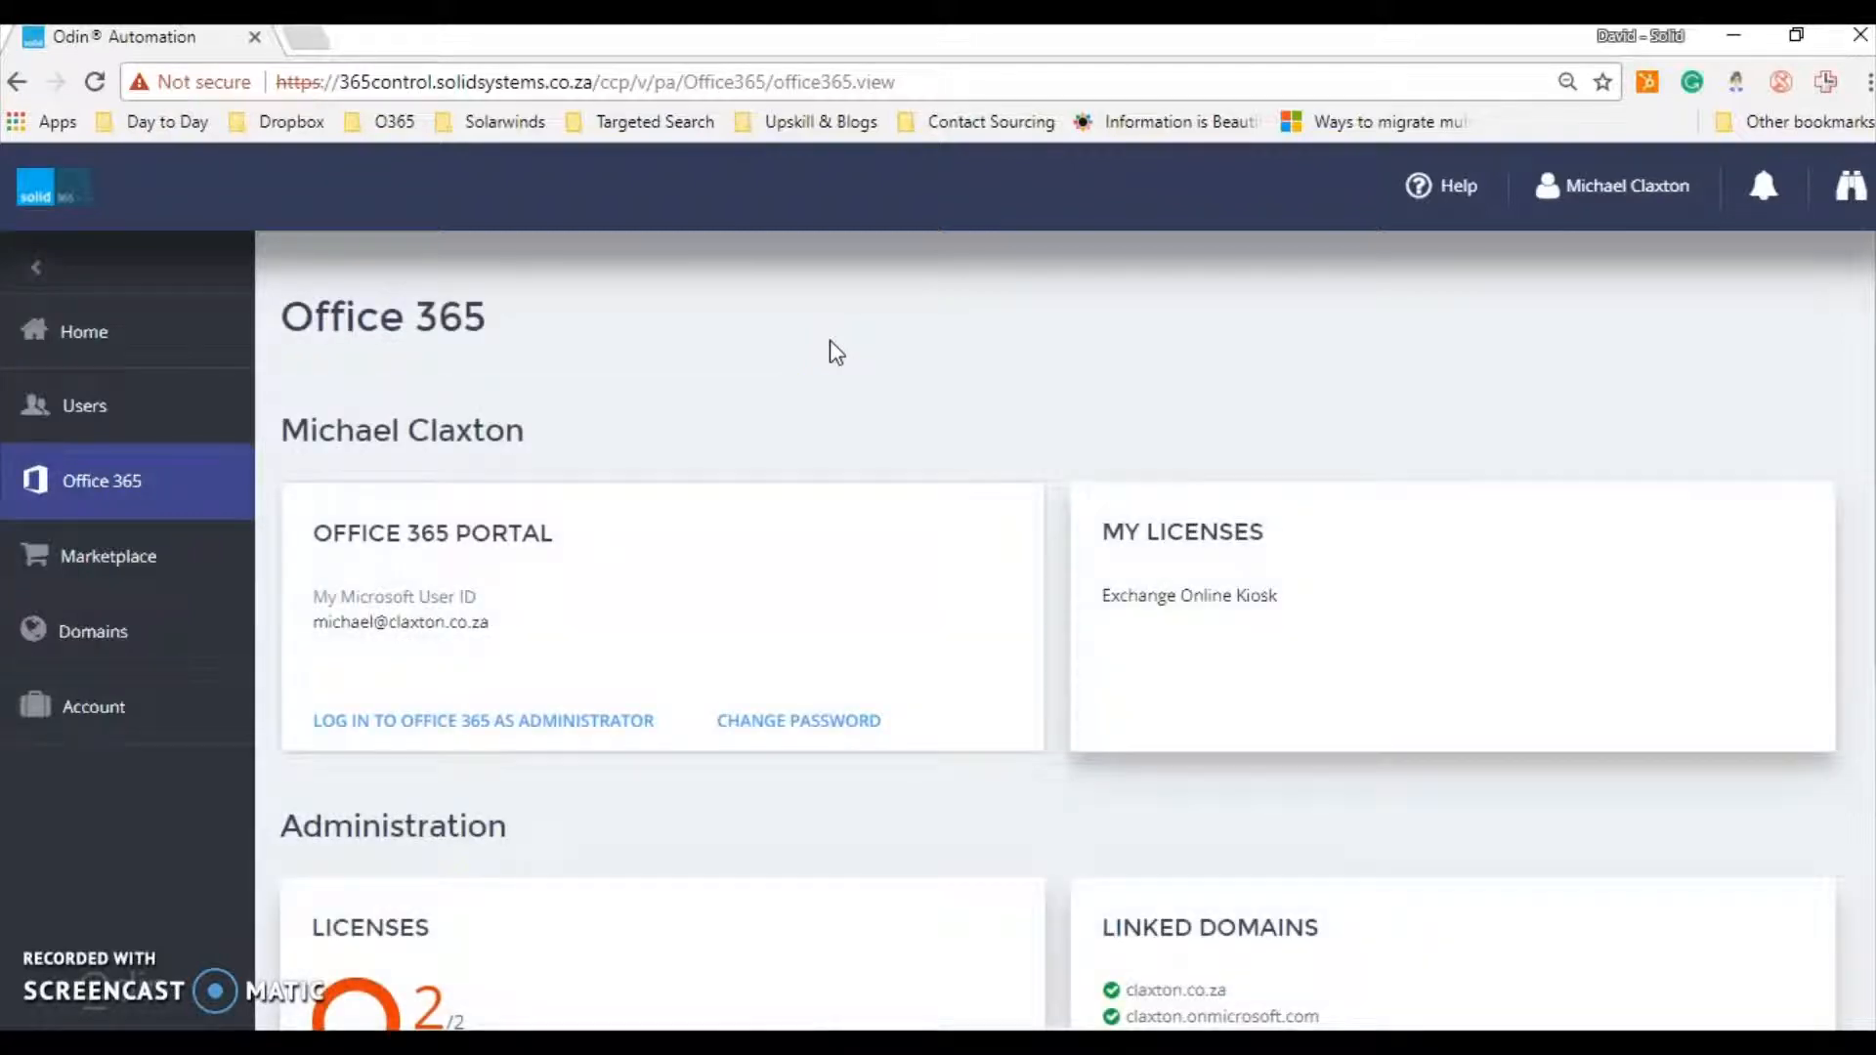
pyautogui.scroll(-3)
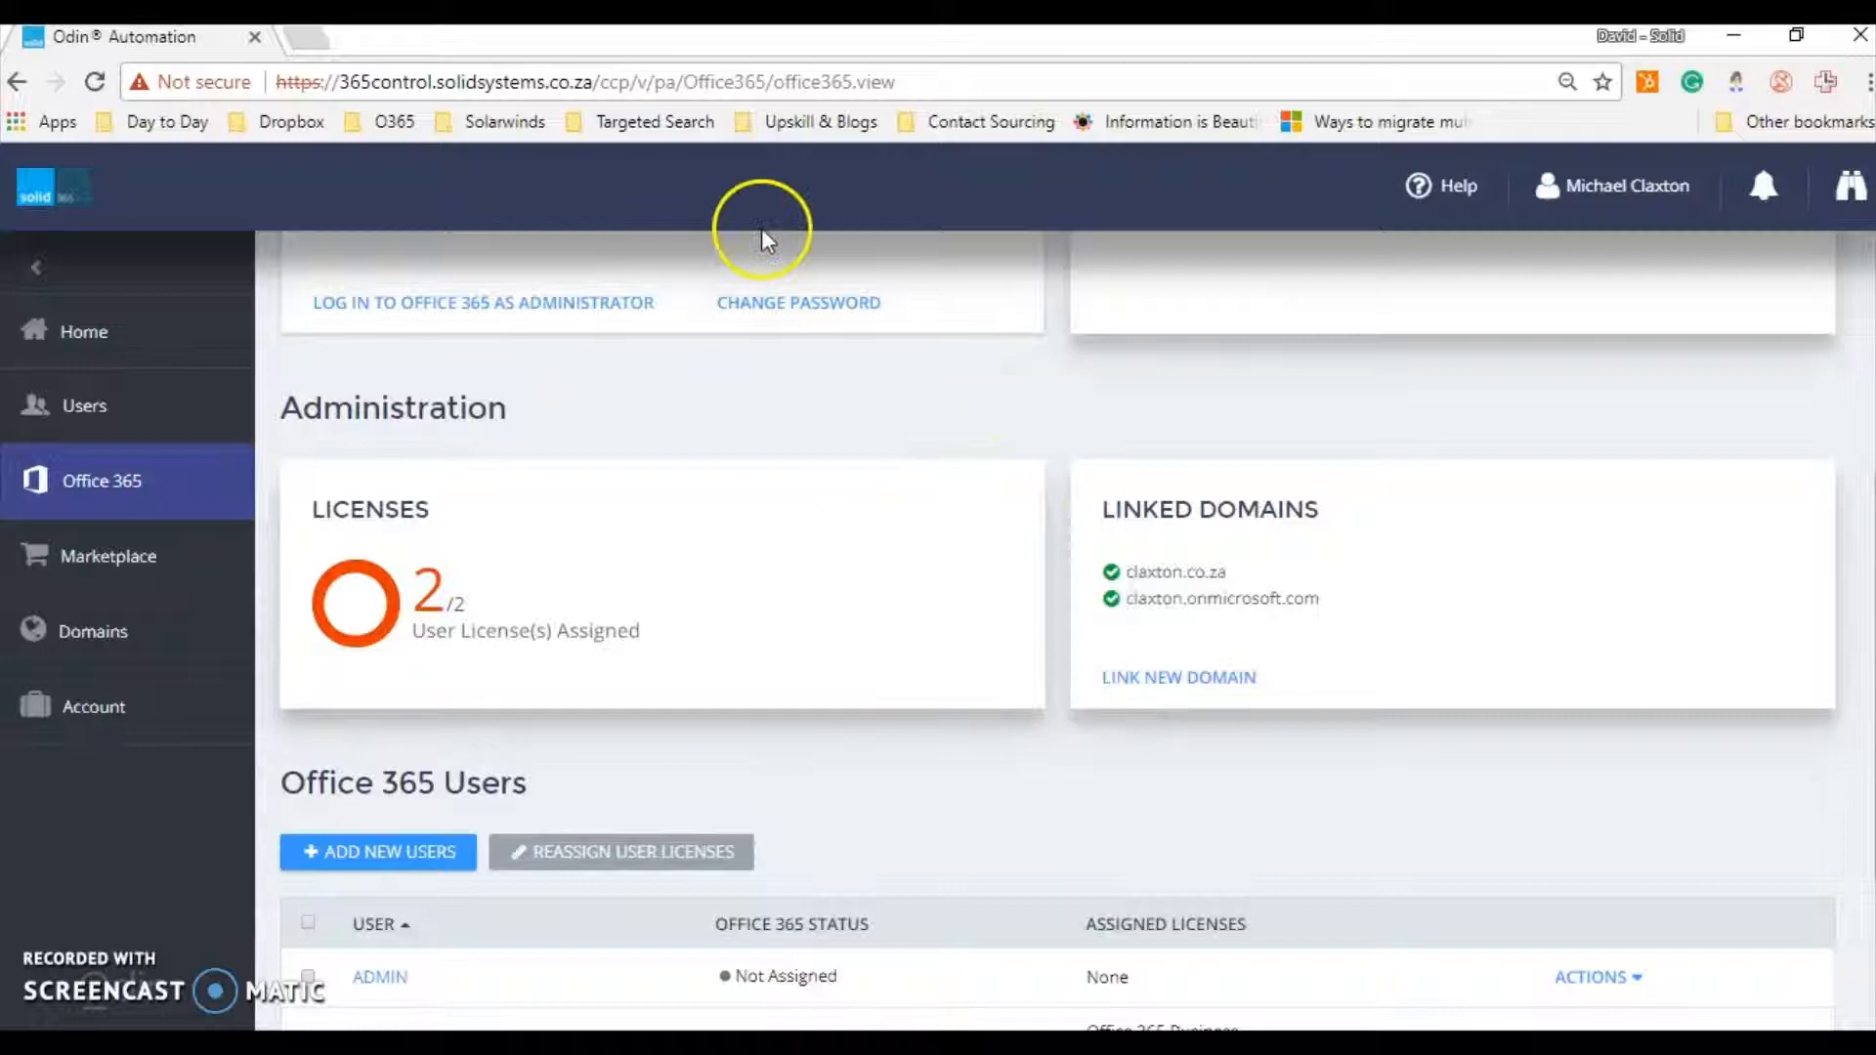
pyautogui.moveTo(758, 559)
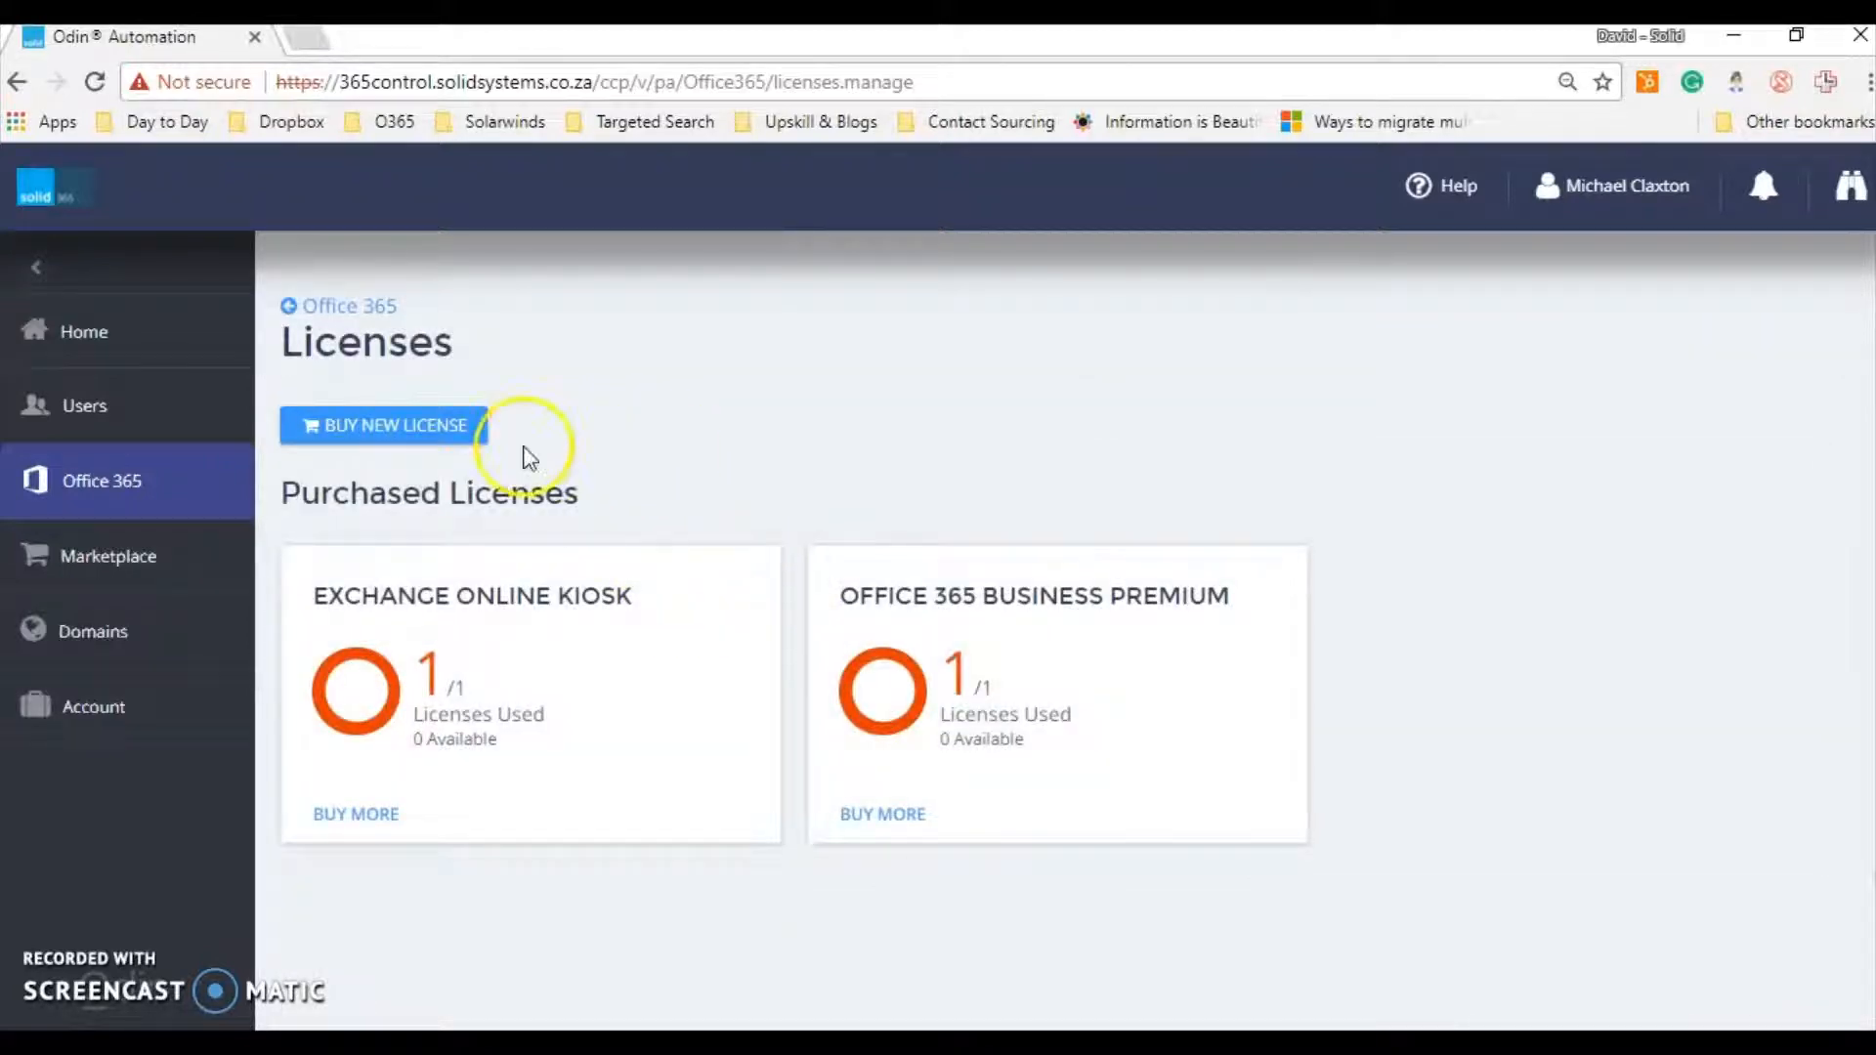
pyautogui.moveTo(953, 817)
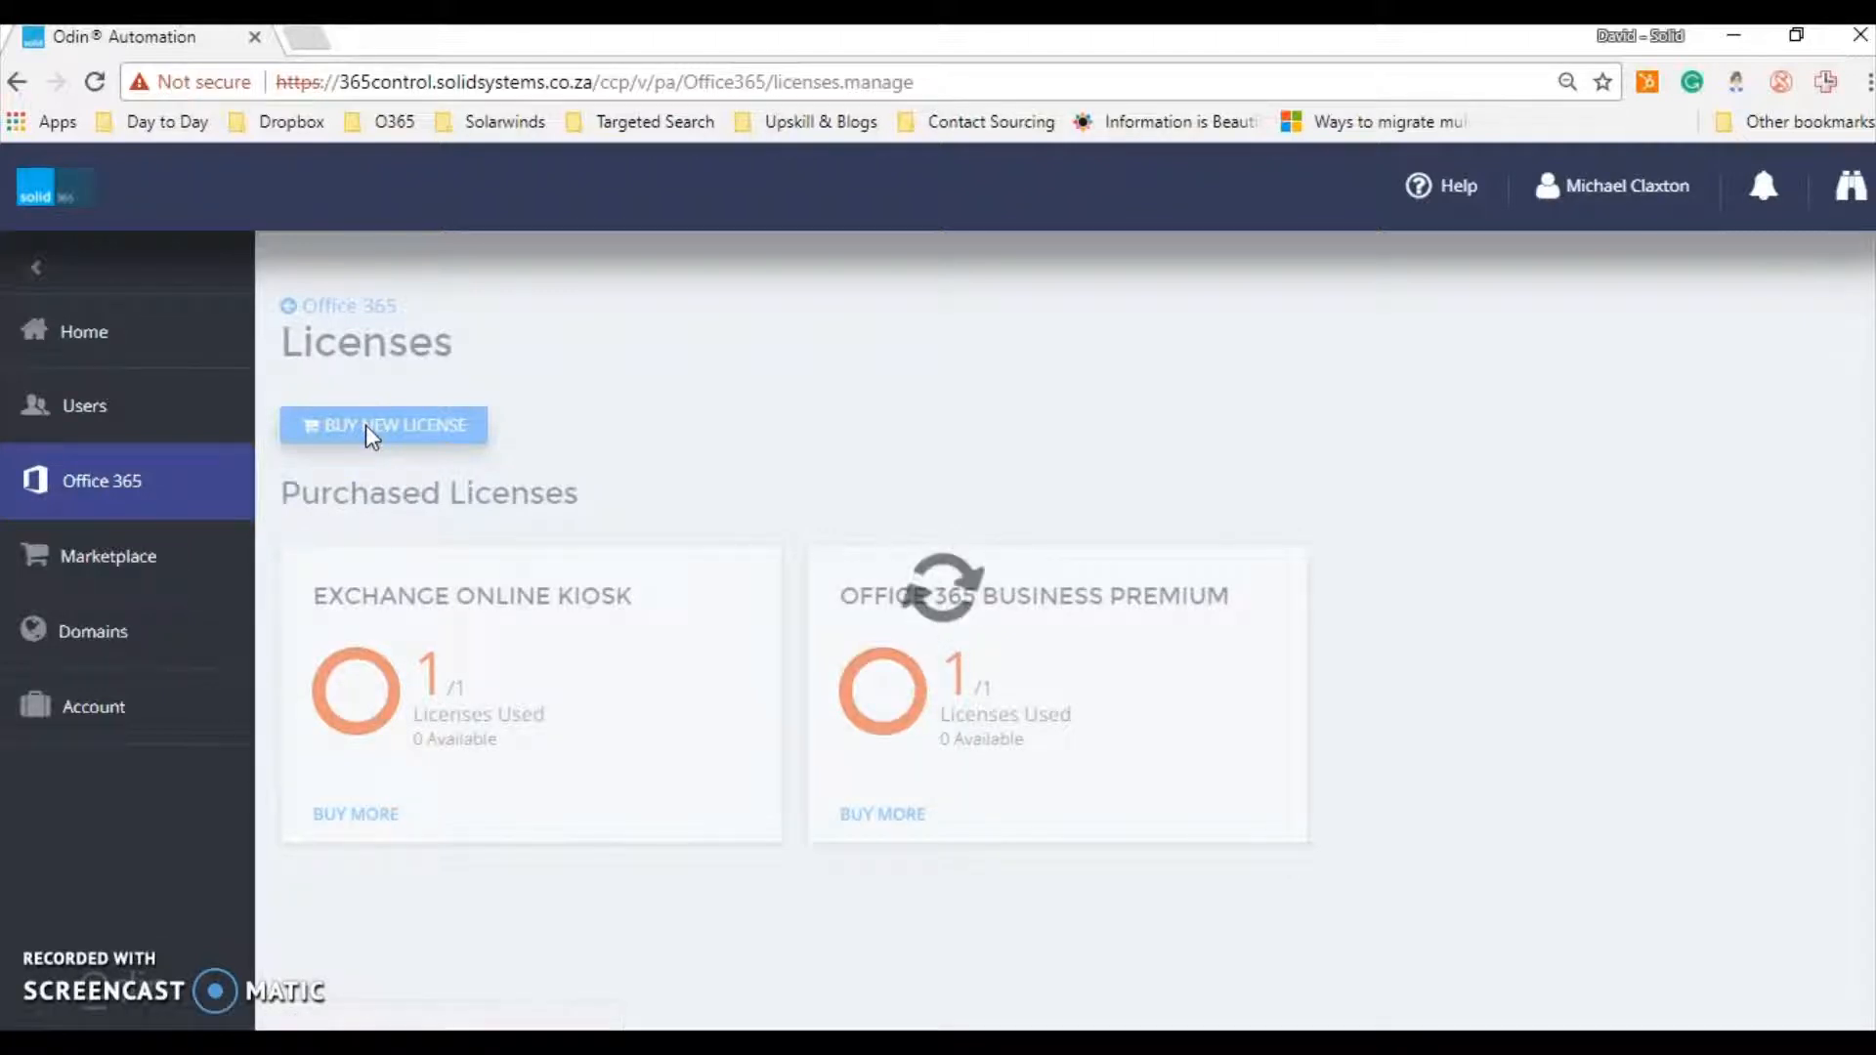
# Start a new license purchase with Buy New License from the Licenses page
pyautogui.click(383, 425)
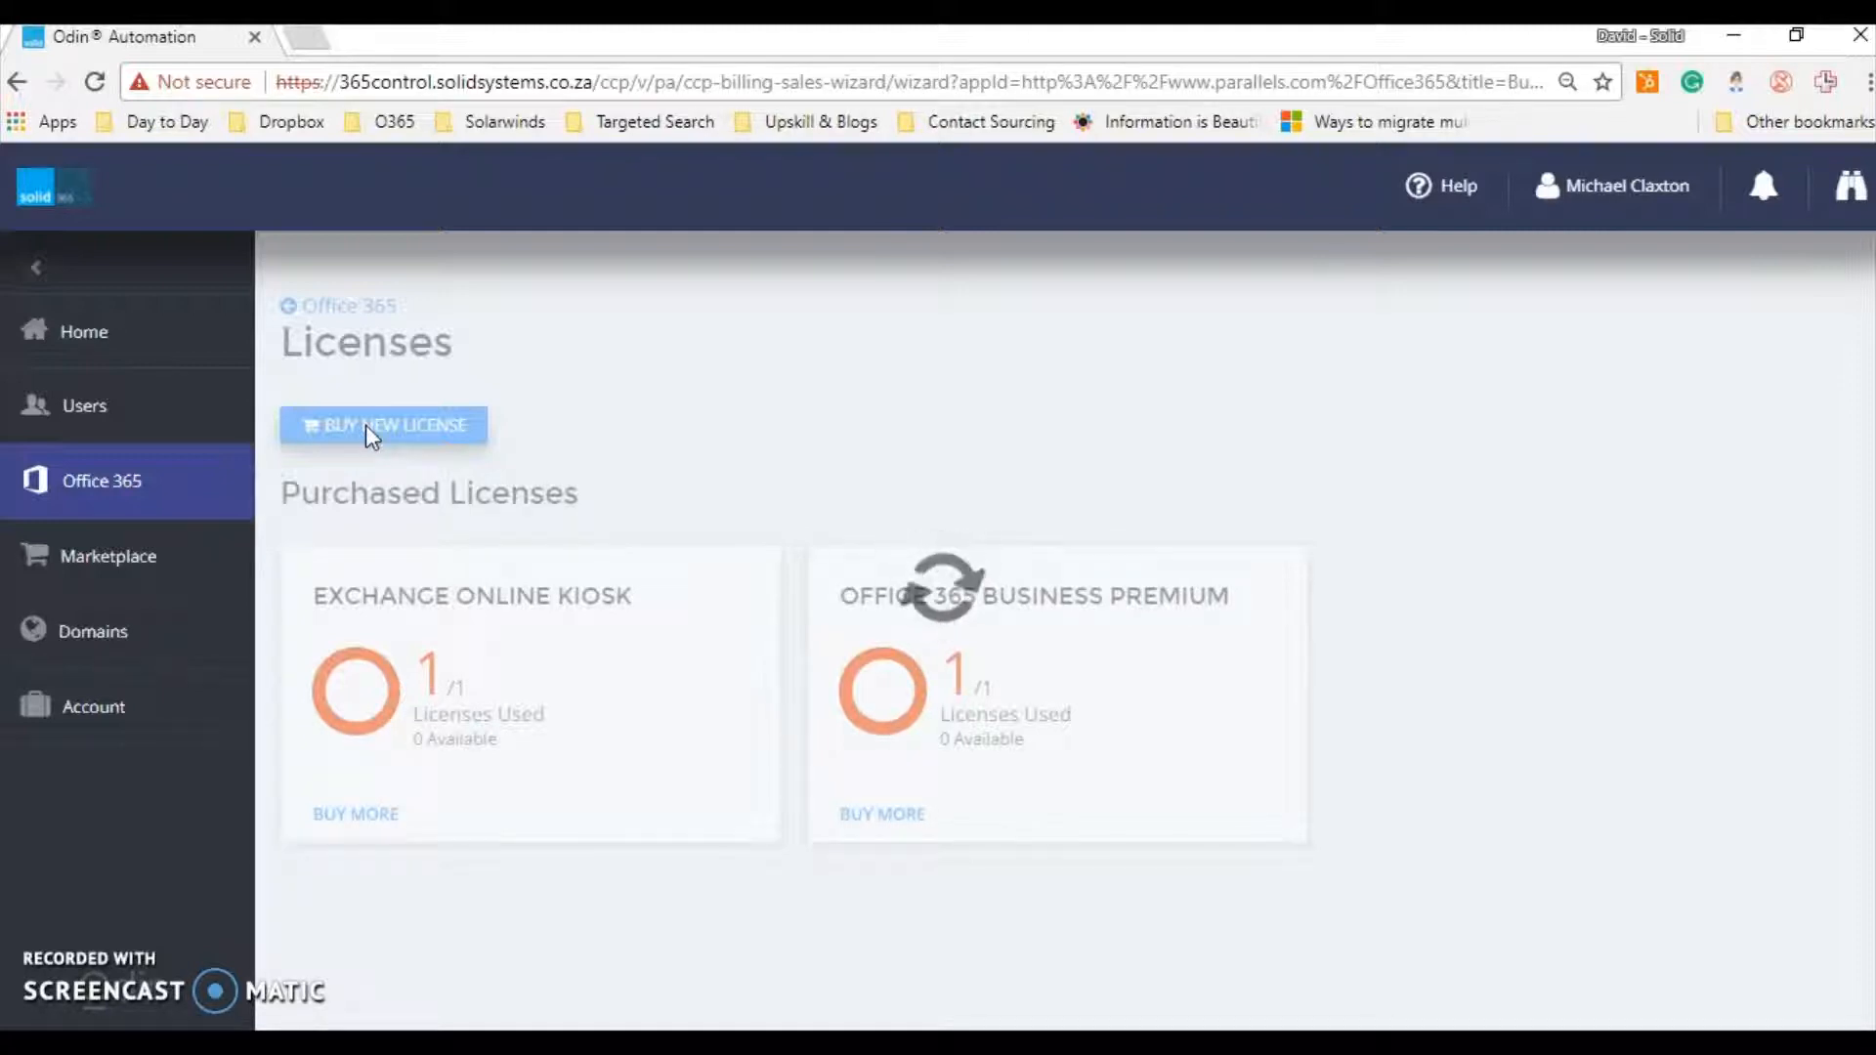
# Browse the Select Plan Category cards down to the Select Plan section
pyautogui.click(383, 425)
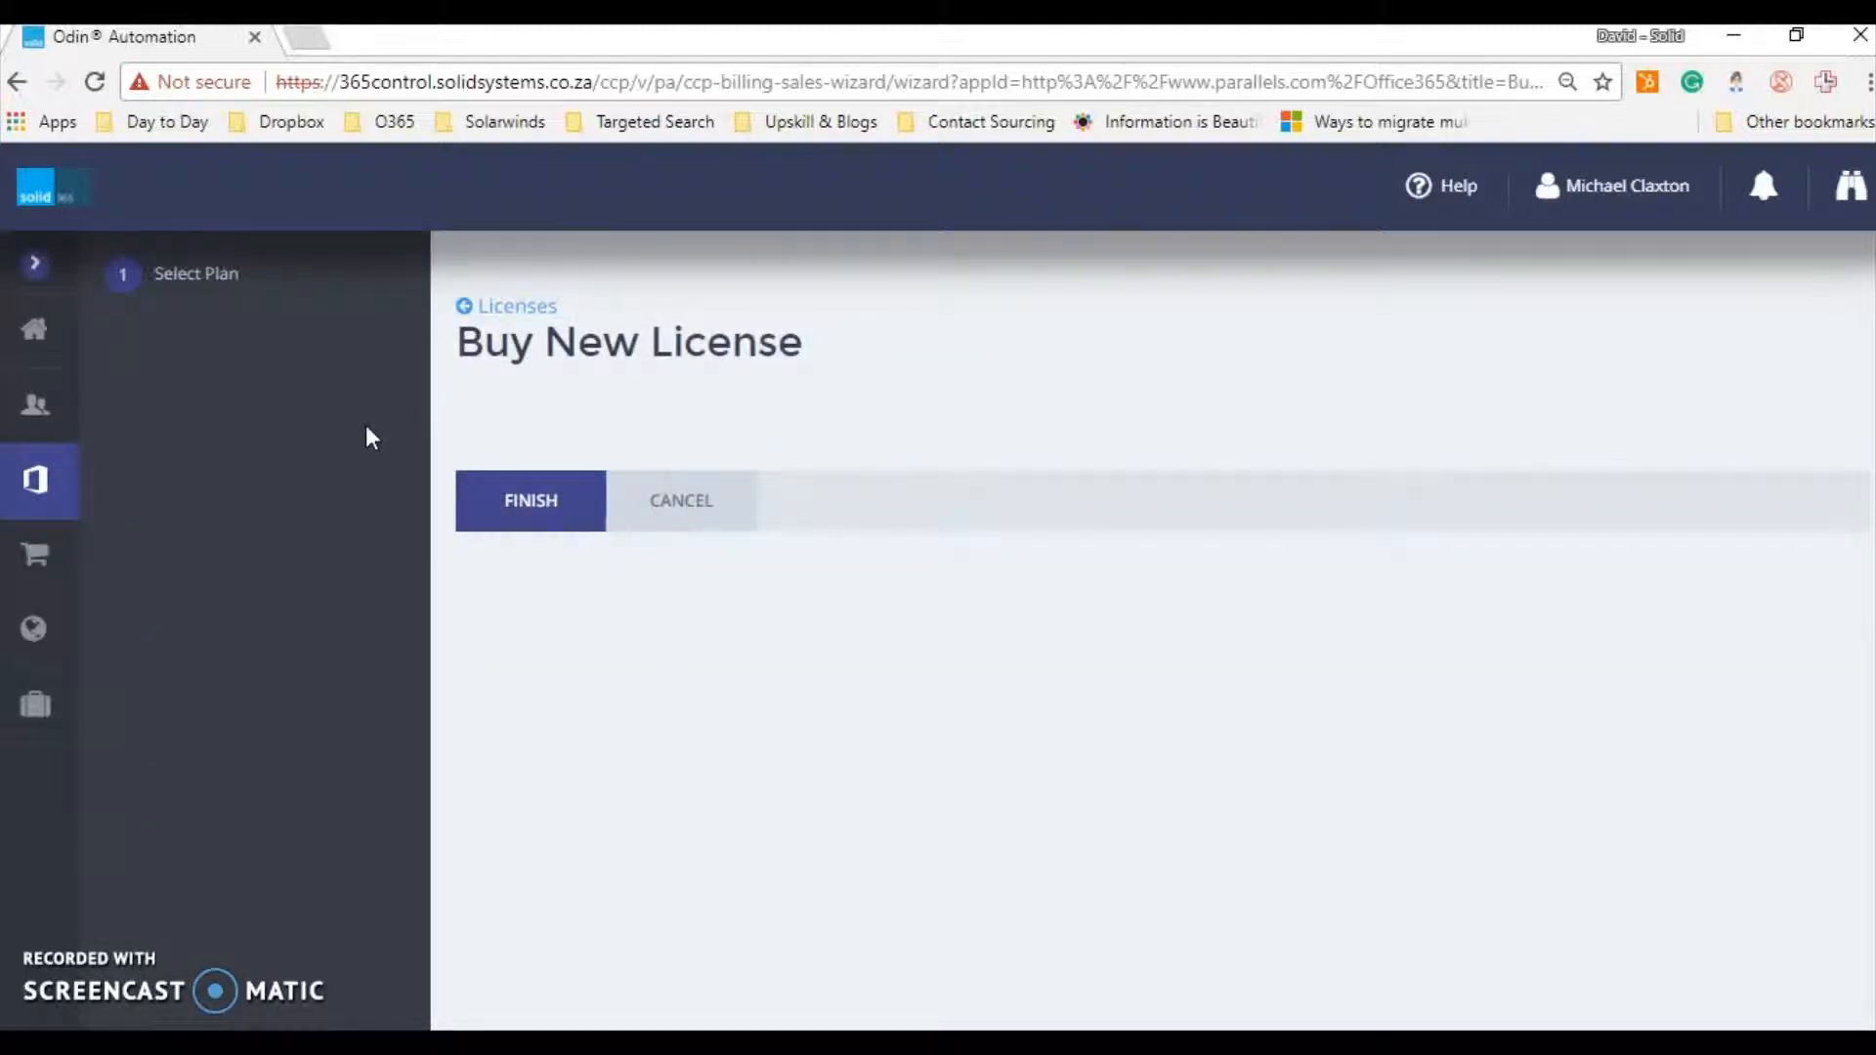
pyautogui.moveTo(1020, 543)
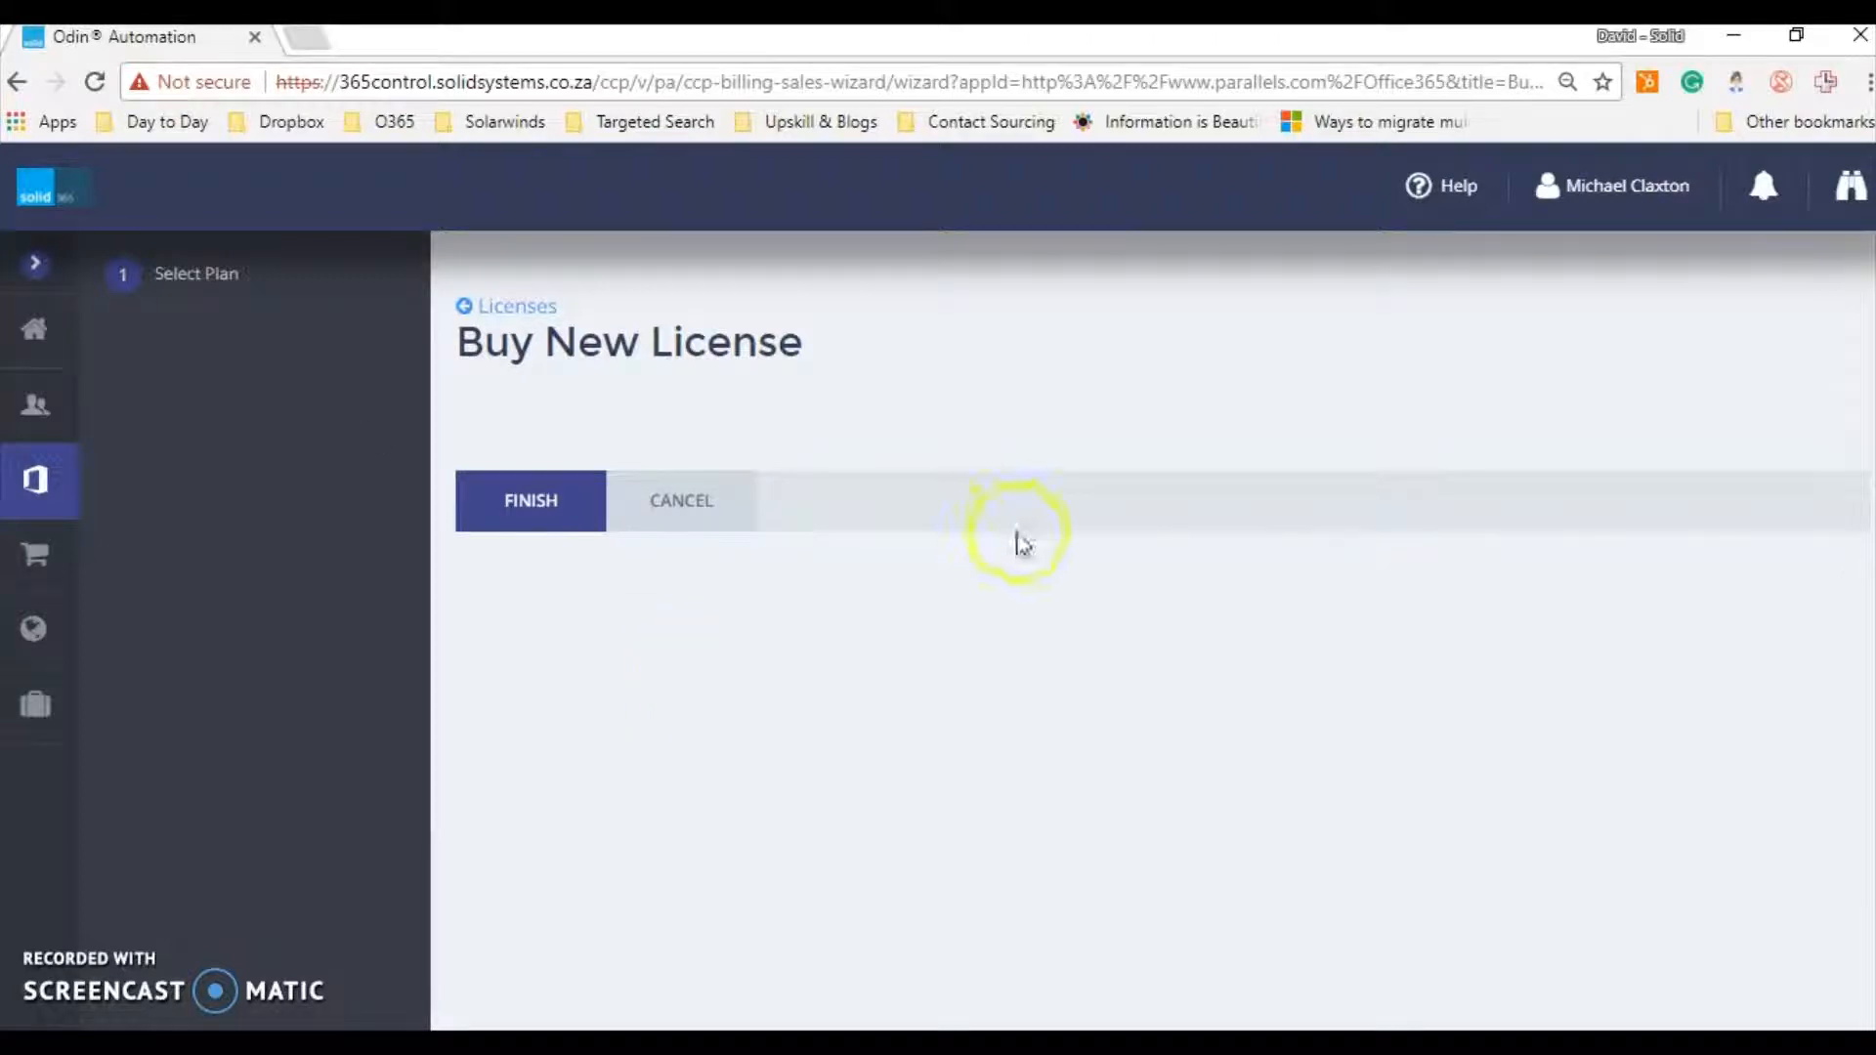
pyautogui.moveTo(741, 347)
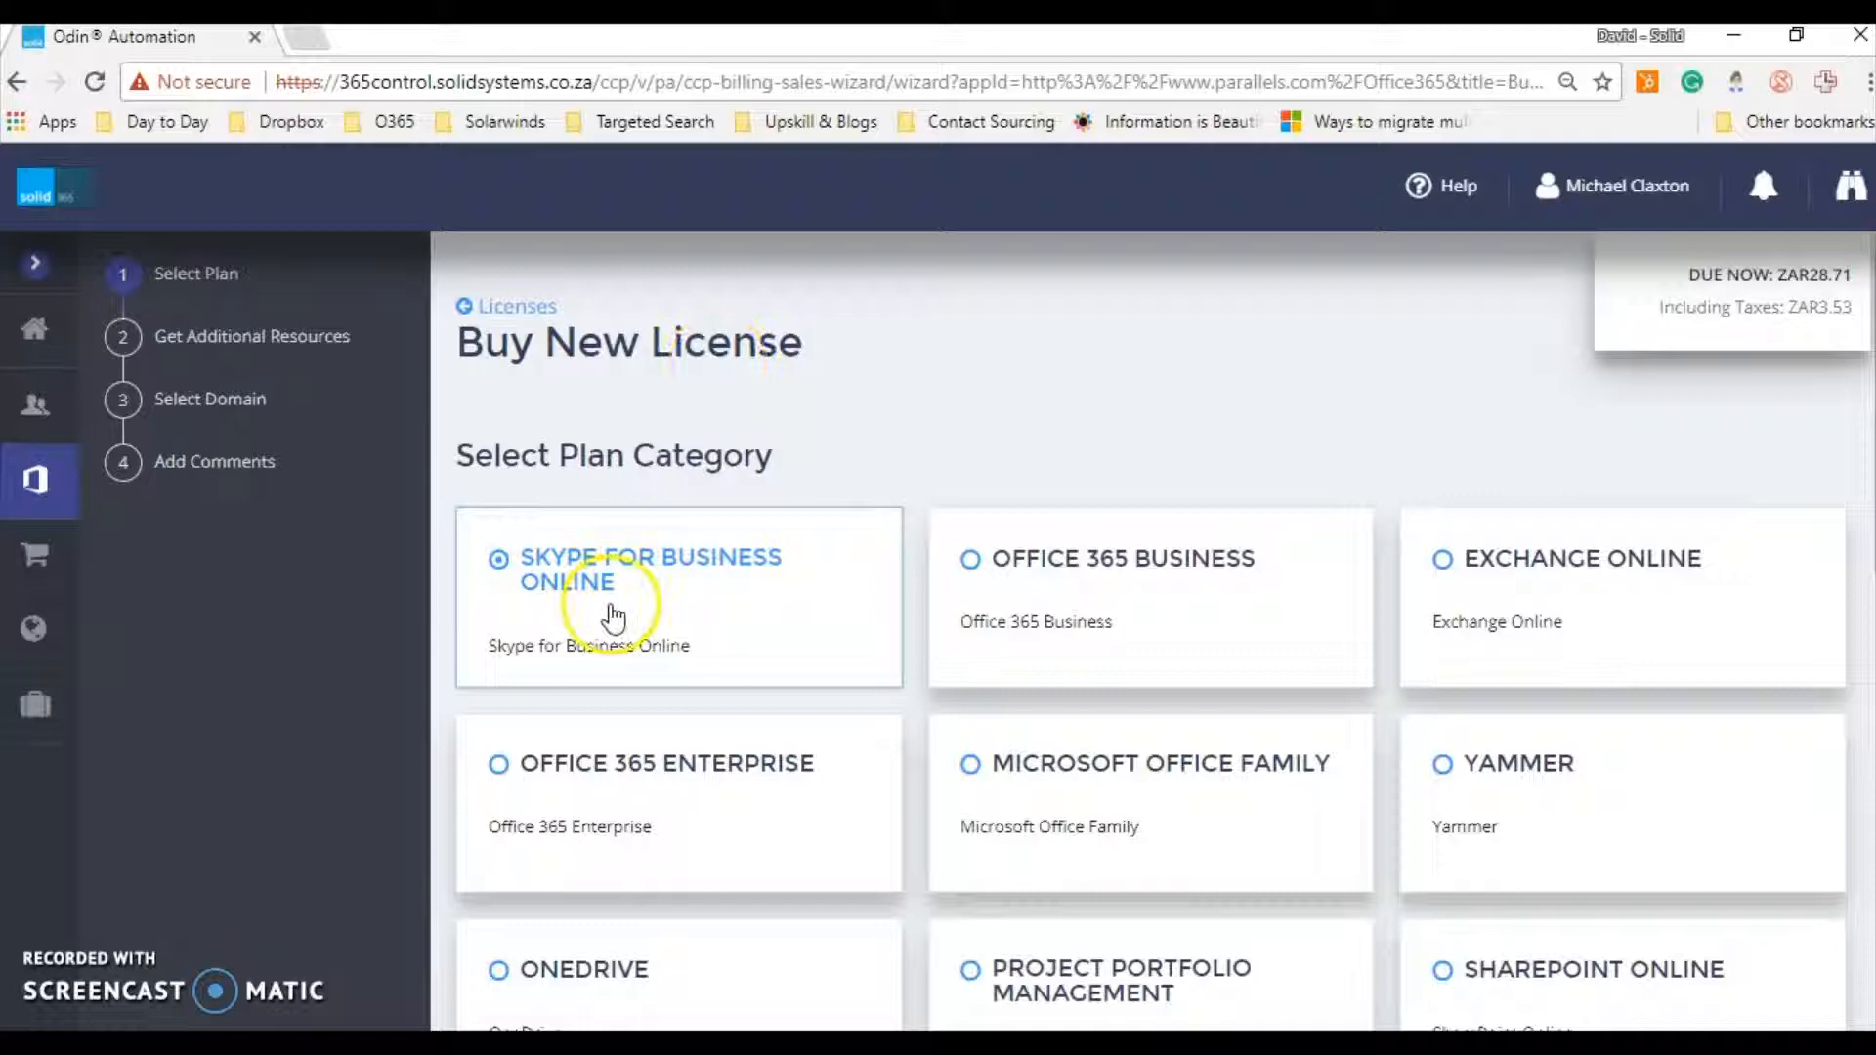
pyautogui.moveTo(1452, 789)
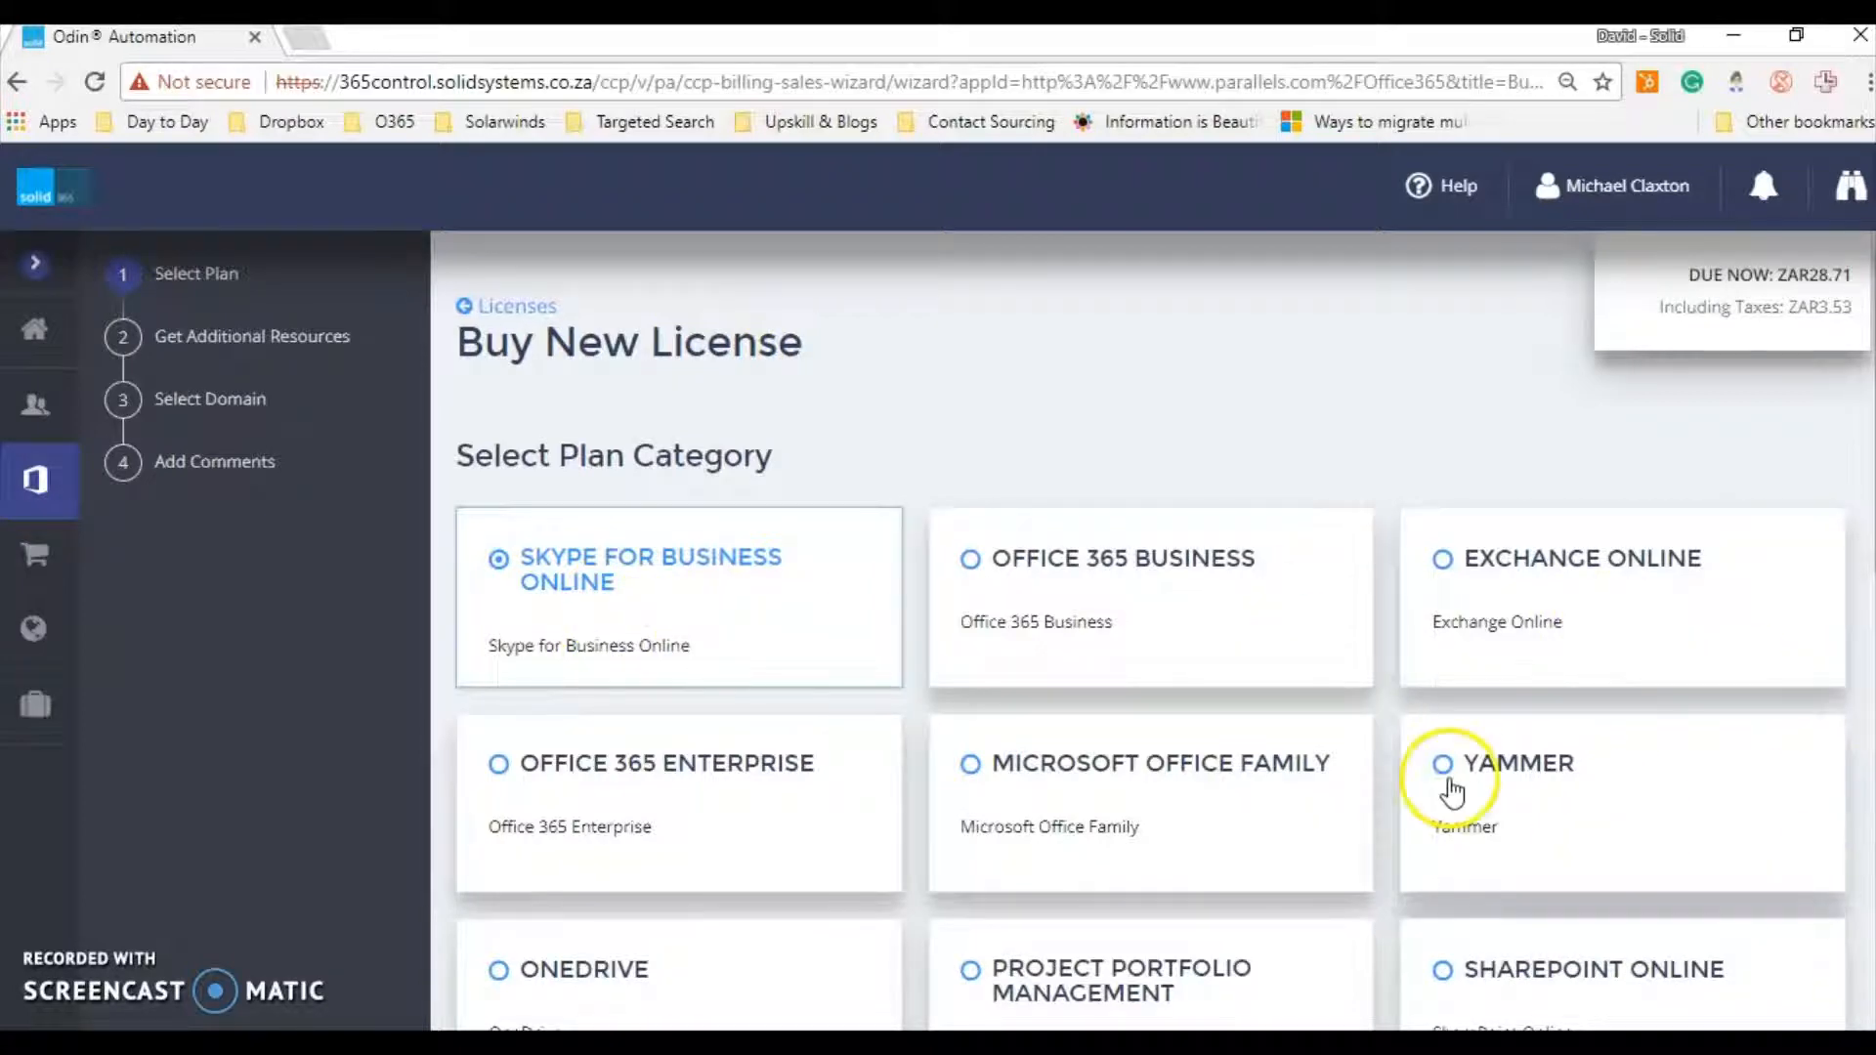
pyautogui.moveTo(772, 548)
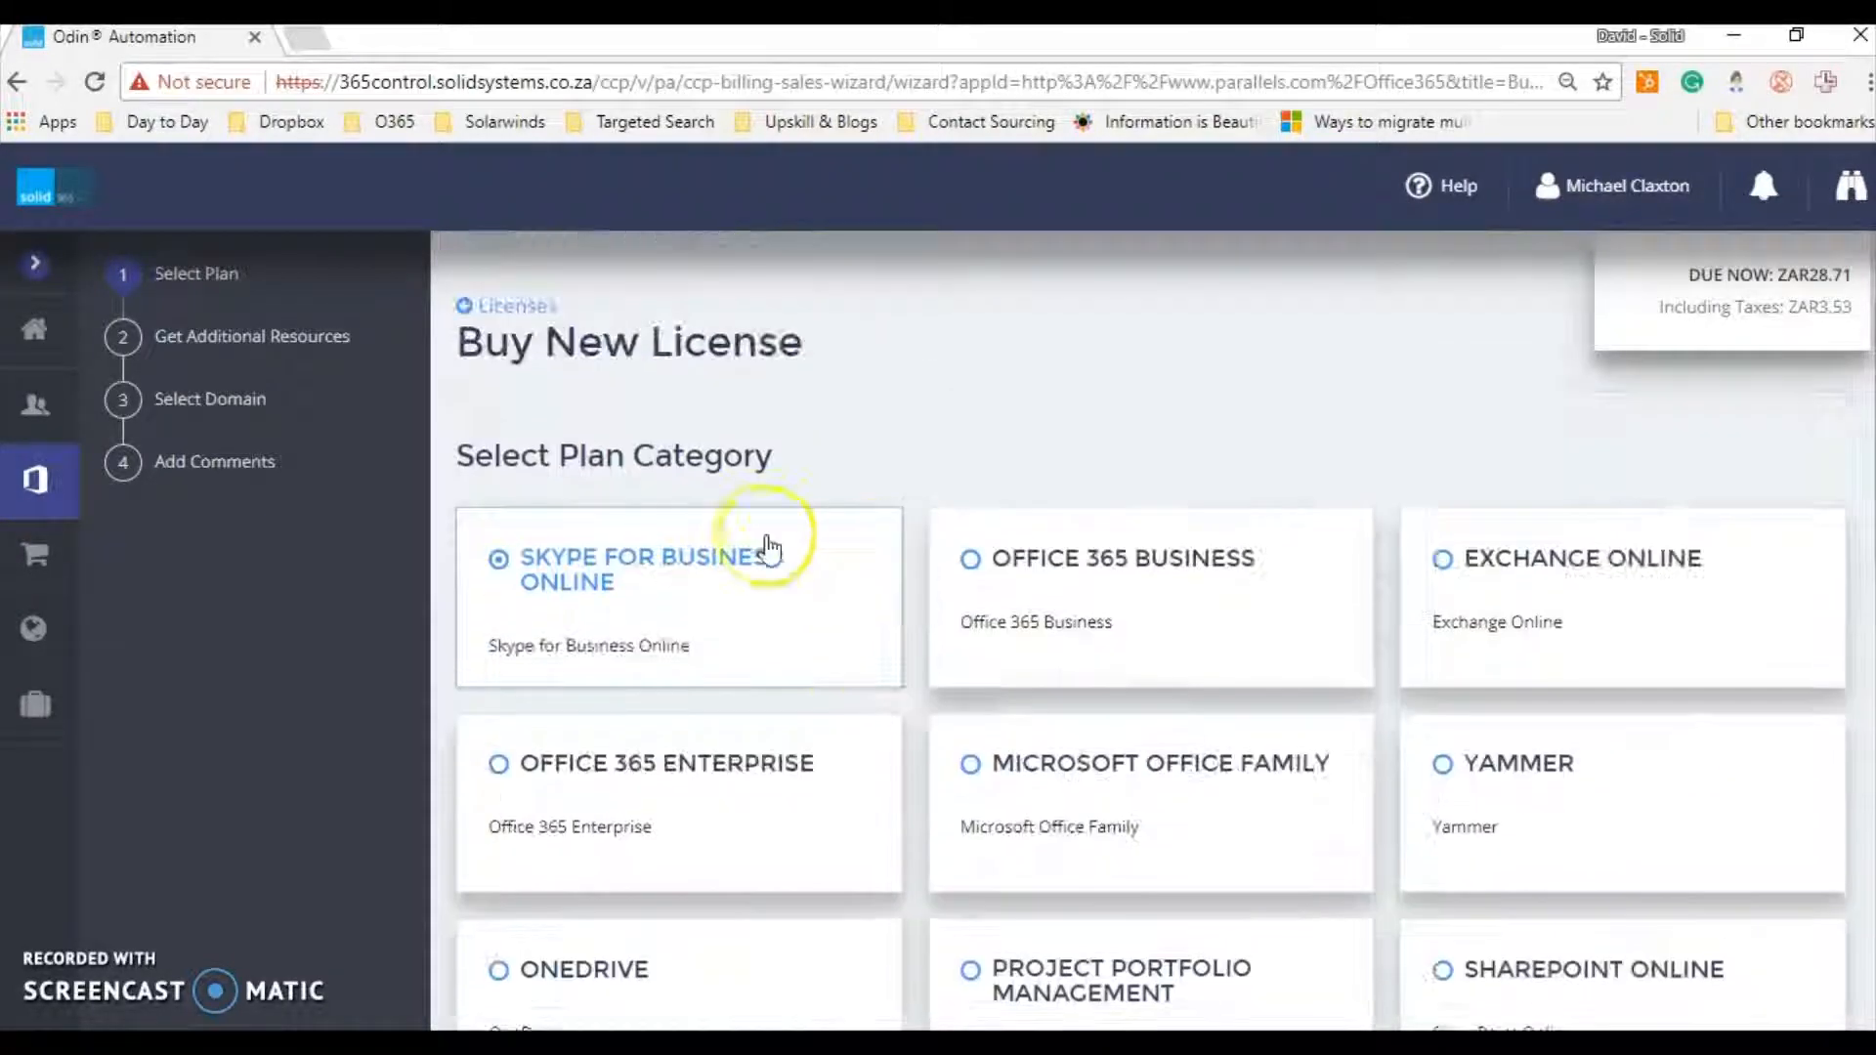
pyautogui.scroll(-3)
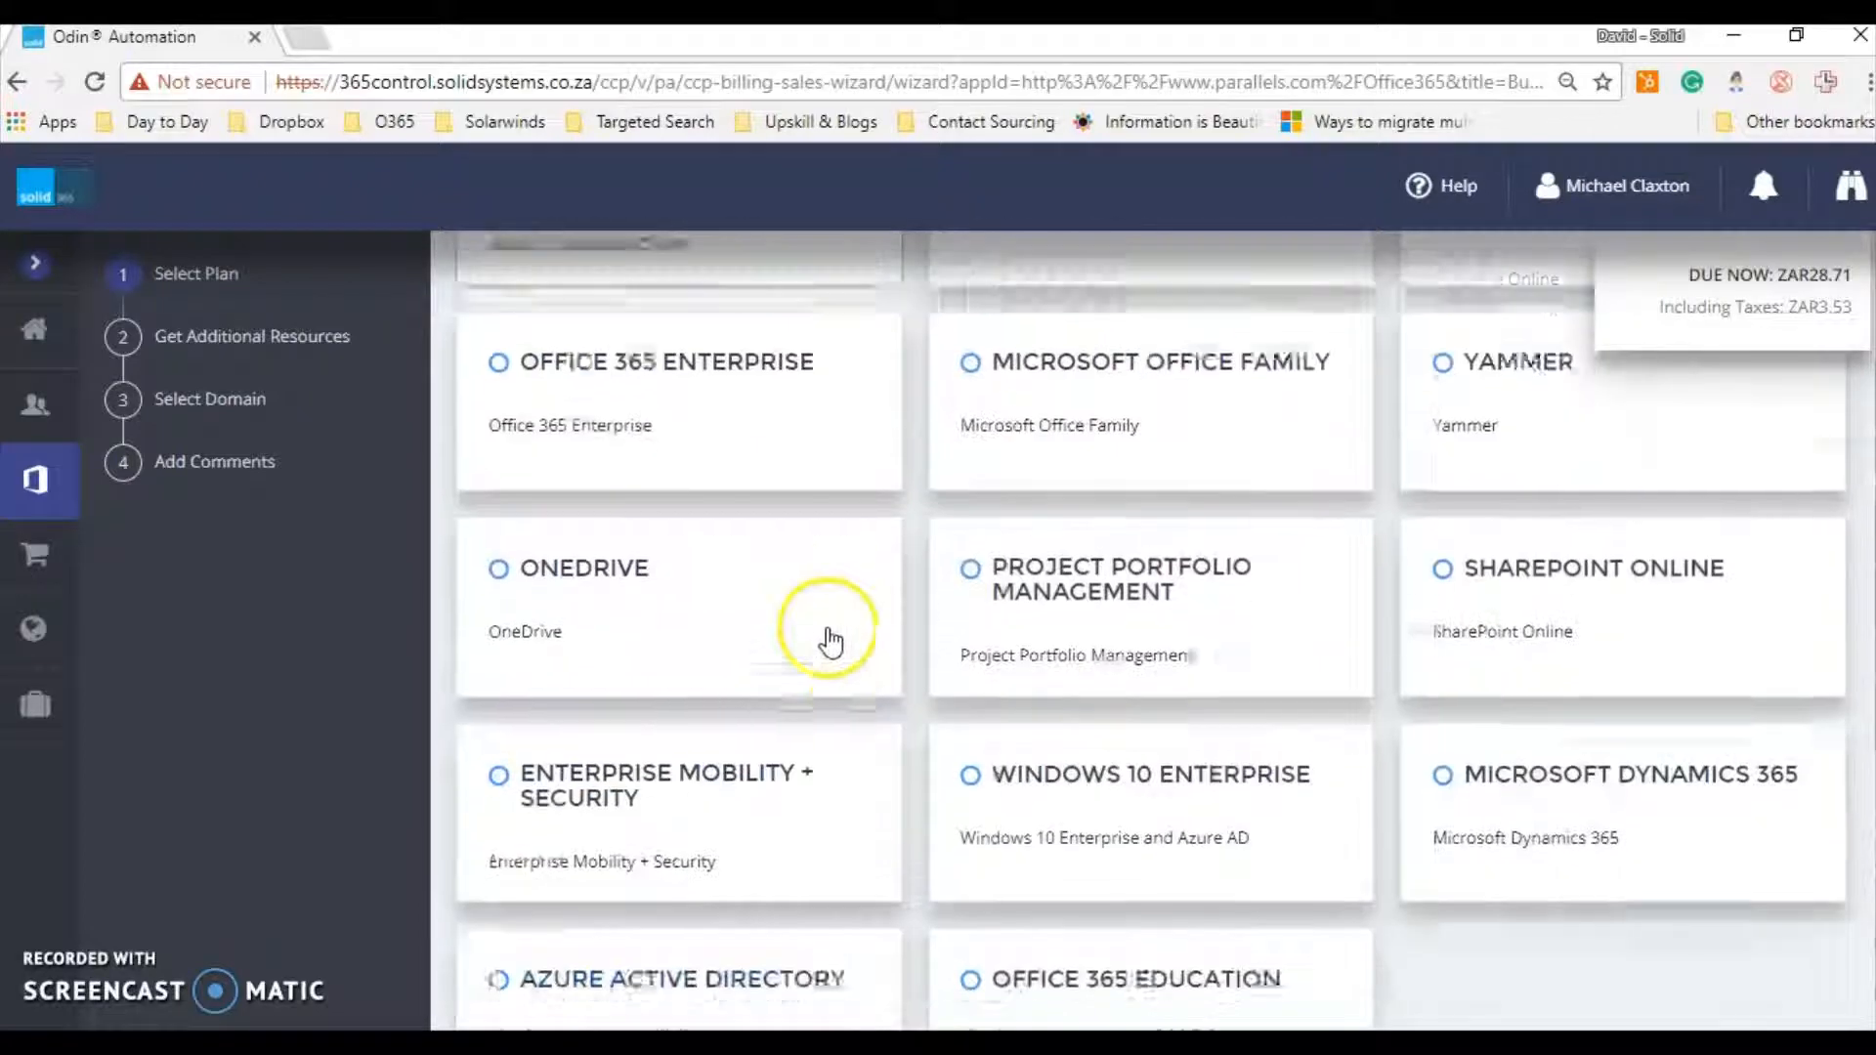
pyautogui.scroll(3)
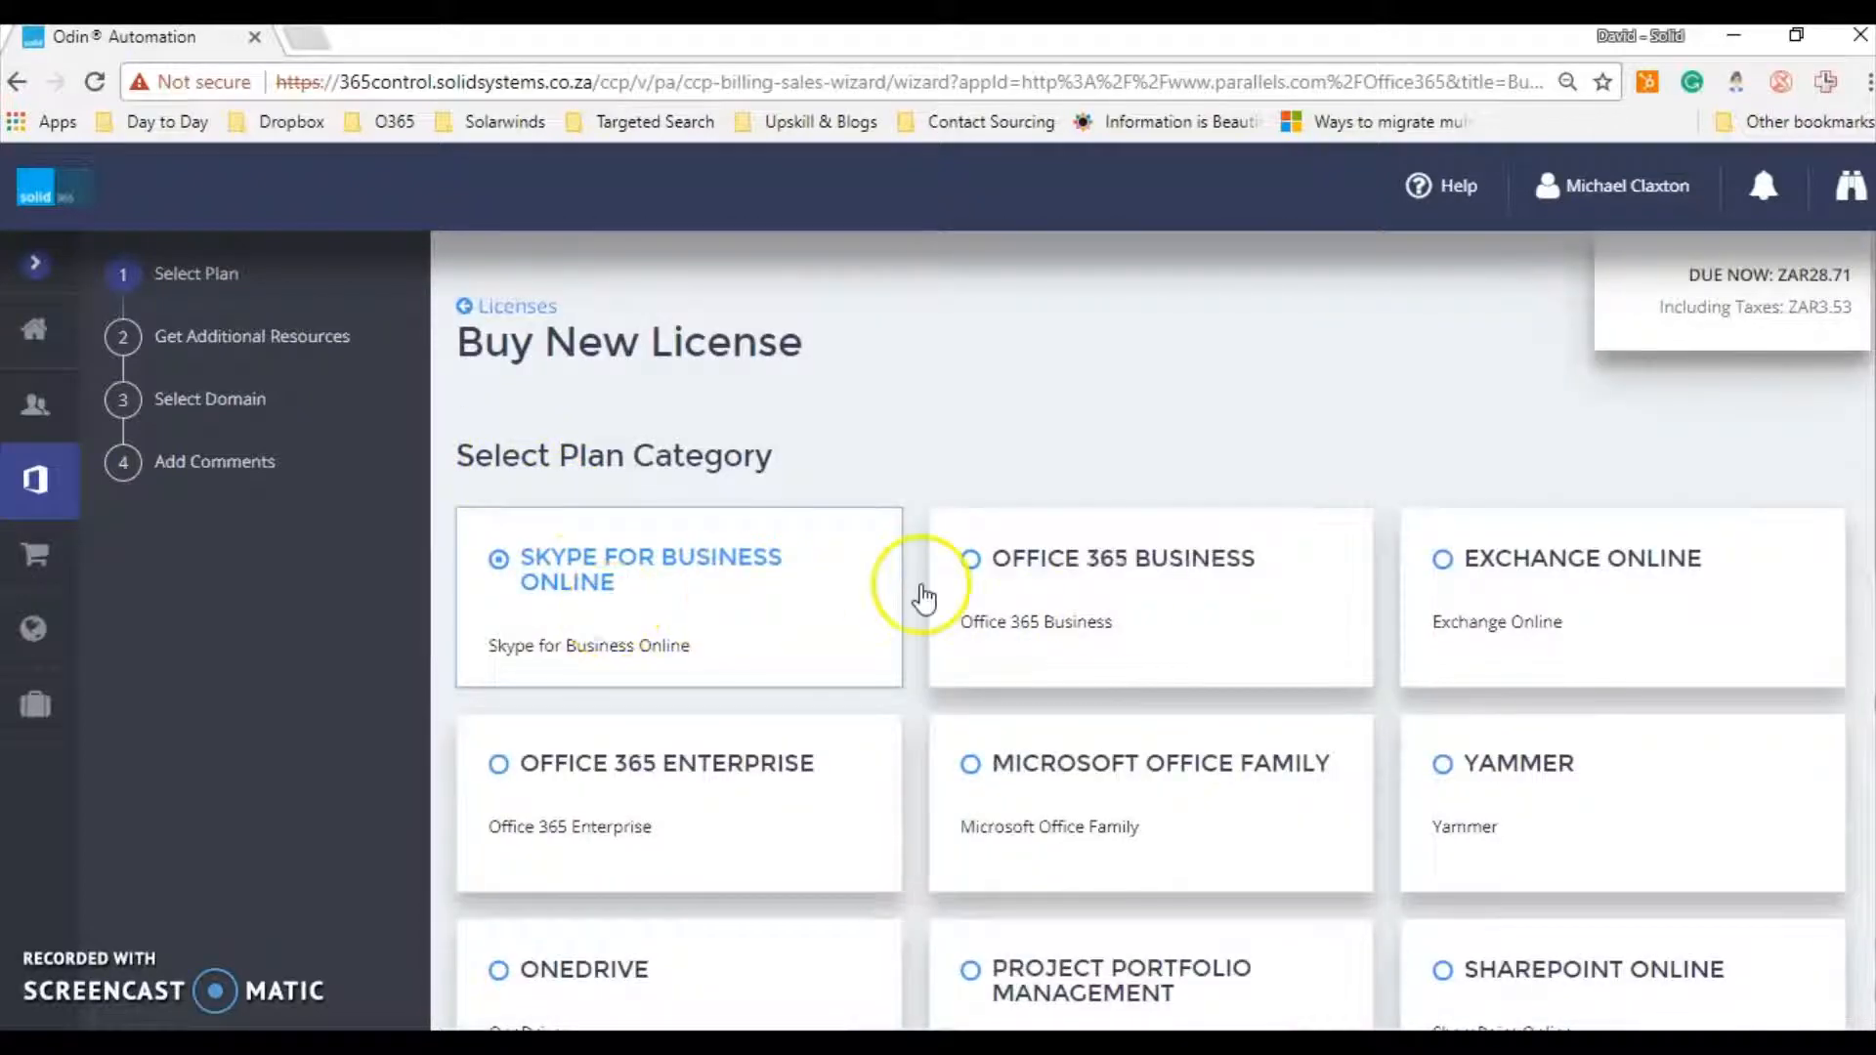
pyautogui.scroll(-3)
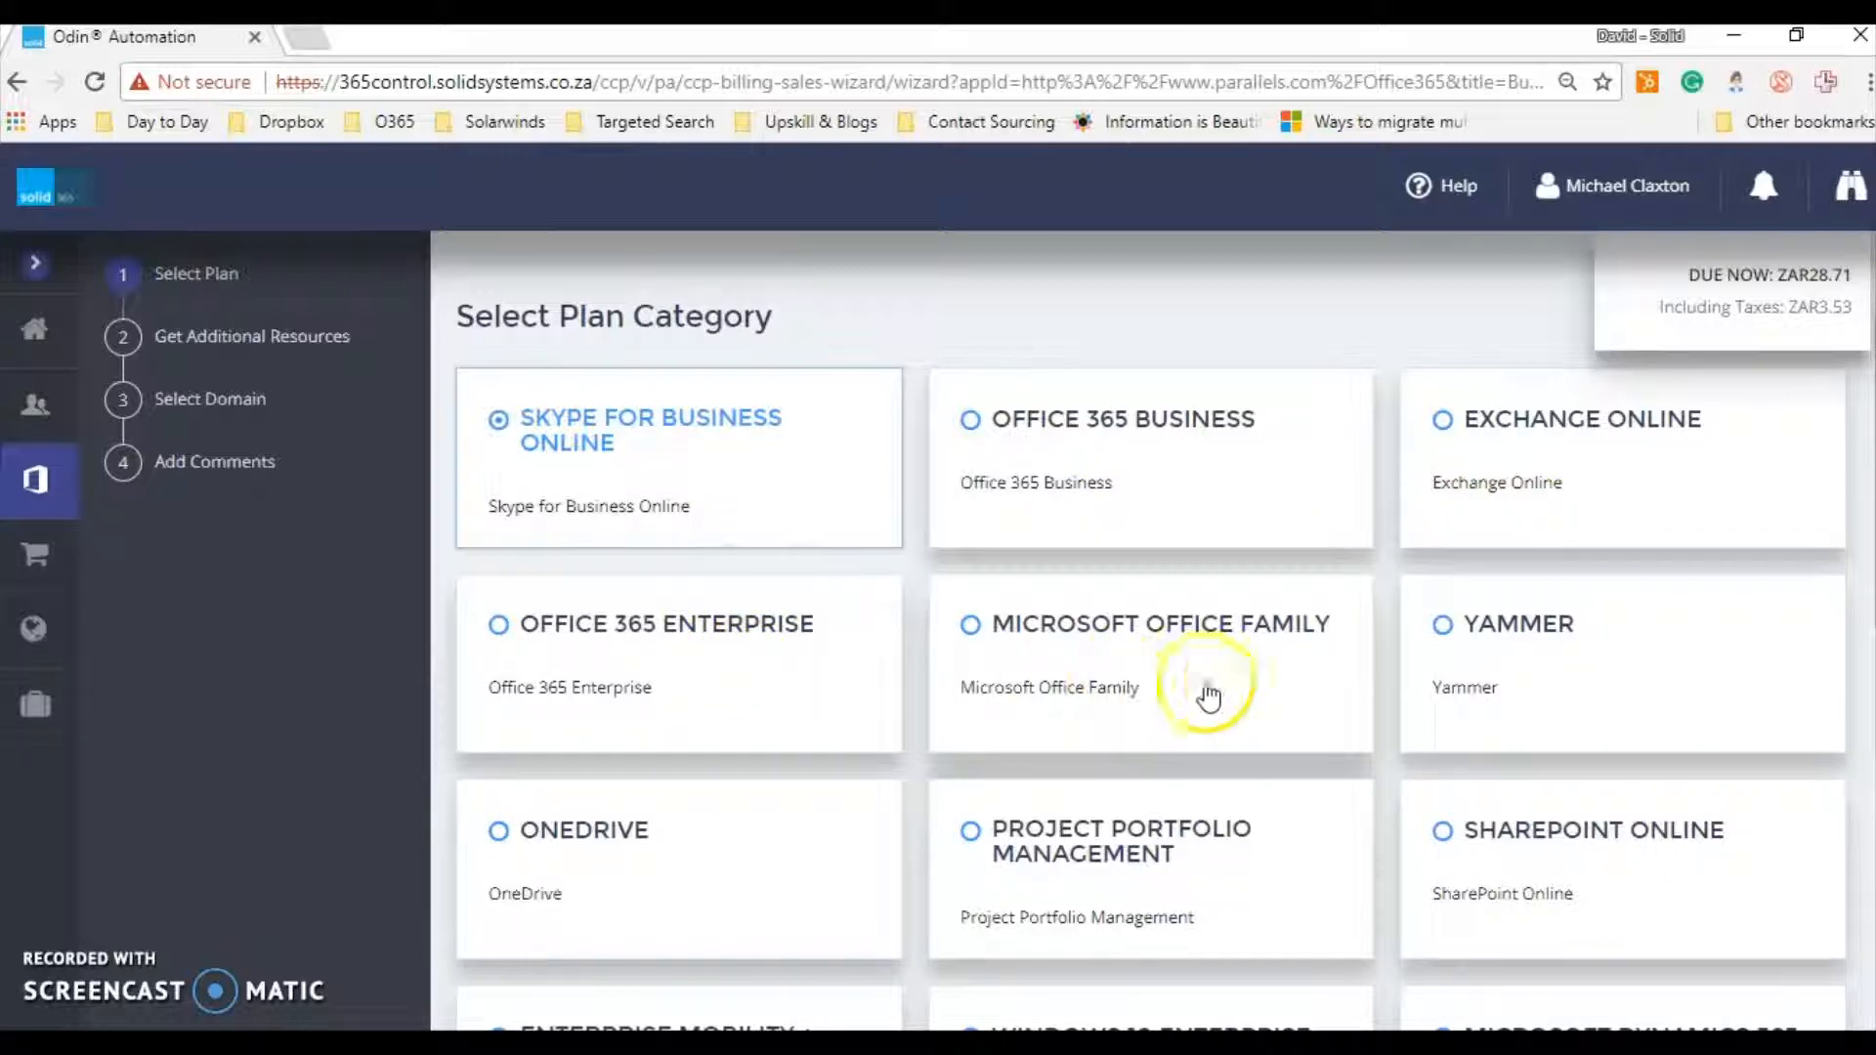
pyautogui.scroll(-3)
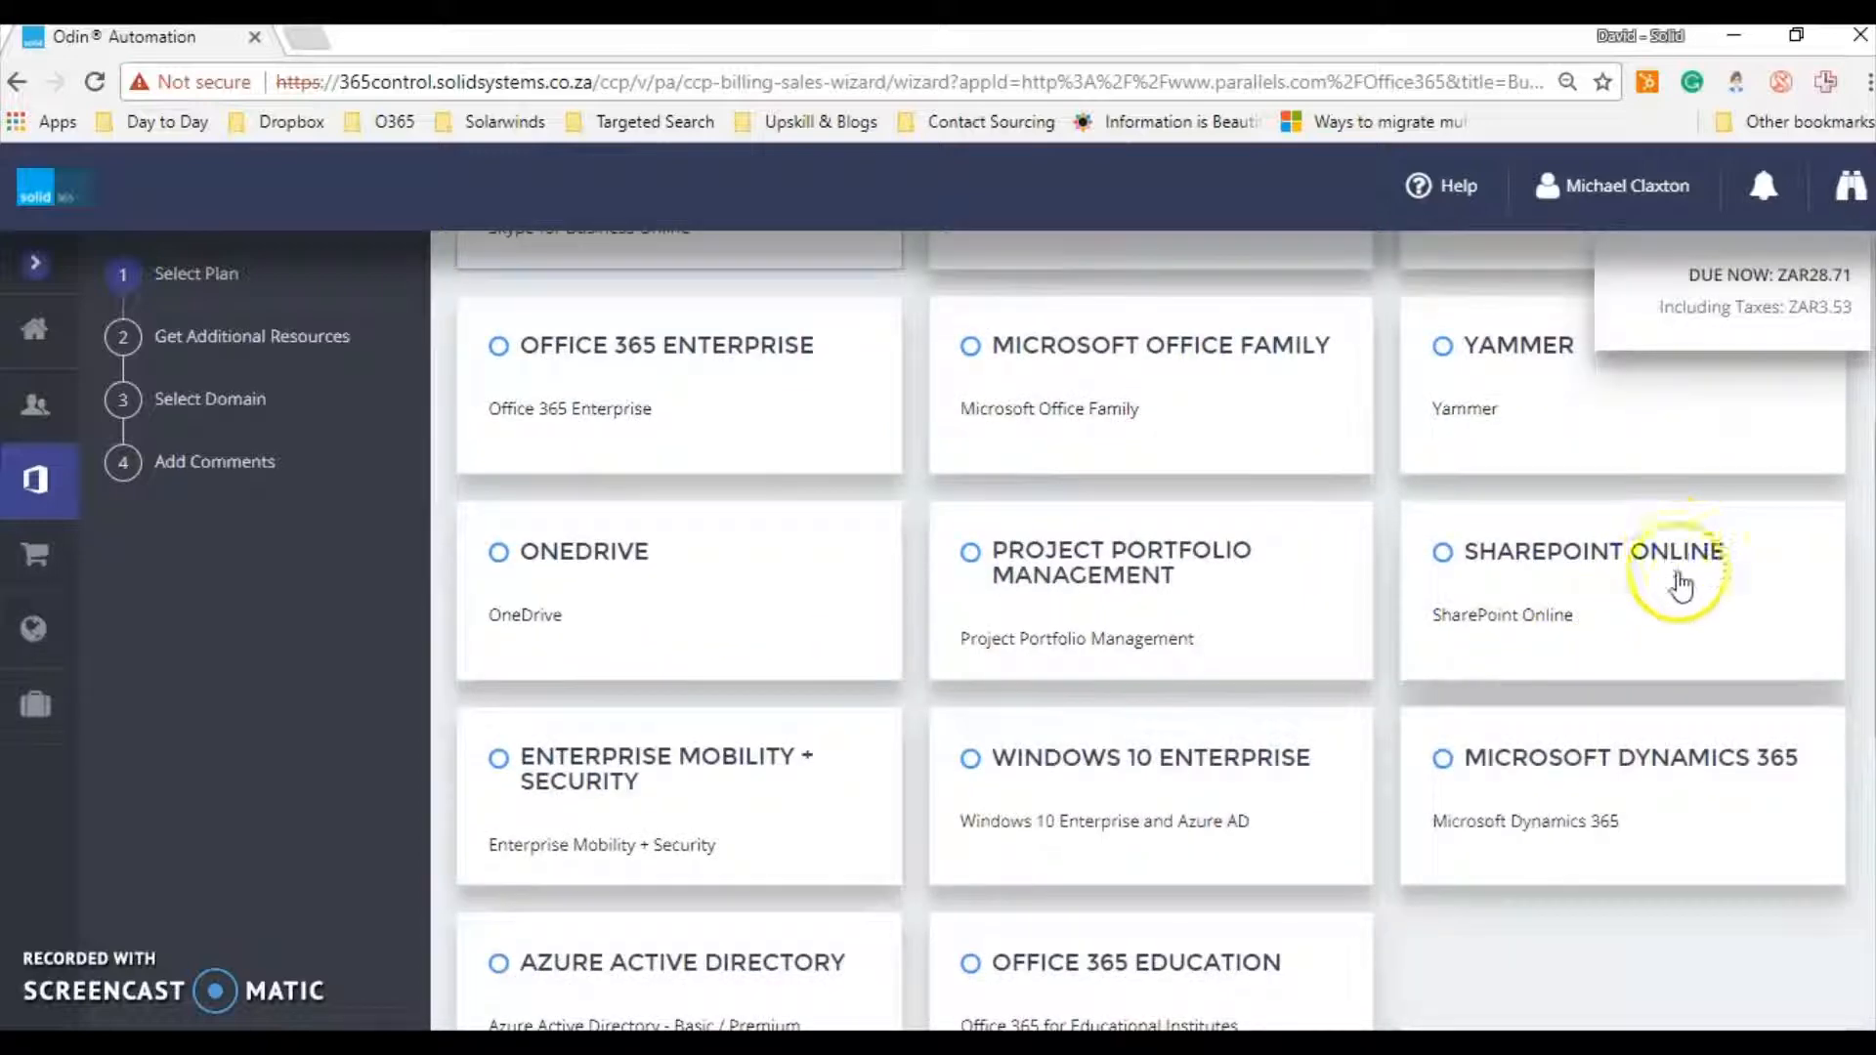
pyautogui.scroll(-3)
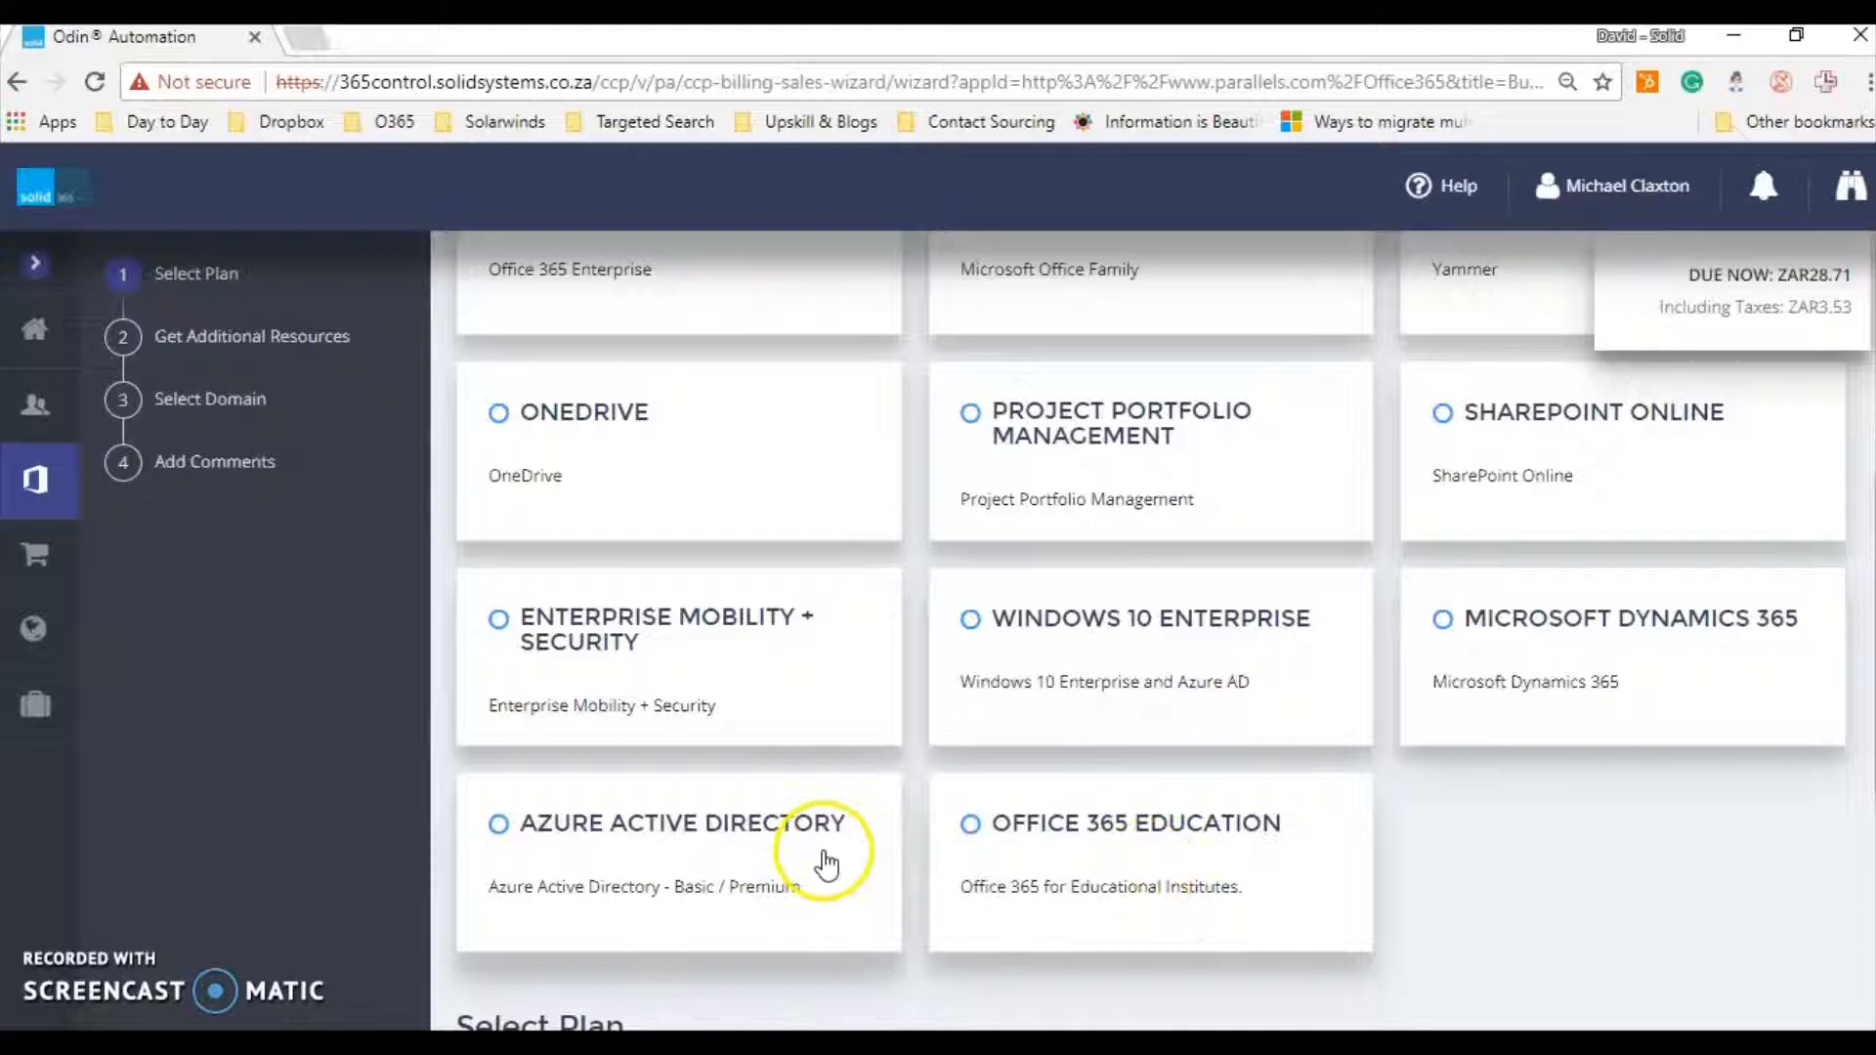
pyautogui.moveTo(700, 664)
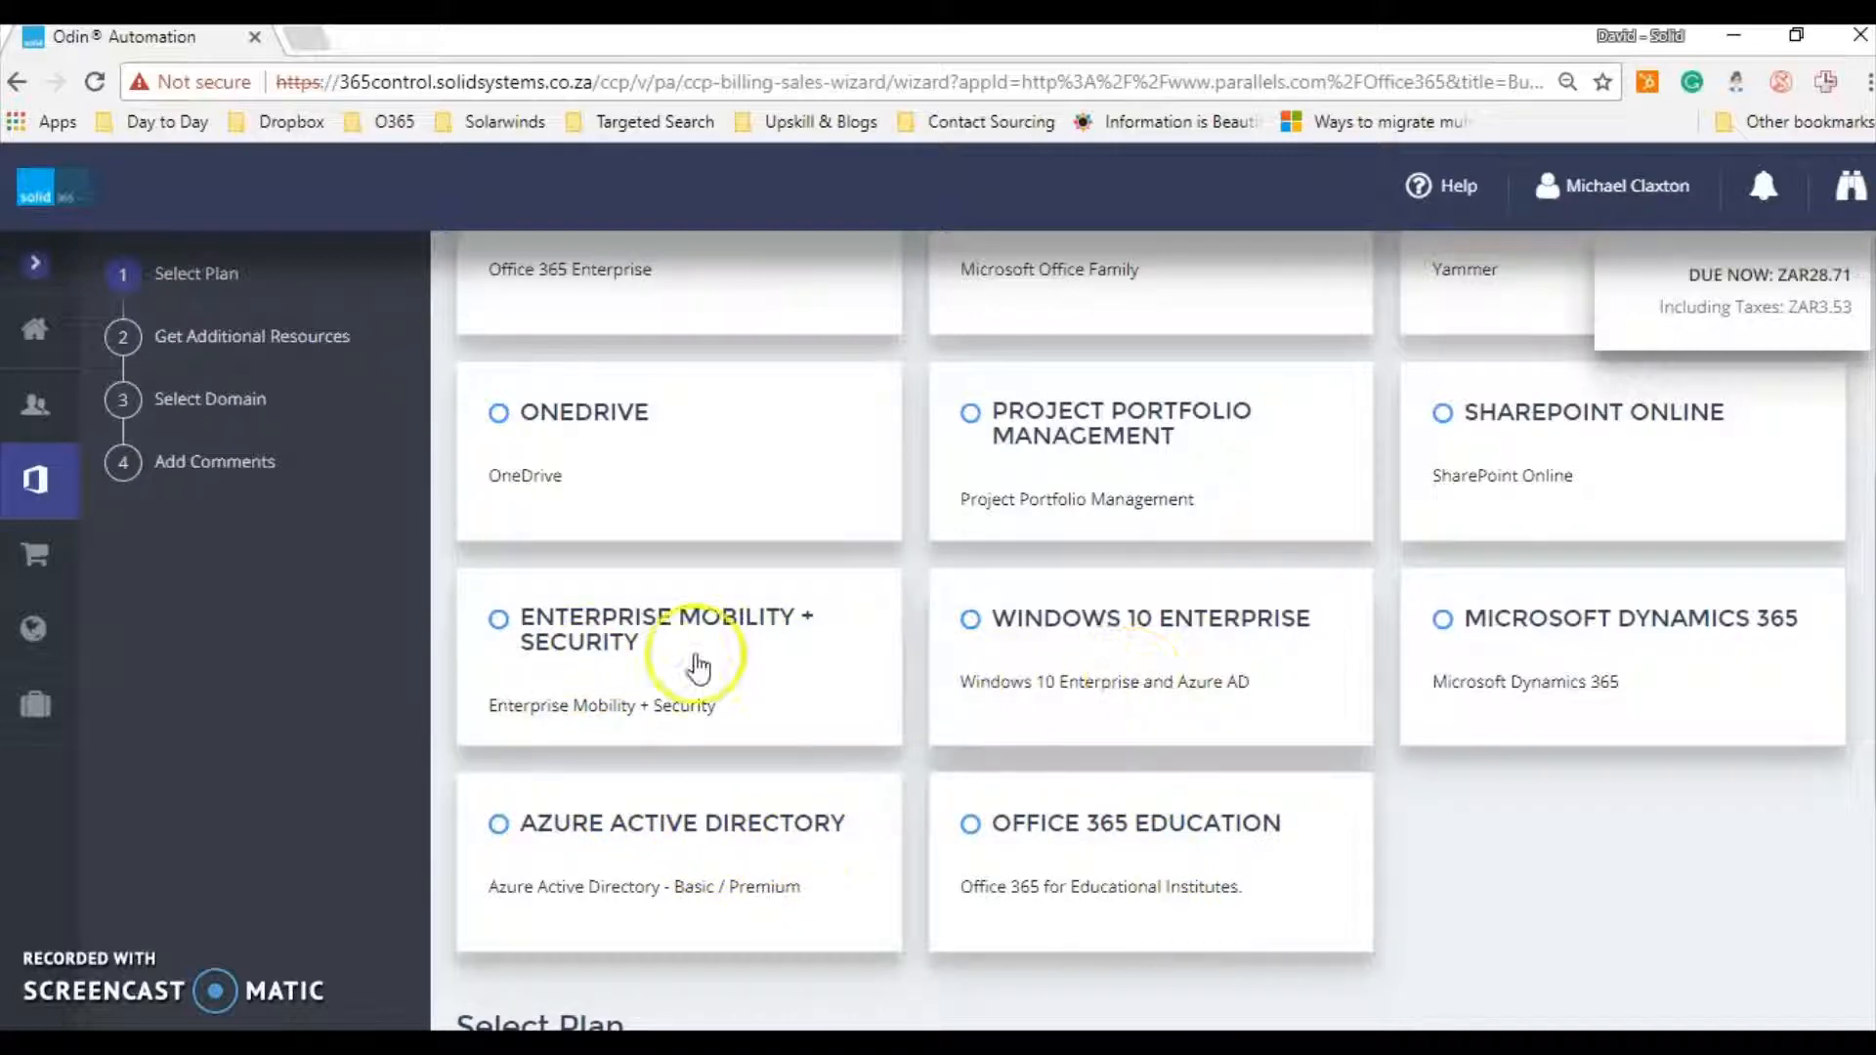
pyautogui.moveTo(1585, 652)
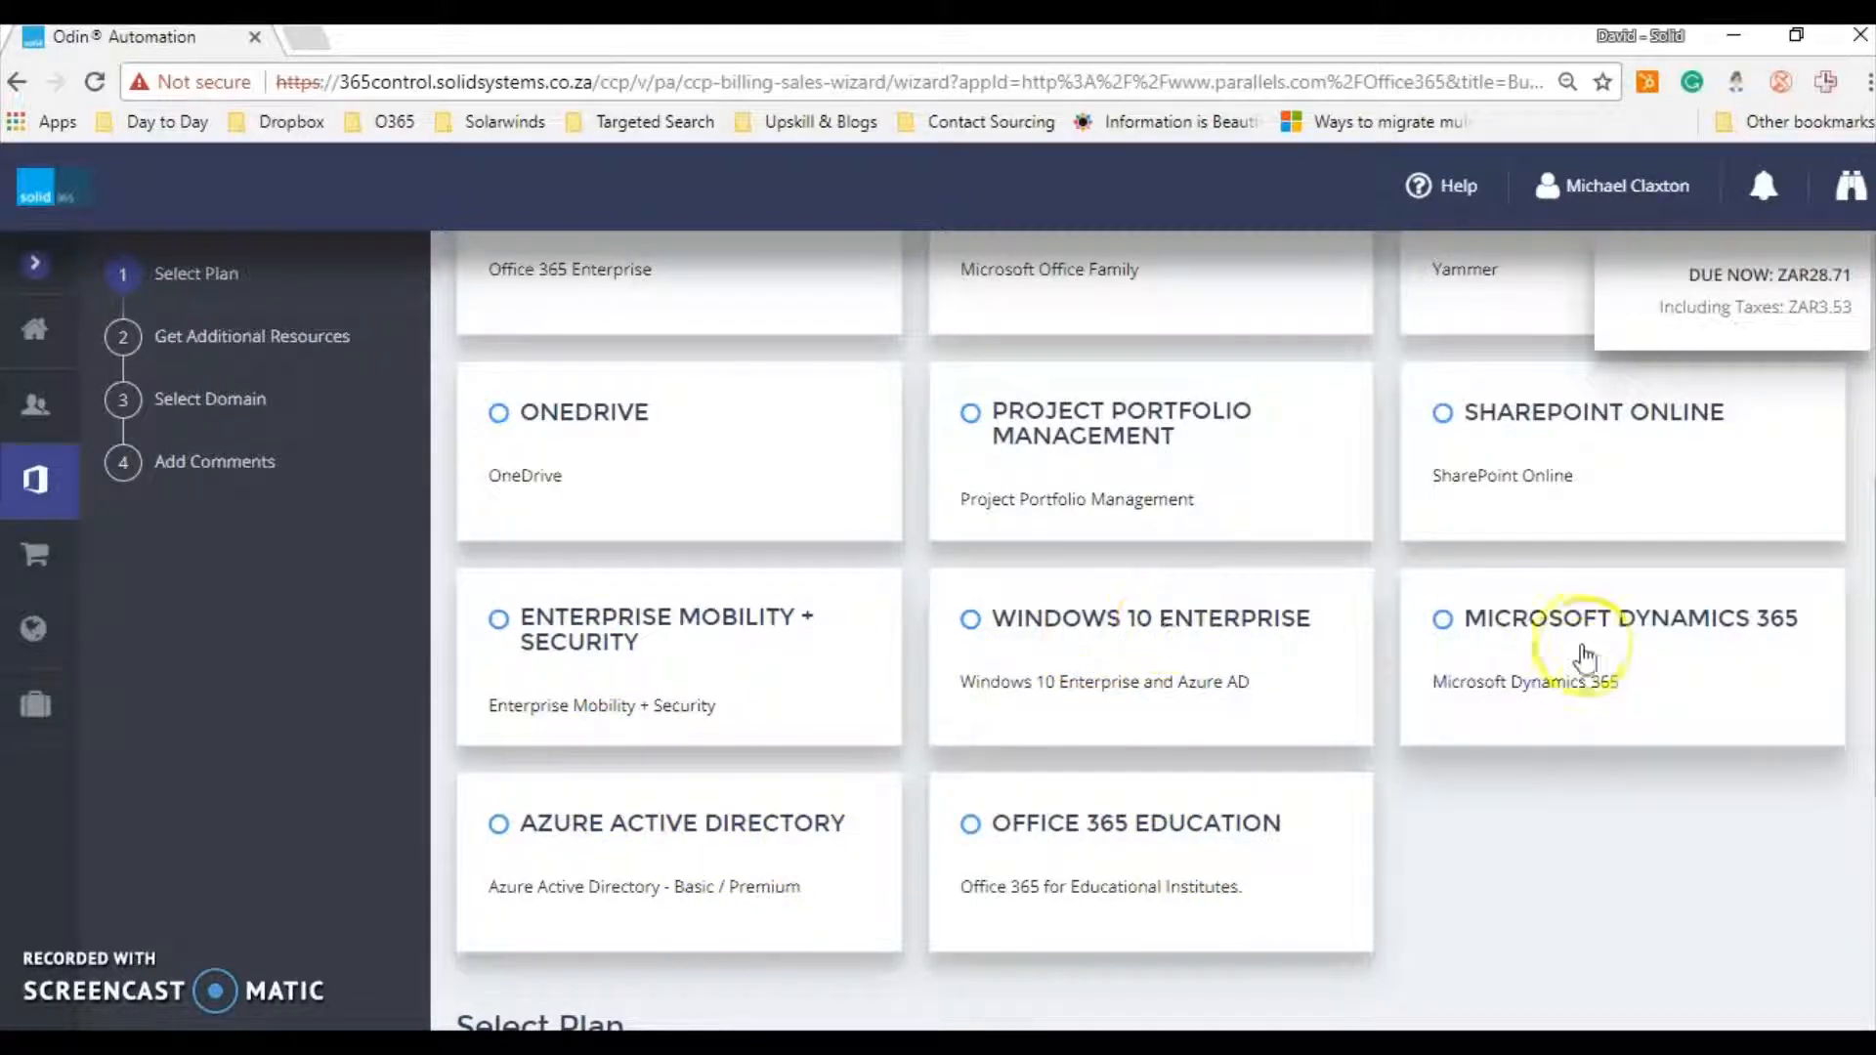
pyautogui.scroll(-3)
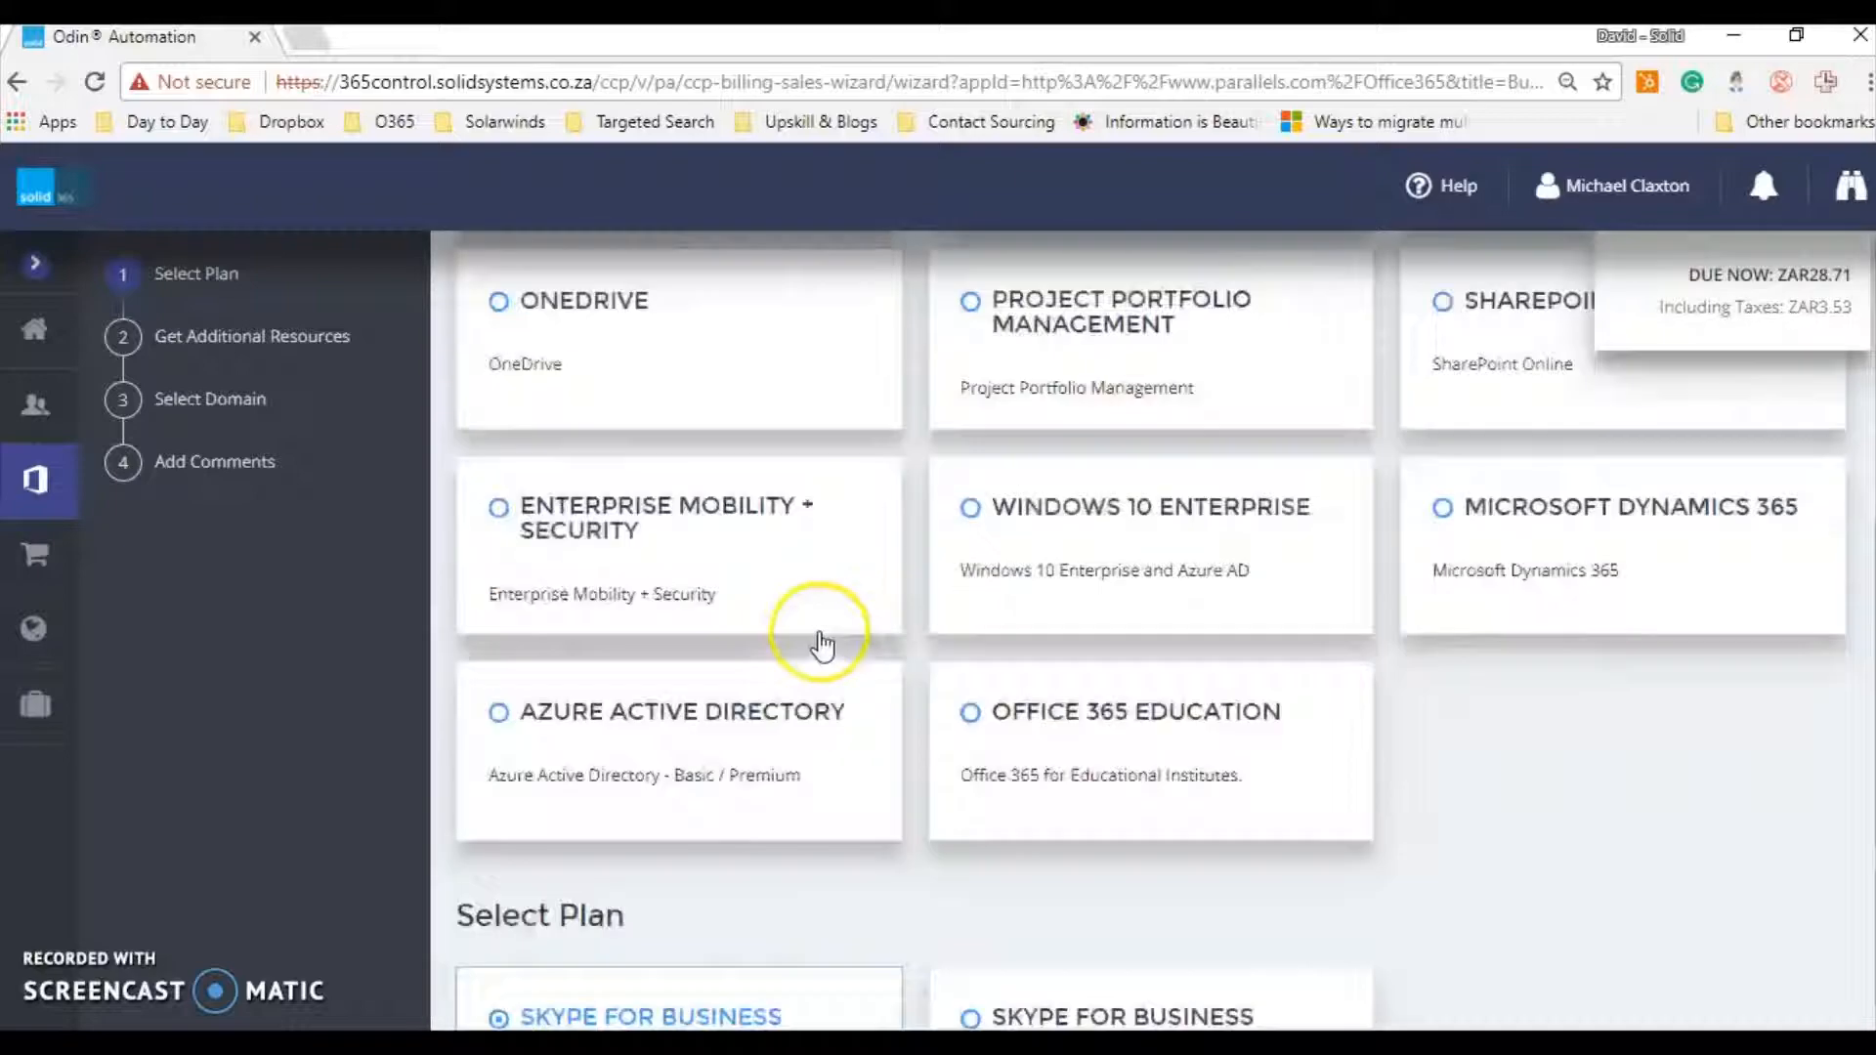
# Select Office 365 Enterprise as the plan category instead of Skype for Business Online
pyautogui.scroll(-3)
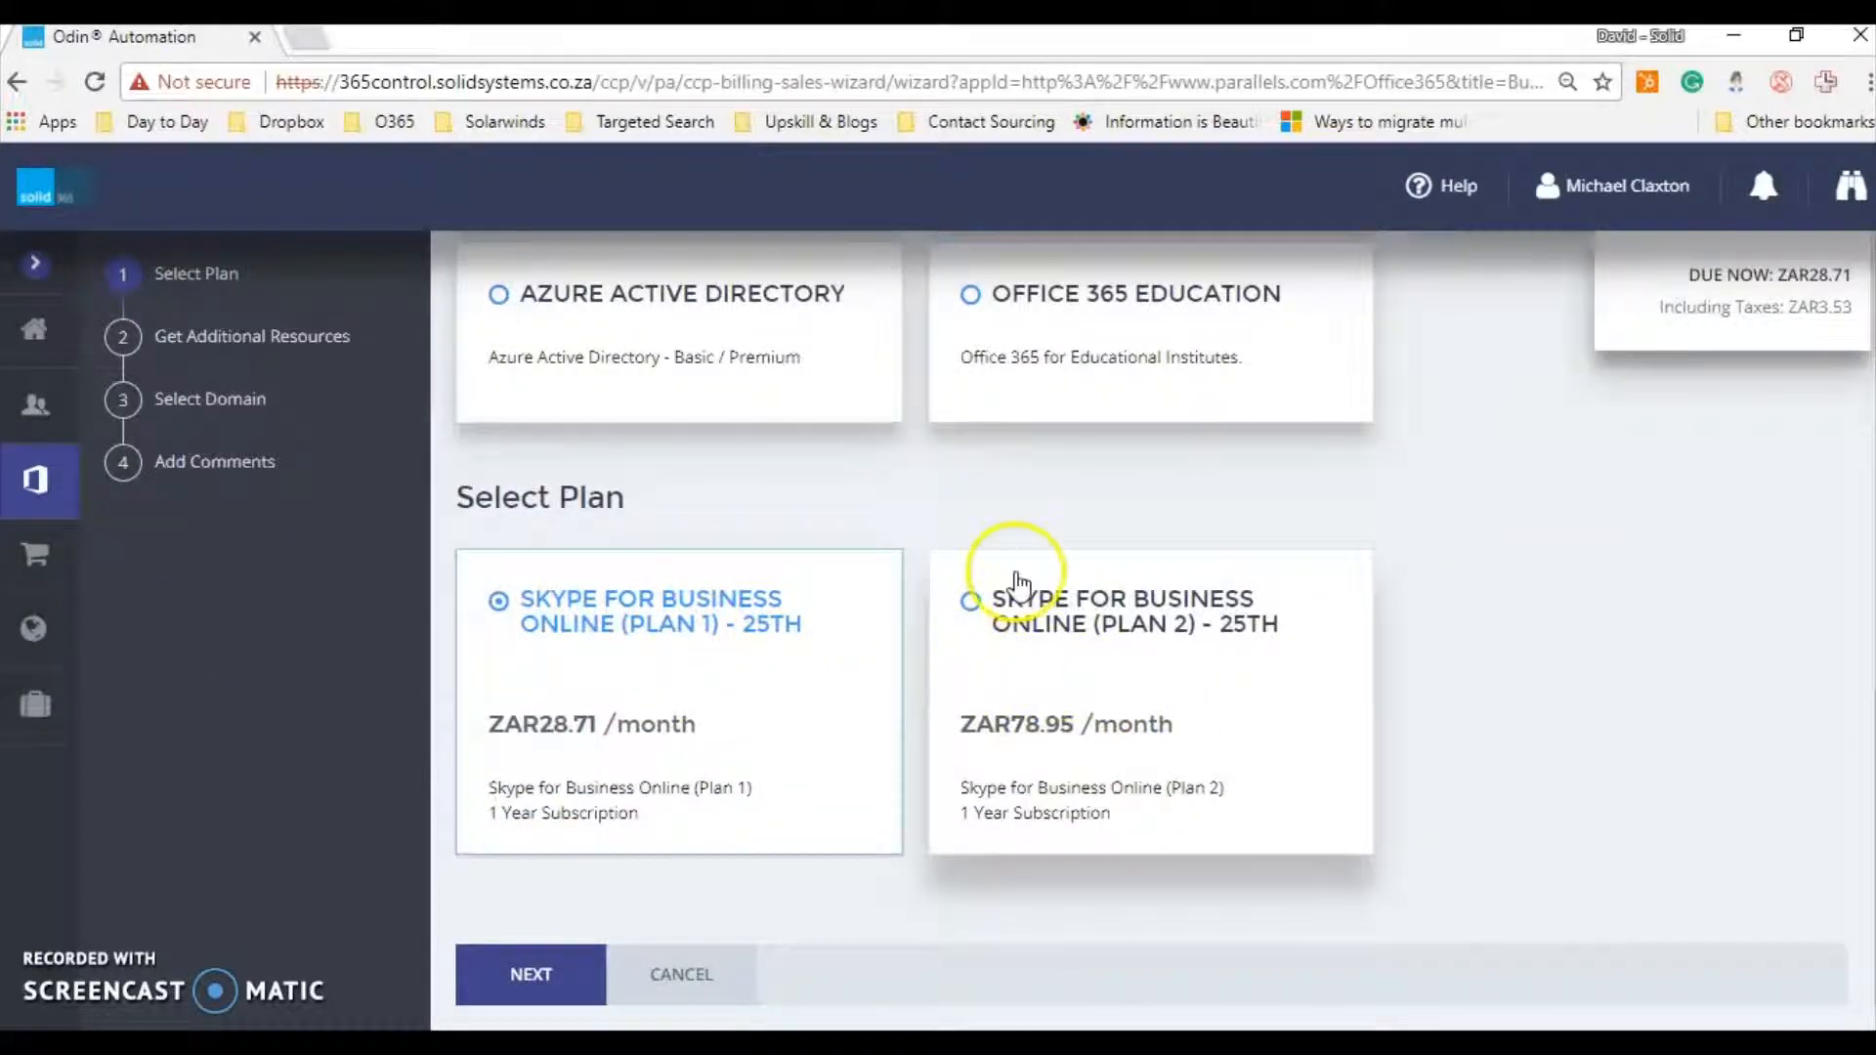
pyautogui.moveTo(903, 730)
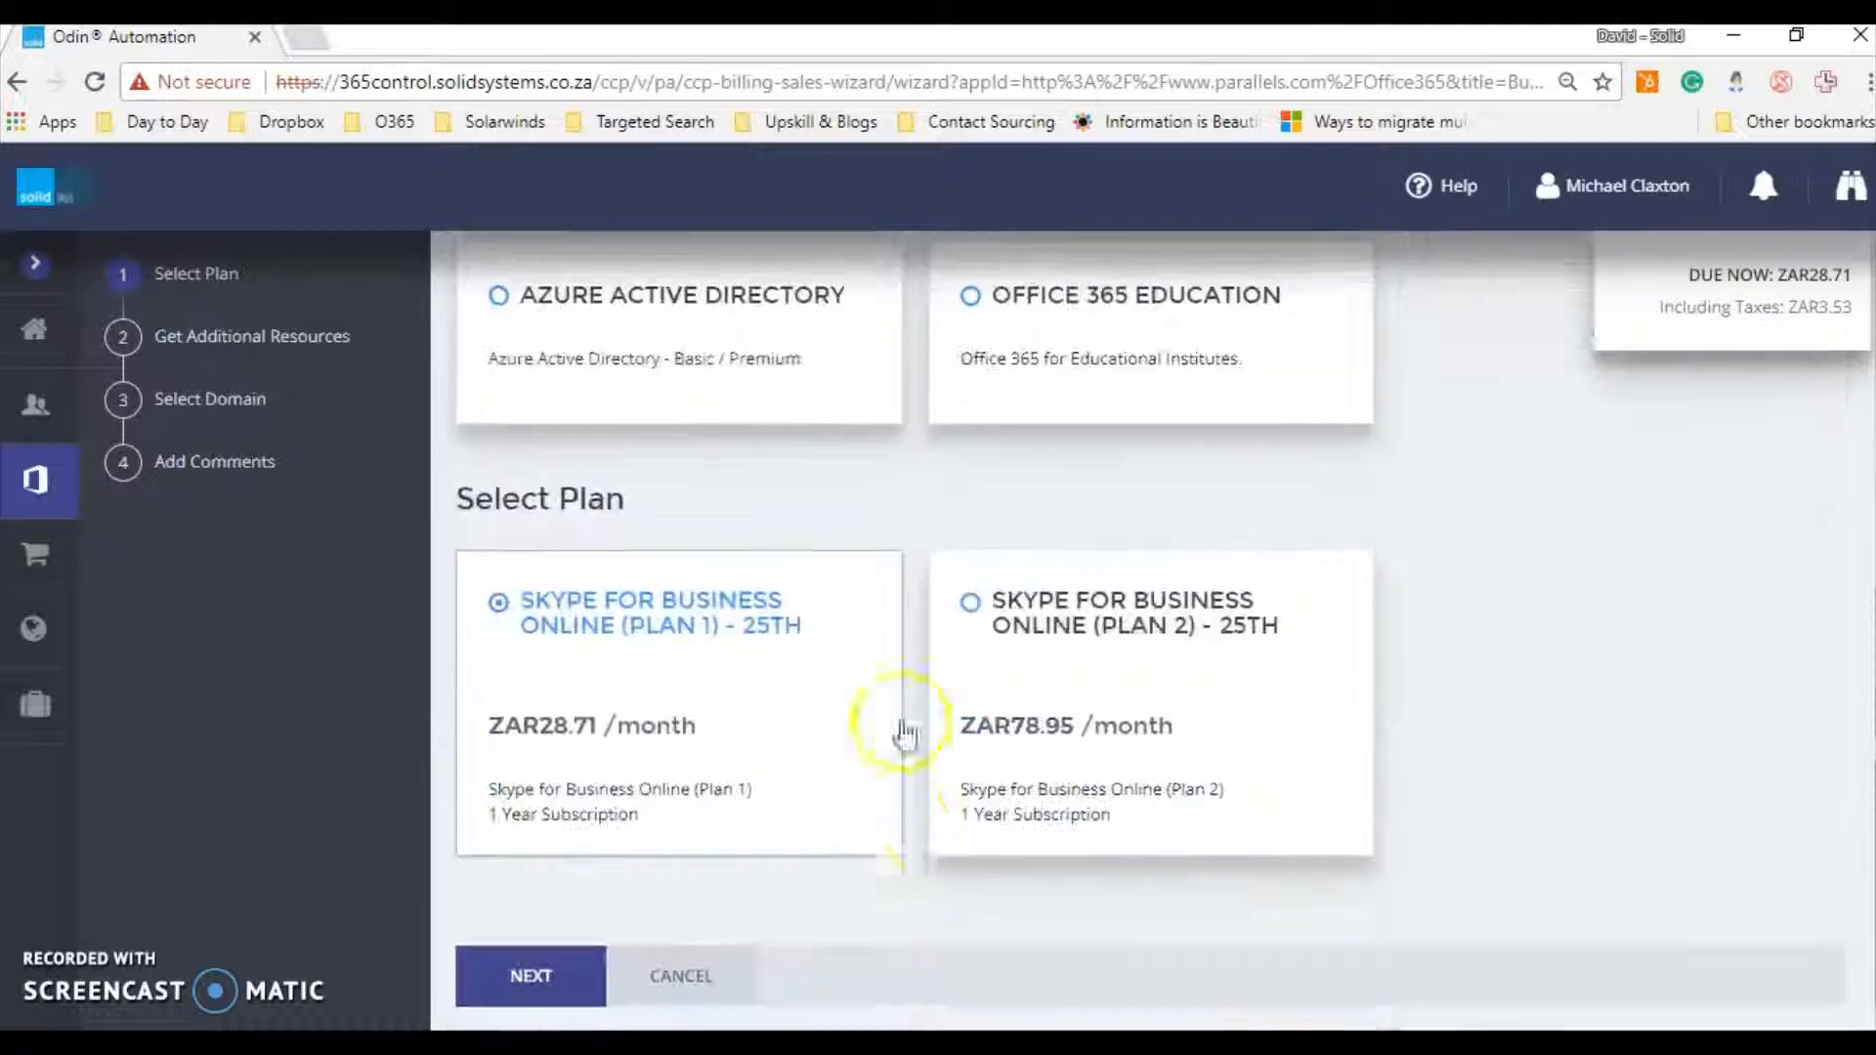
pyautogui.scroll(3)
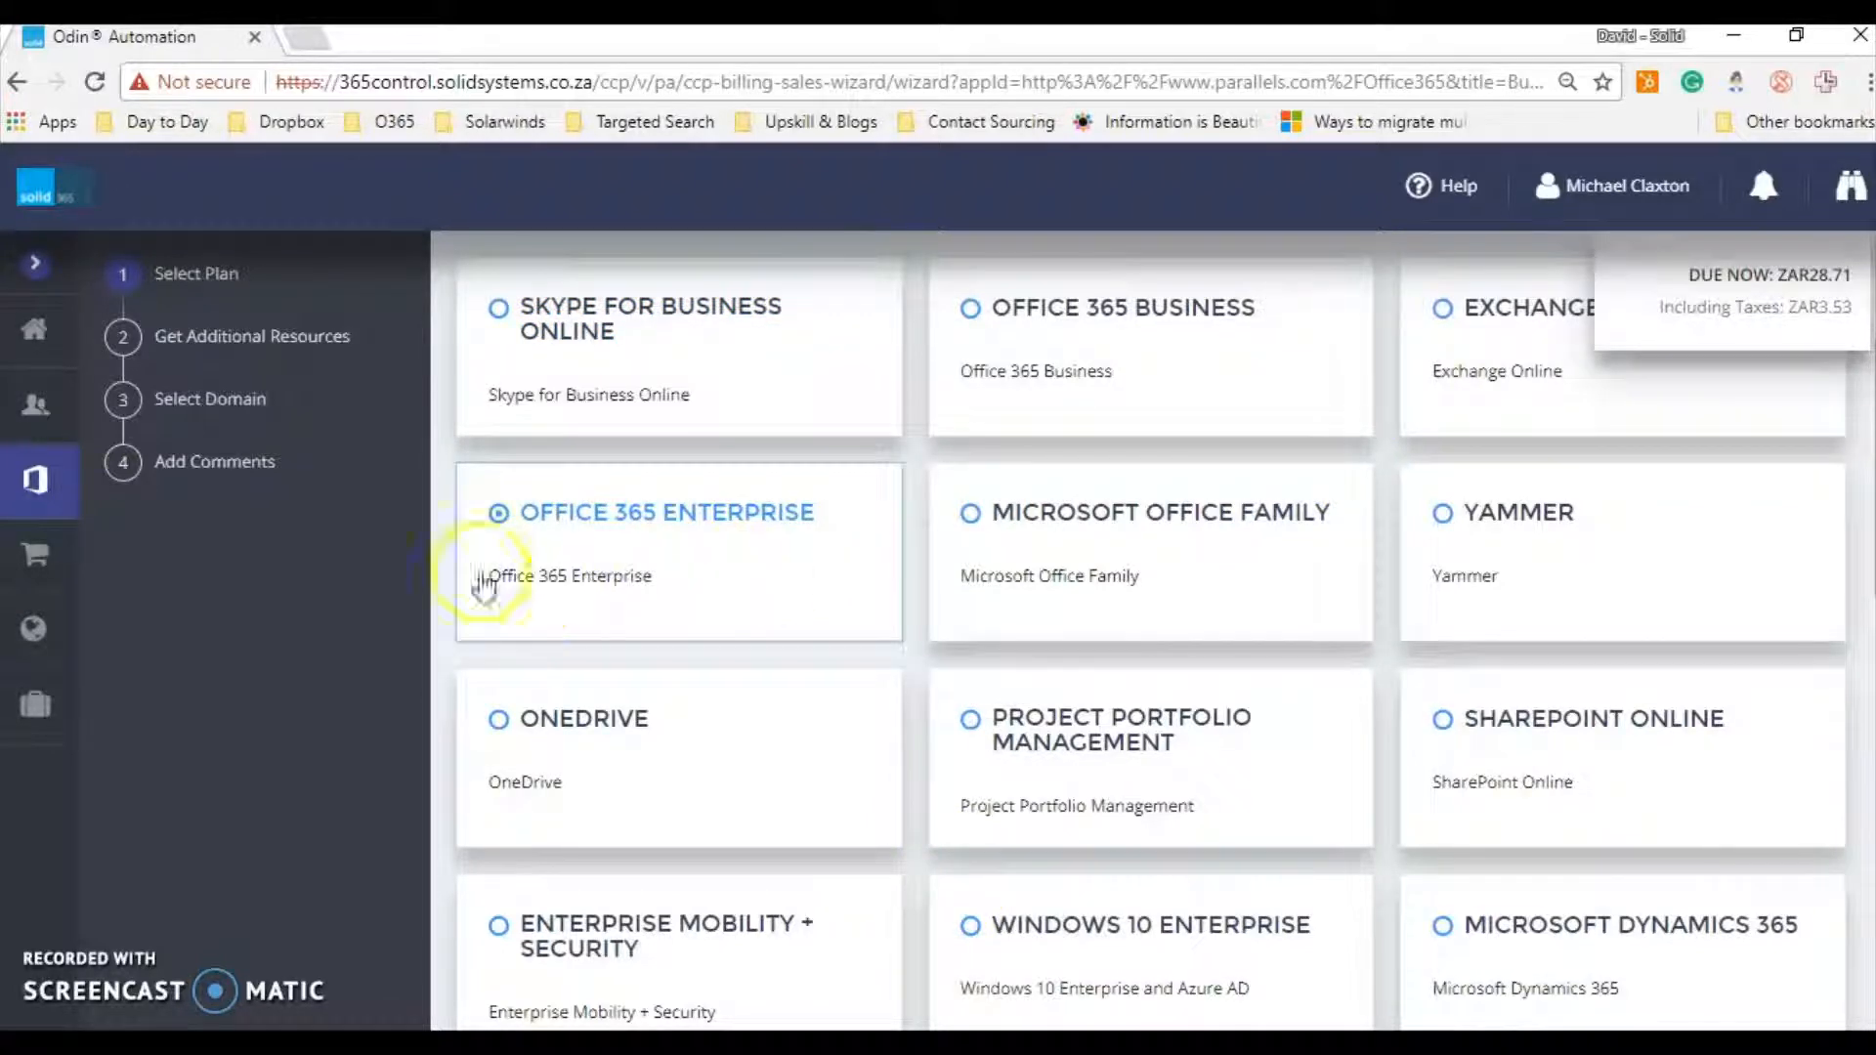
# Pick the Office 365 Enterprise E1 plan at ZAR114.83 per month
pyautogui.scroll(-3)
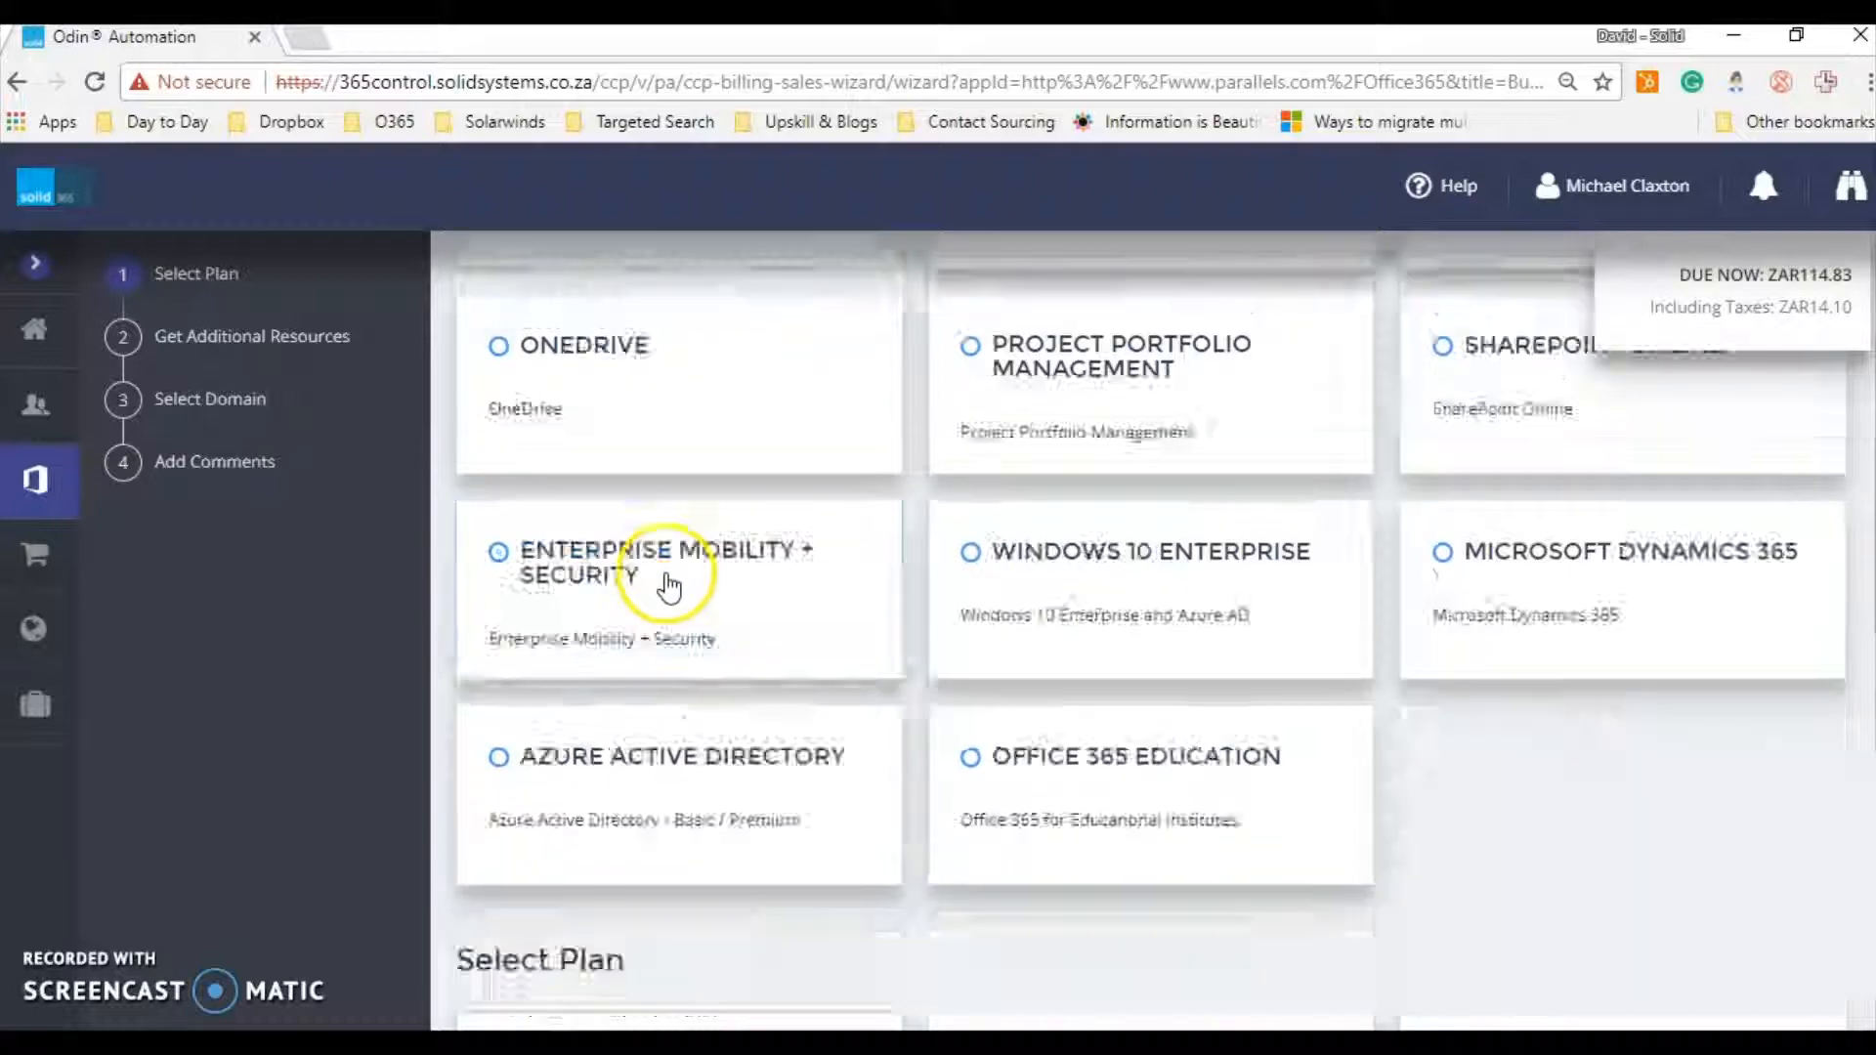
pyautogui.scroll(-3)
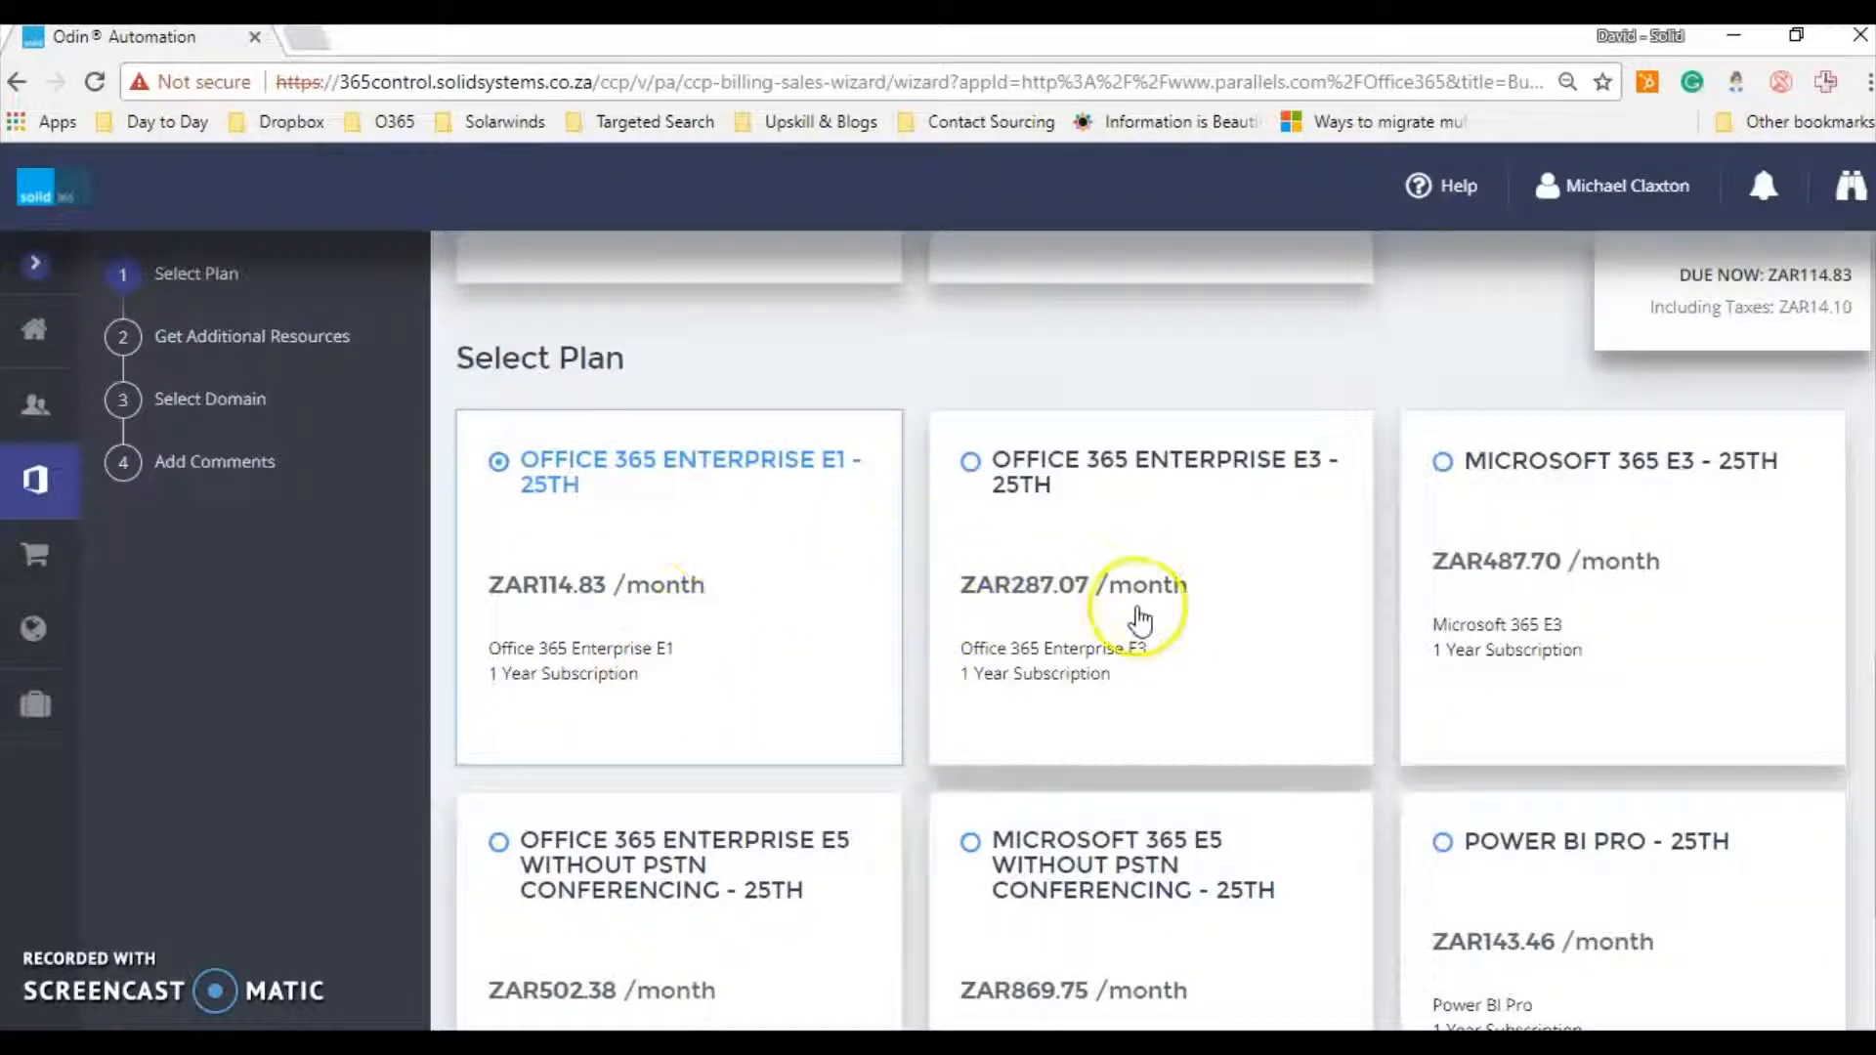
pyautogui.scroll(-3)
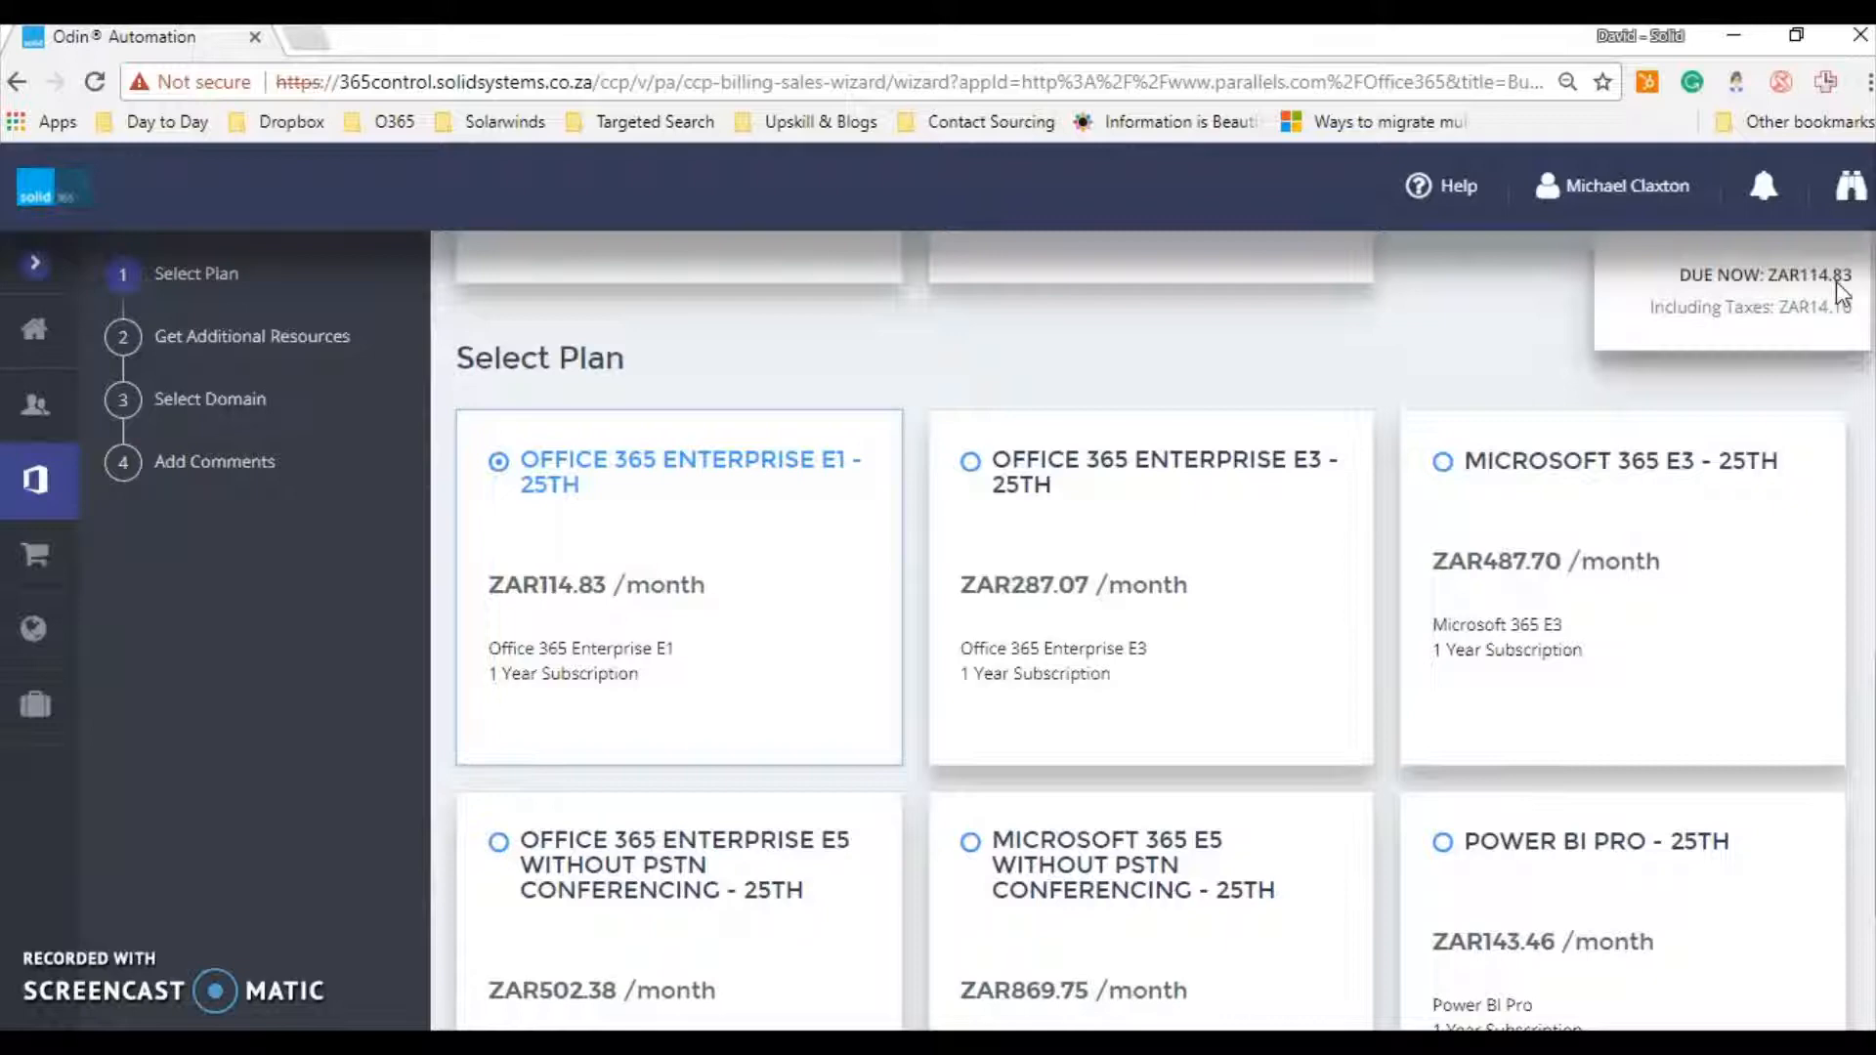
pyautogui.moveTo(453, 655)
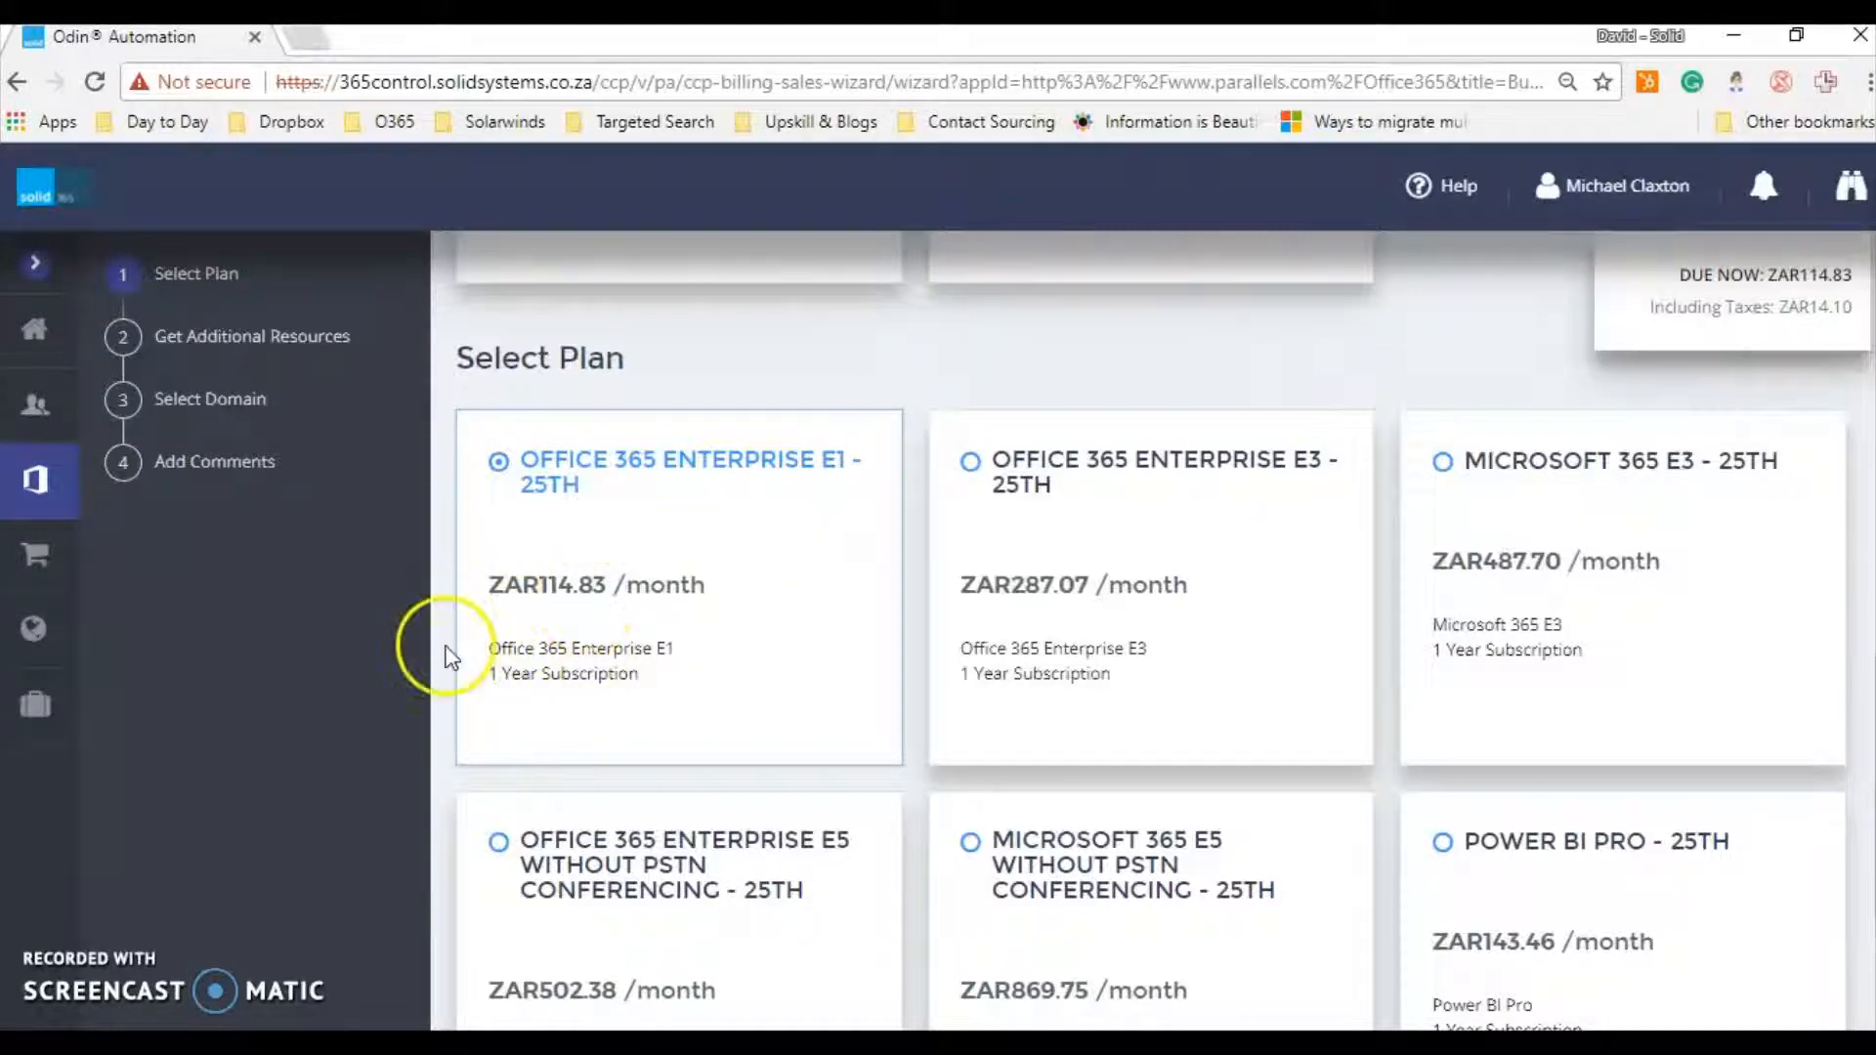
pyautogui.moveTo(604, 563)
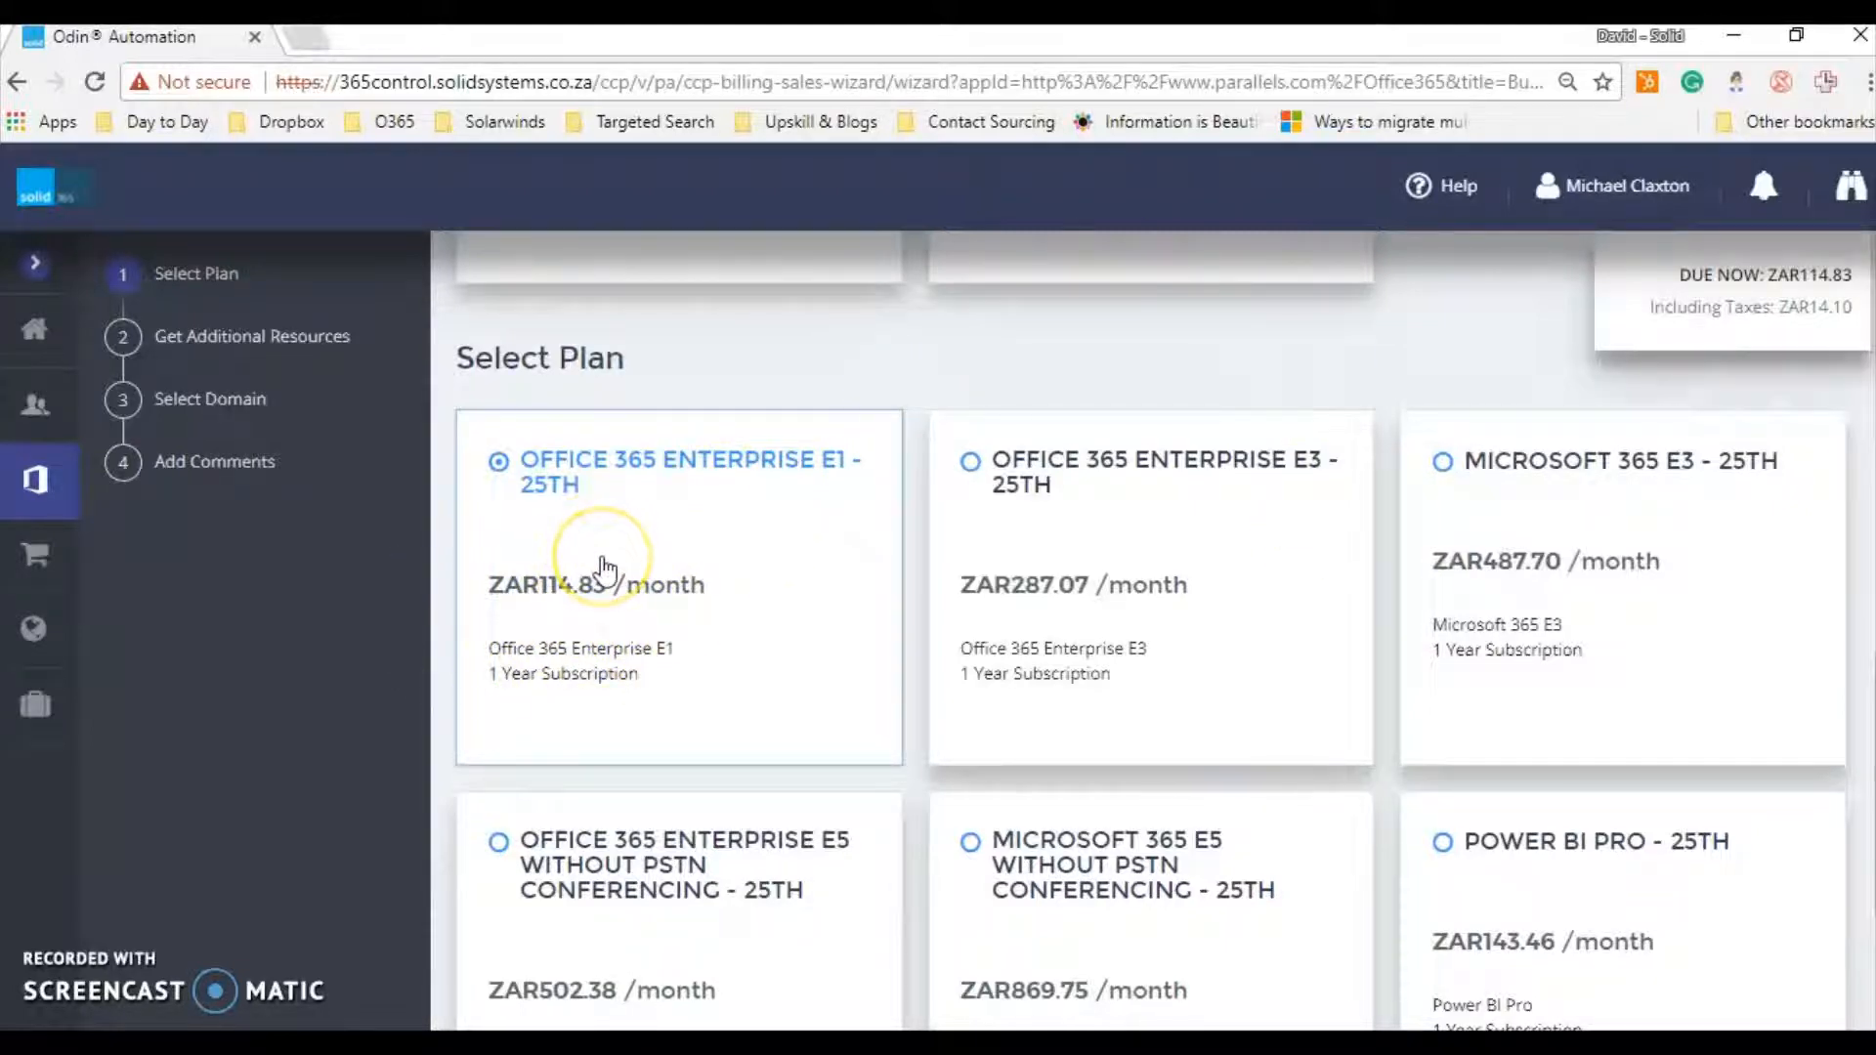
pyautogui.moveTo(604, 564)
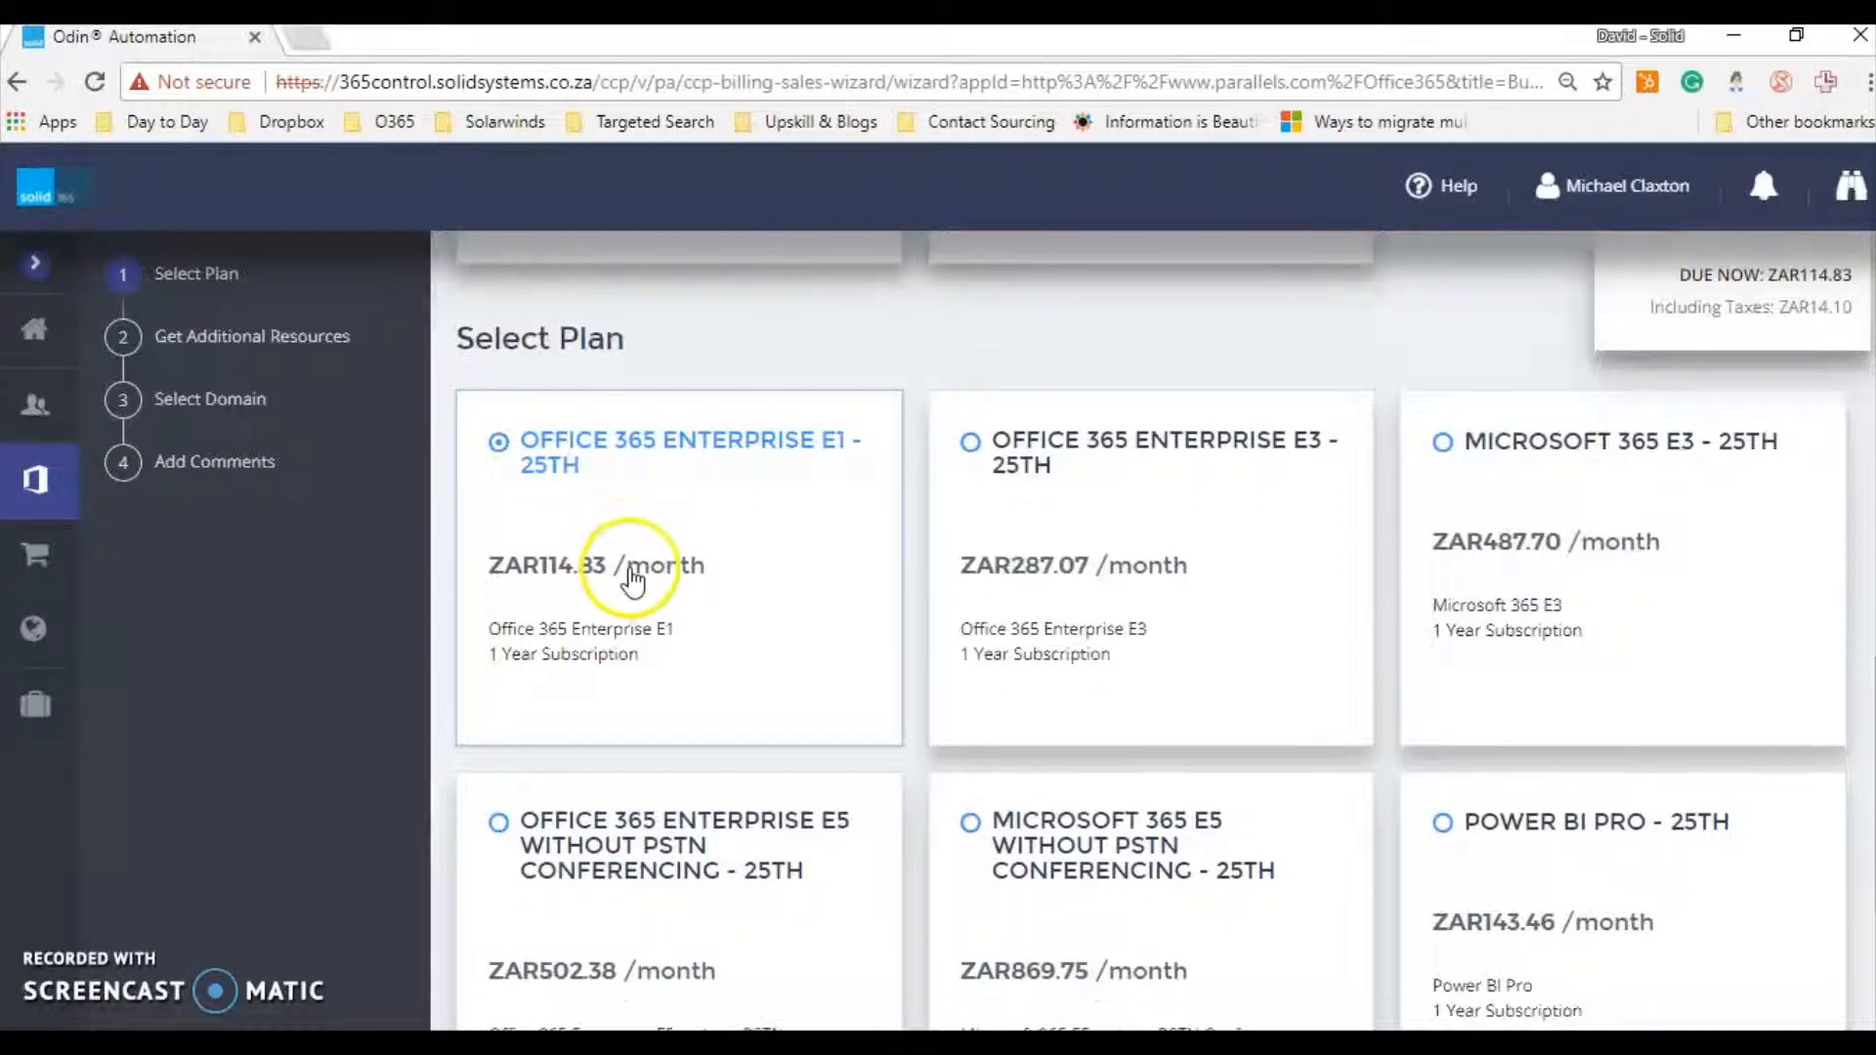
pyautogui.scroll(-3)
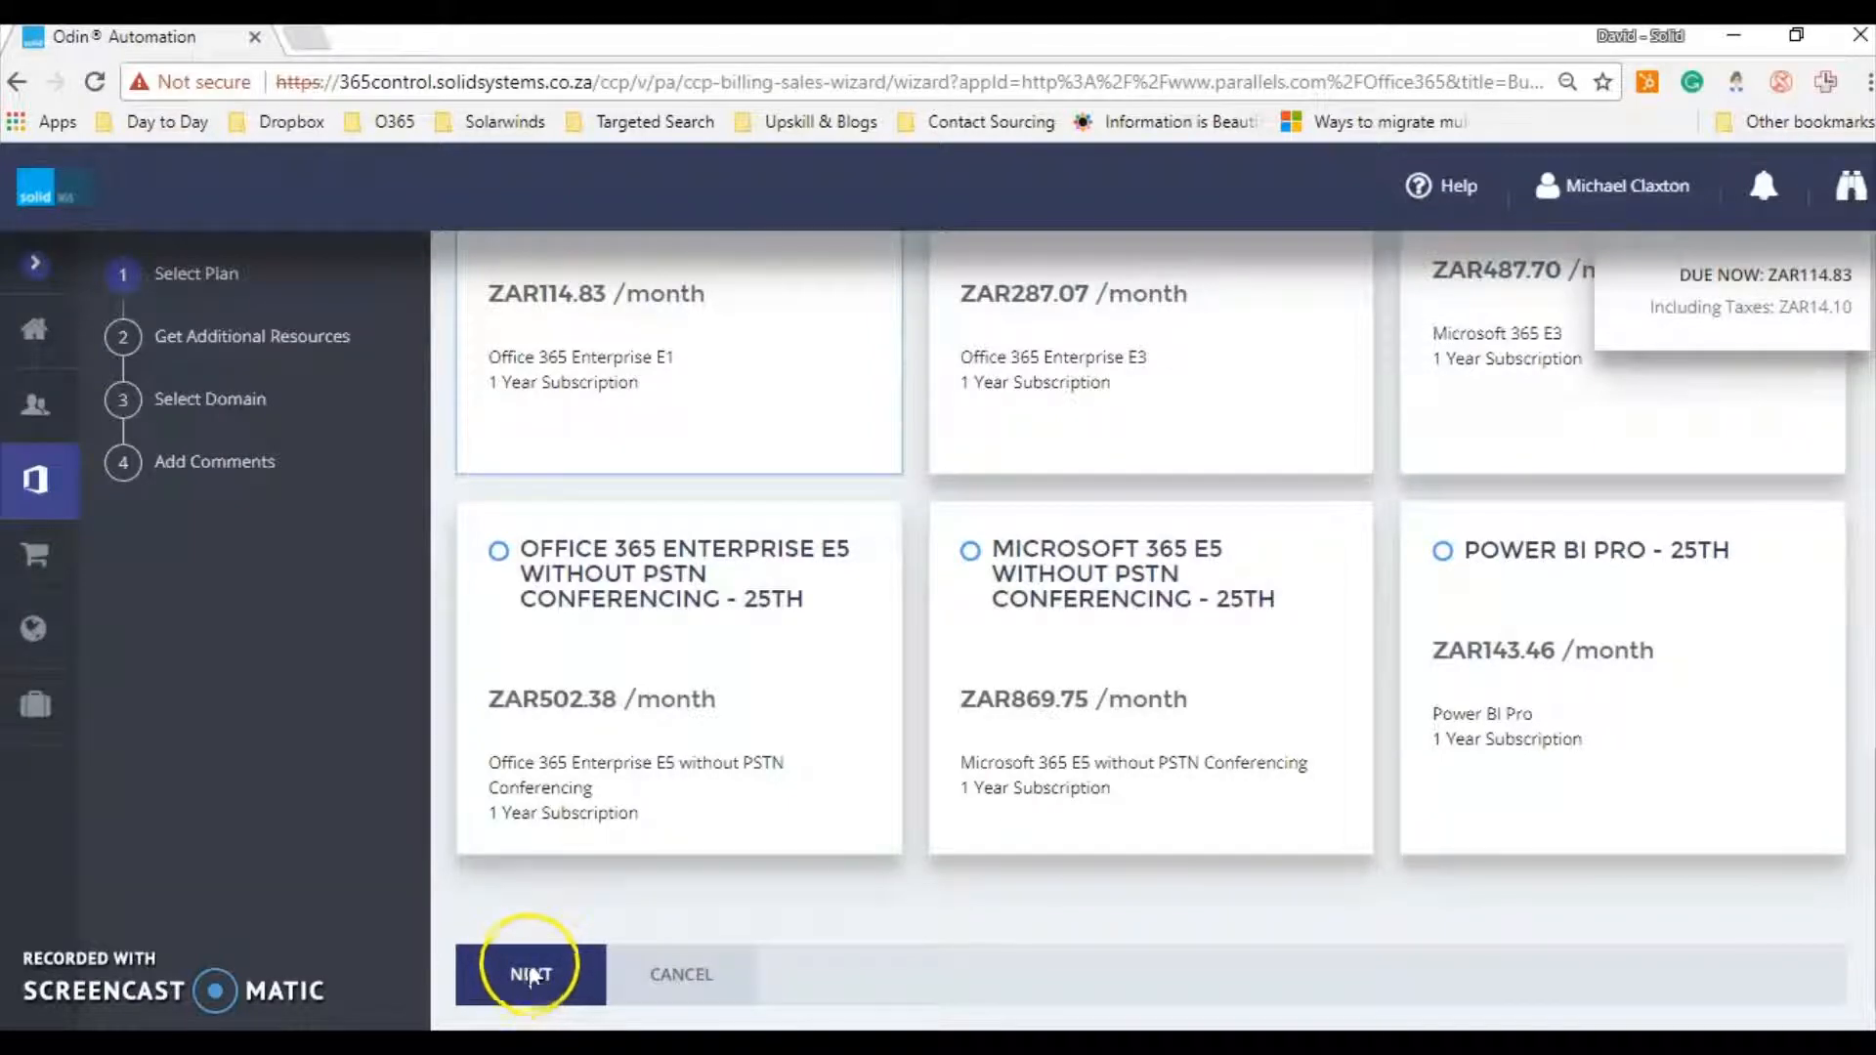
# Pass Get Additional Resources keeping one E1 license and all extras at 0
pyautogui.click(530, 975)
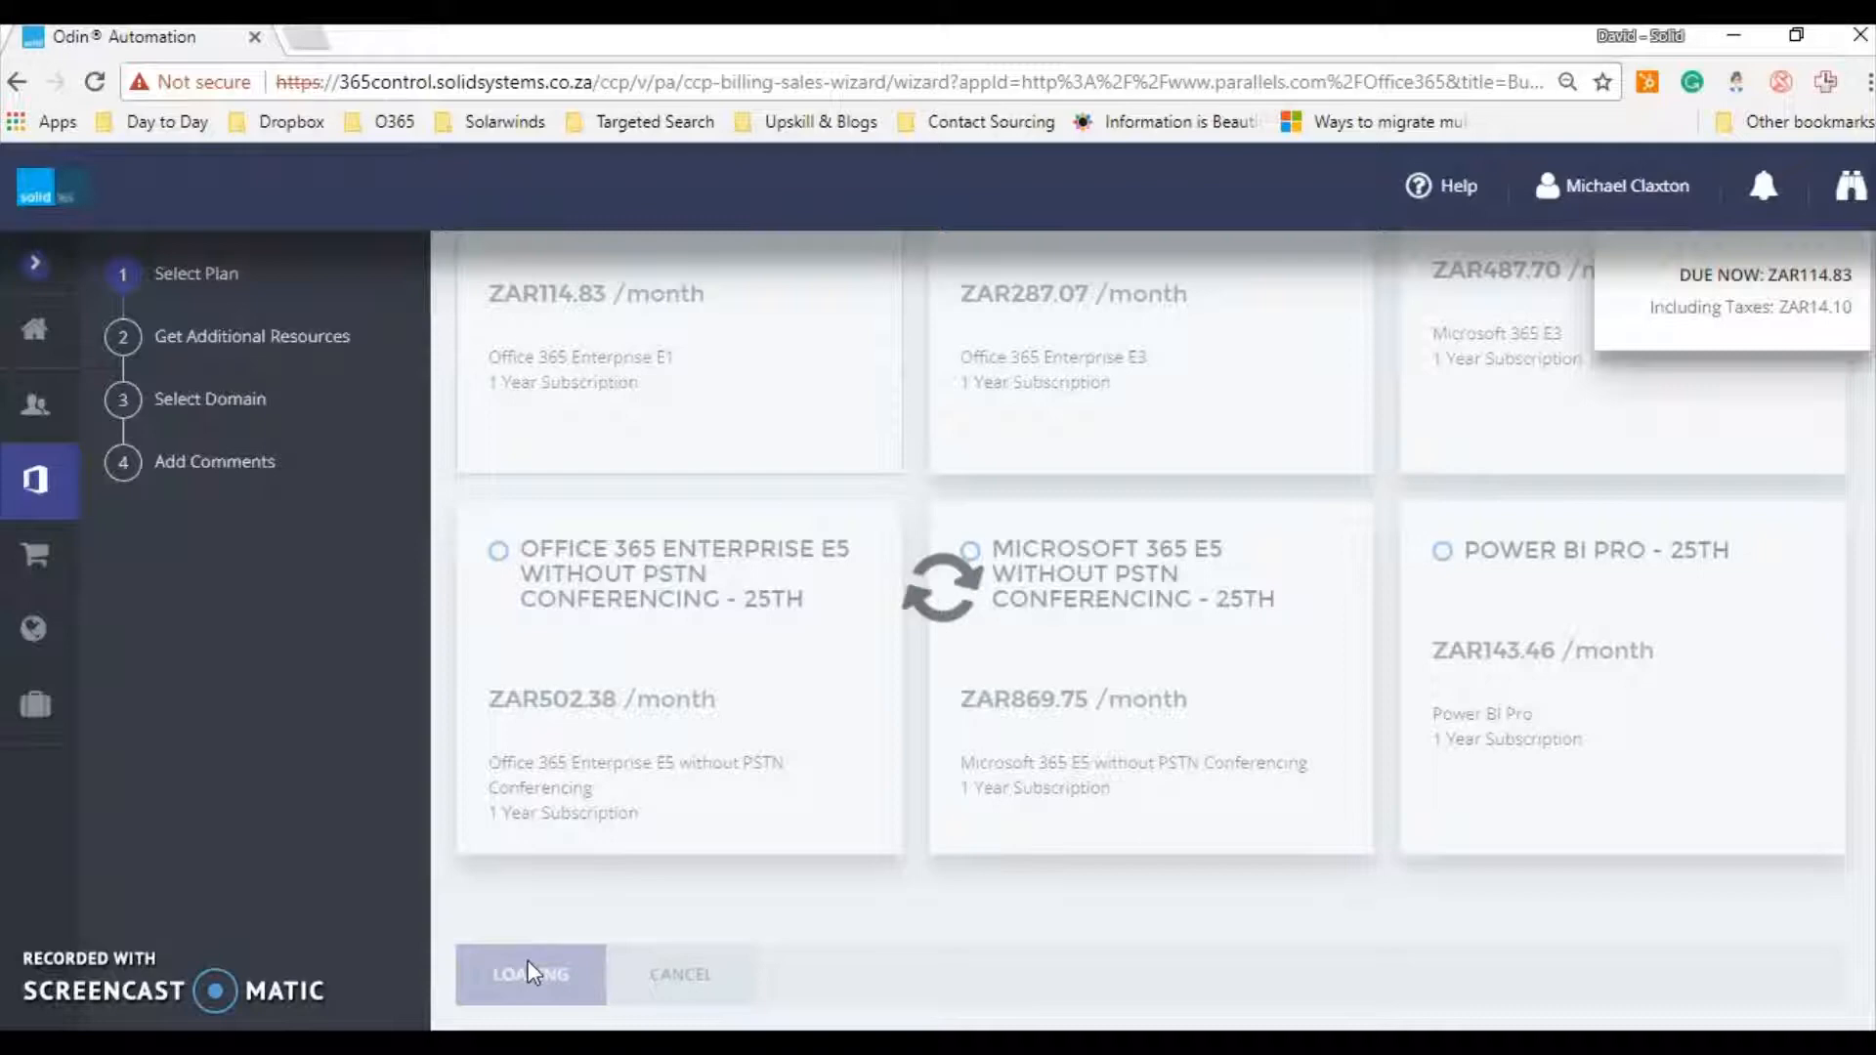
pyautogui.click(530, 974)
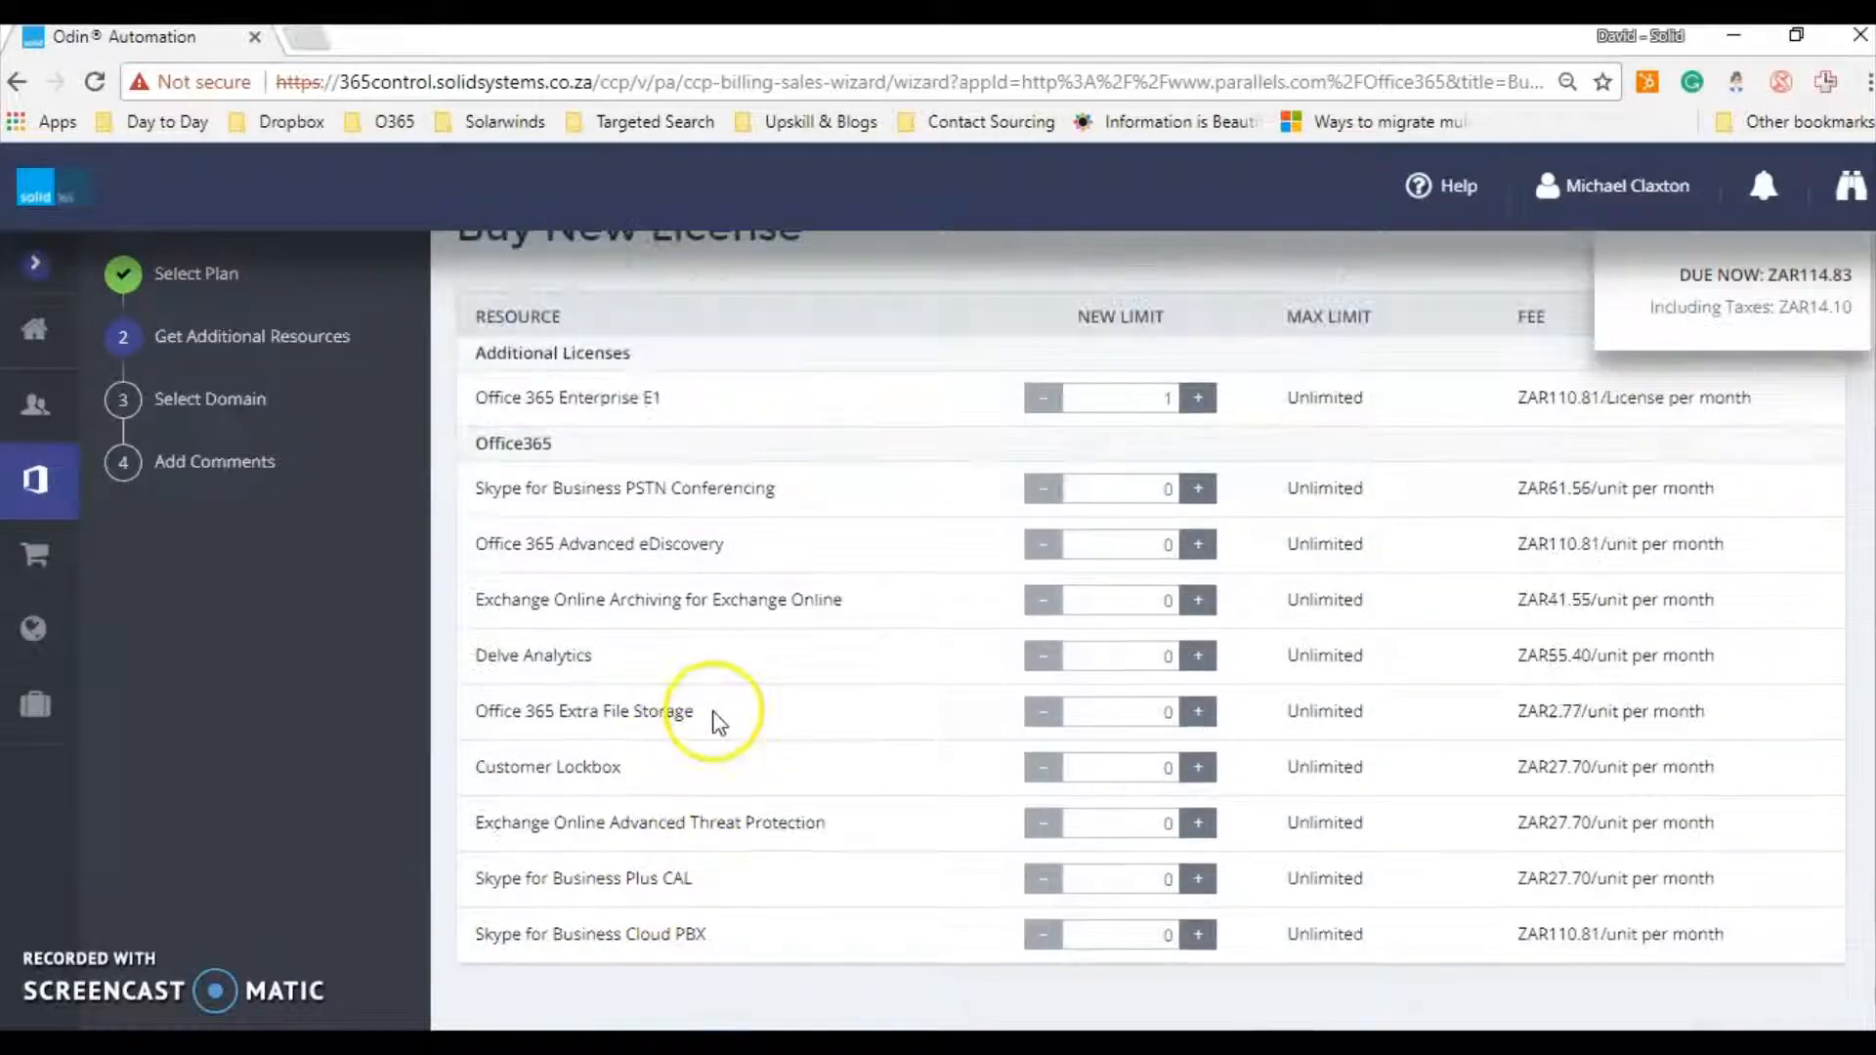
pyautogui.scroll(3)
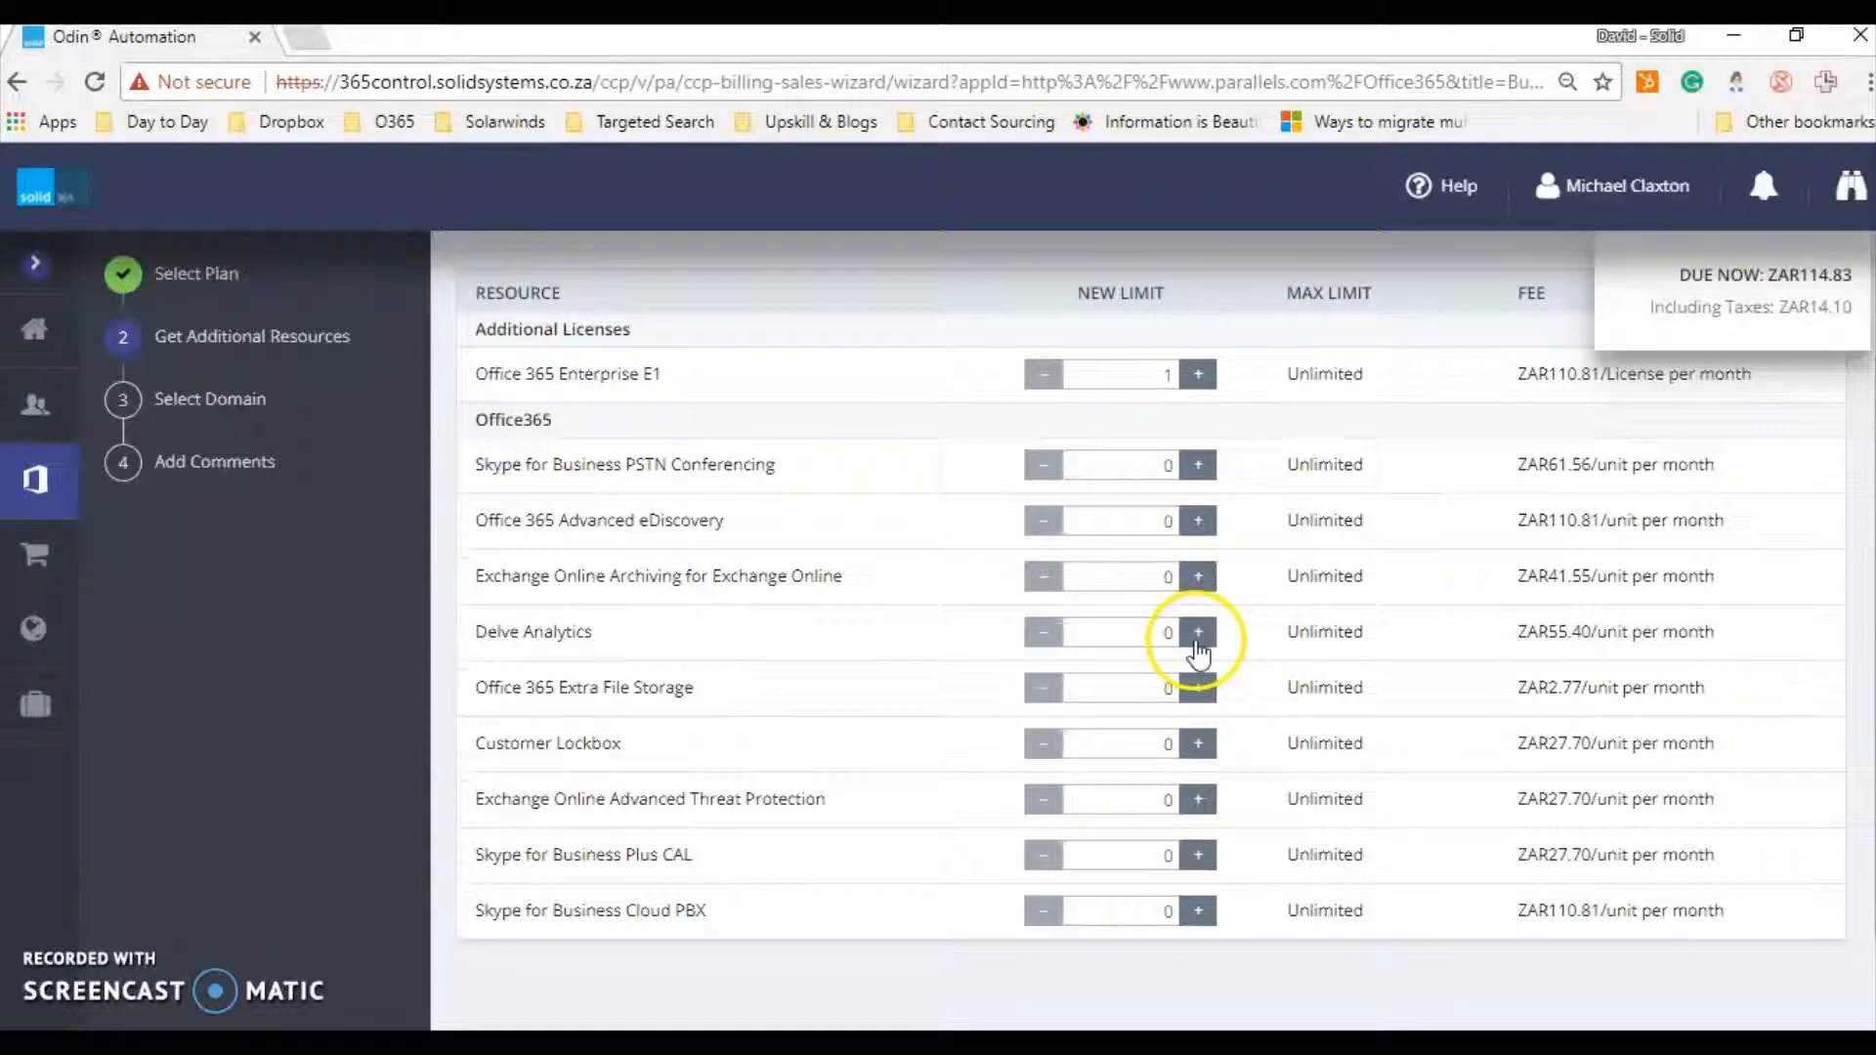
pyautogui.moveTo(1002, 895)
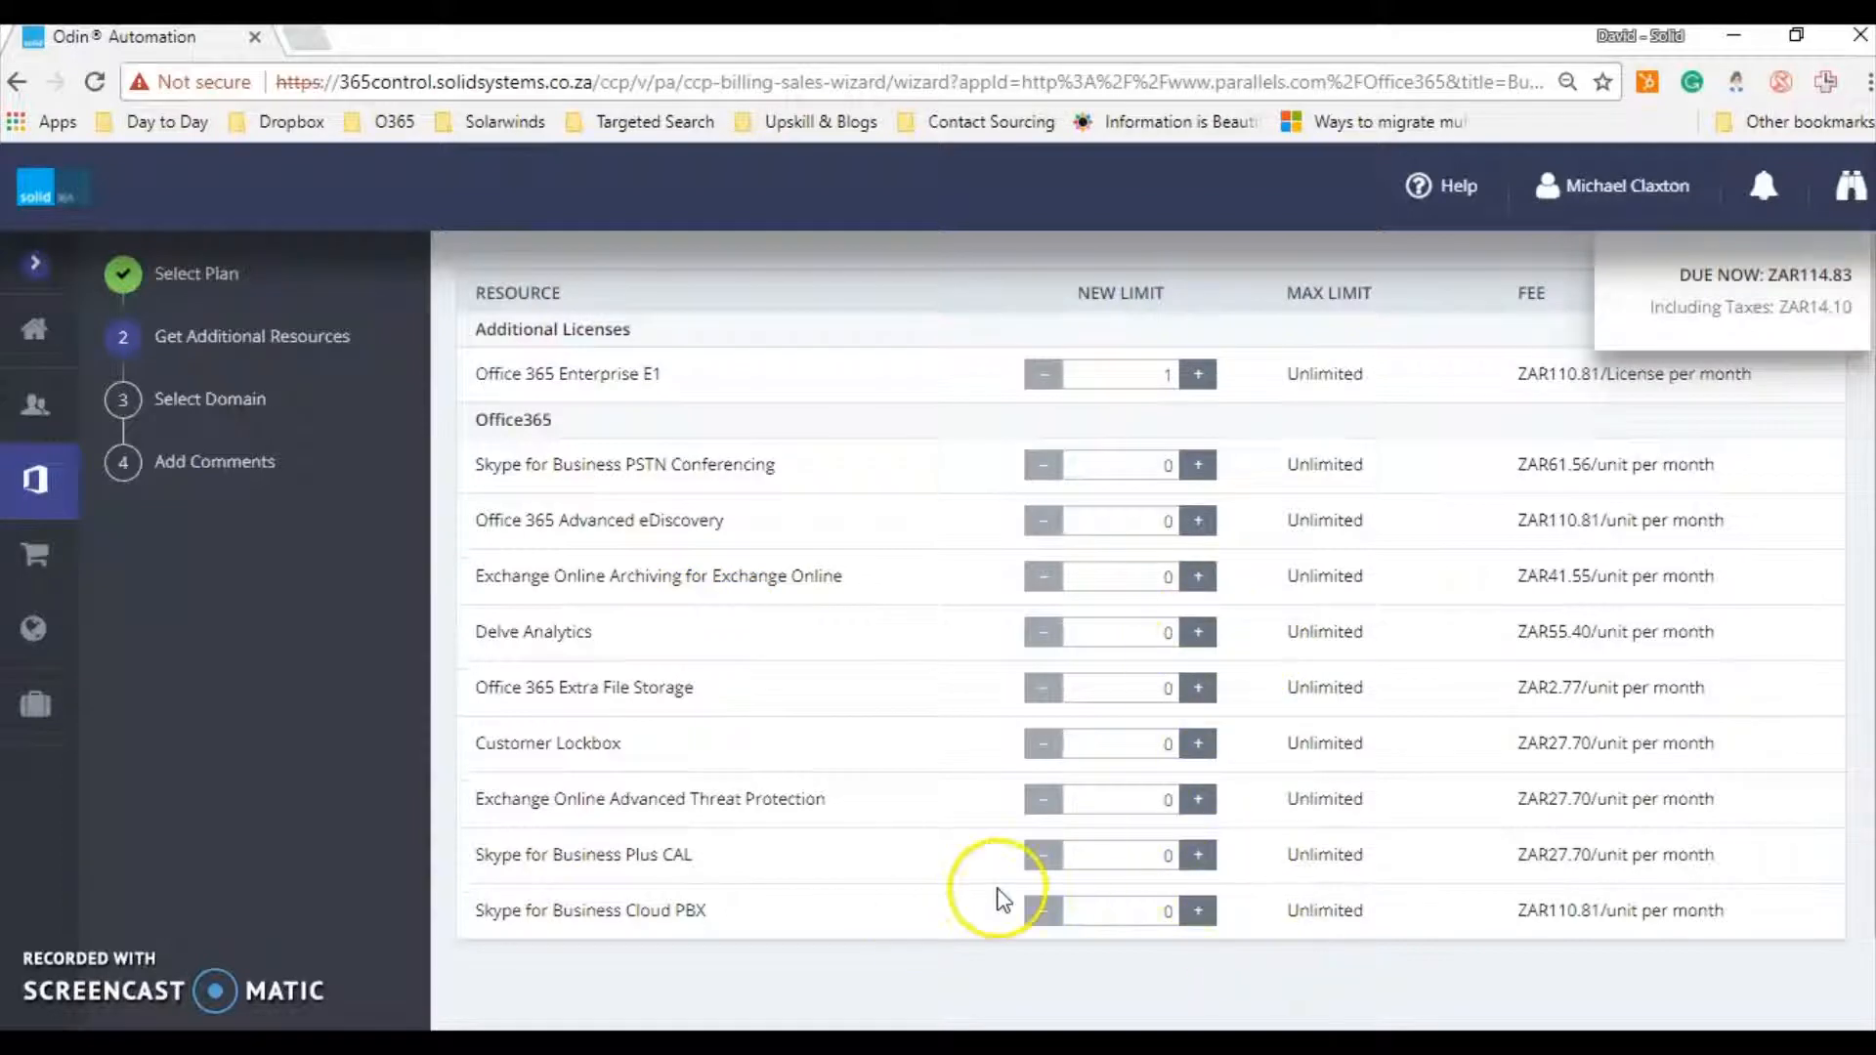
pyautogui.moveTo(841, 604)
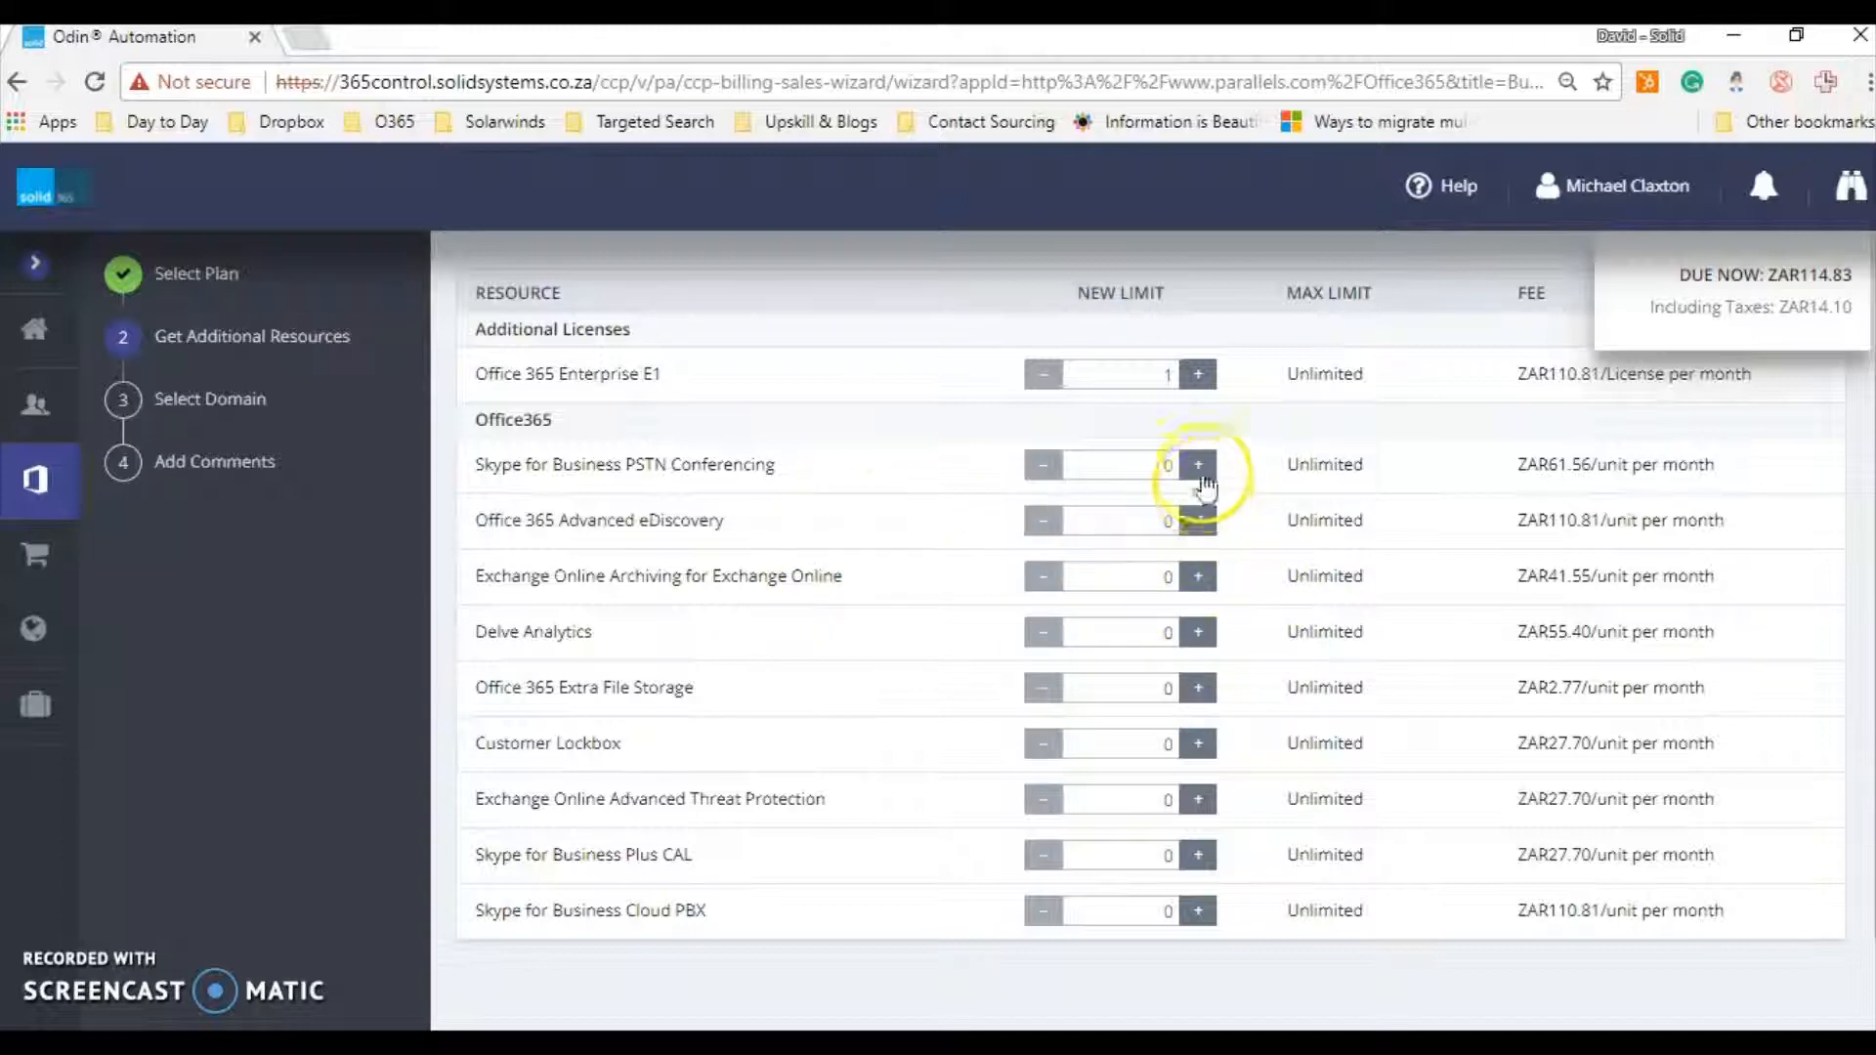
pyautogui.click(1198, 464)
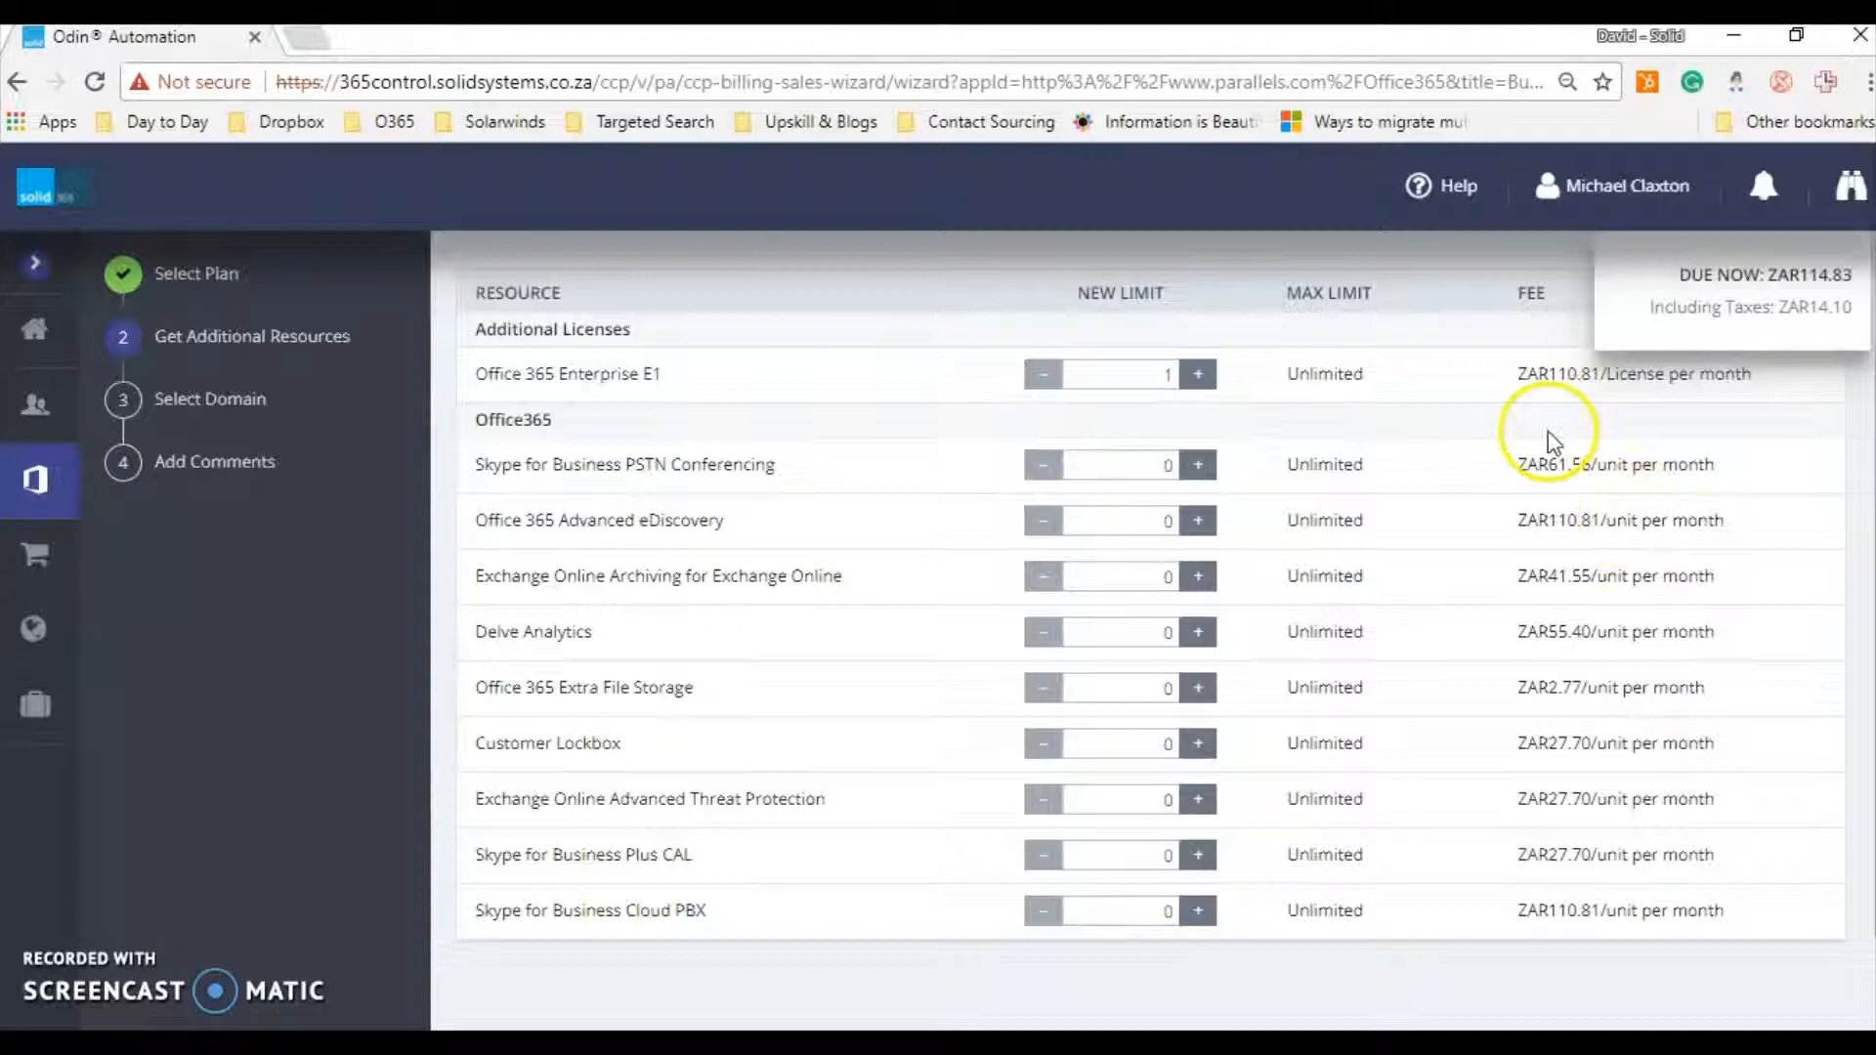
pyautogui.scroll(-3)
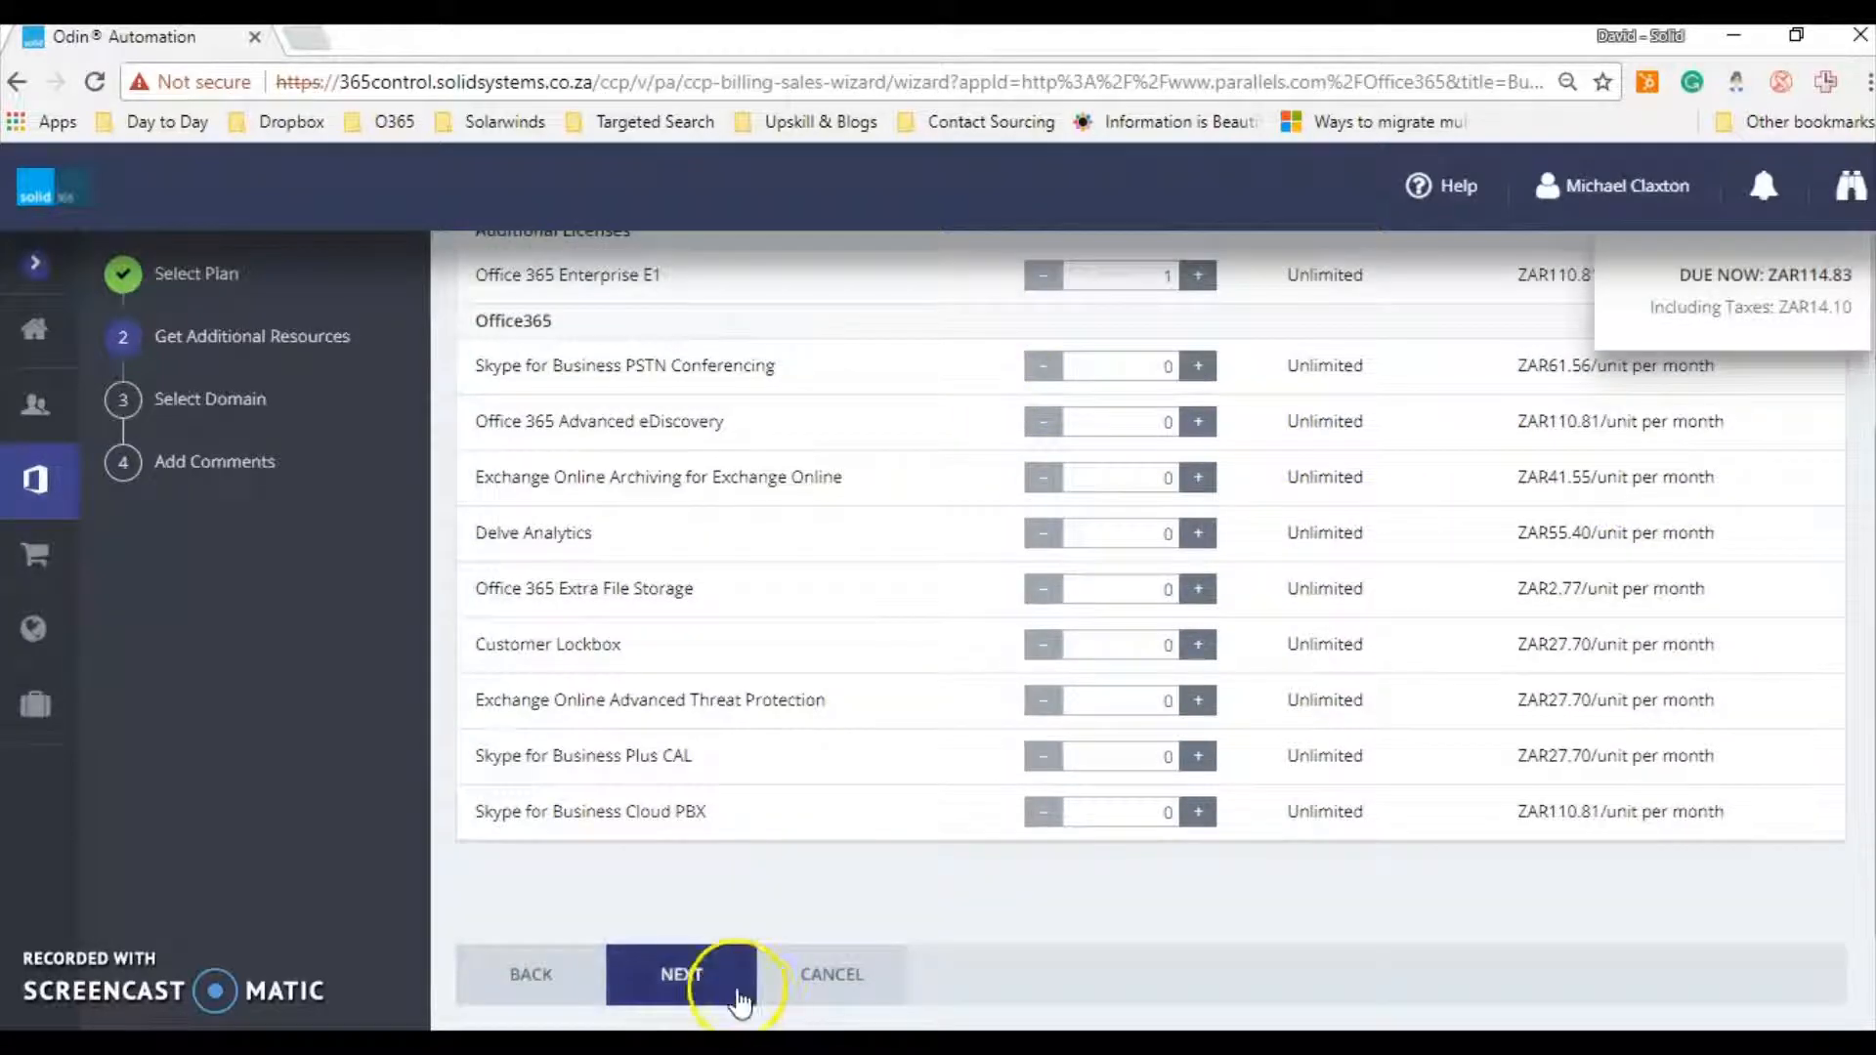
pyautogui.click(681, 975)
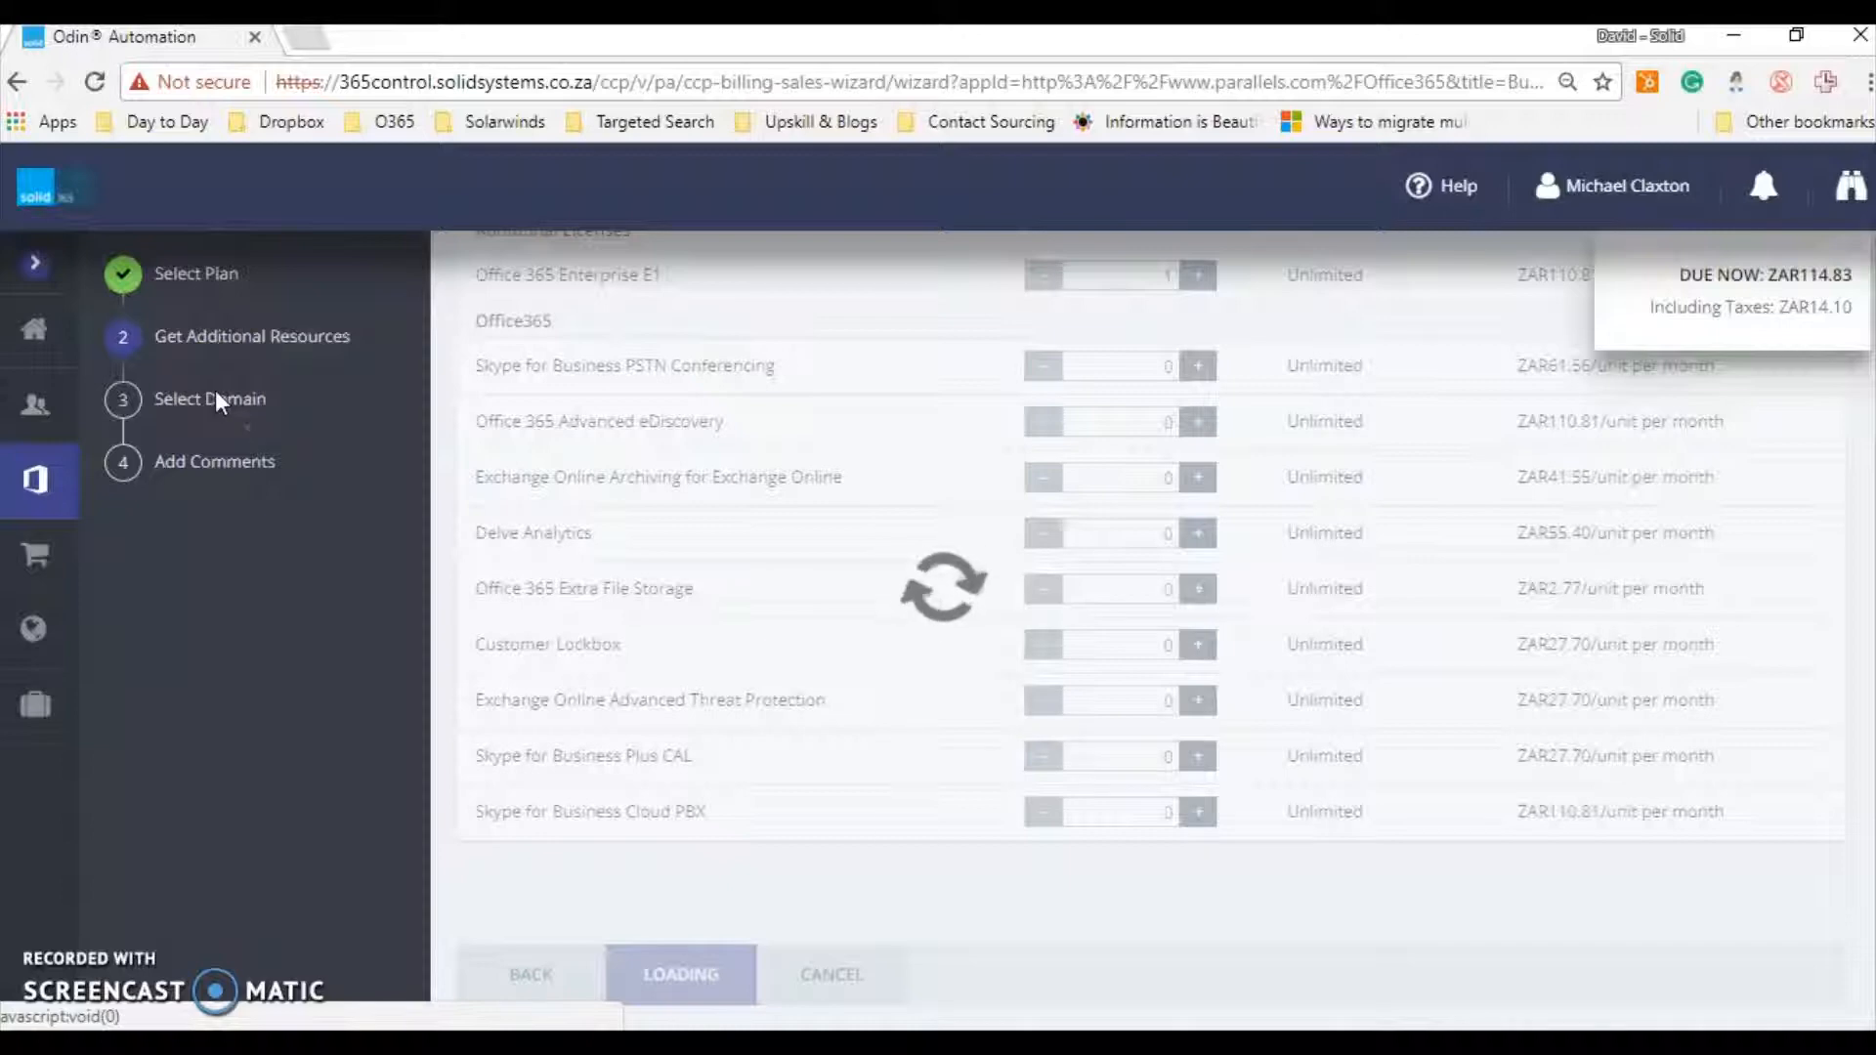
pyautogui.moveTo(753, 505)
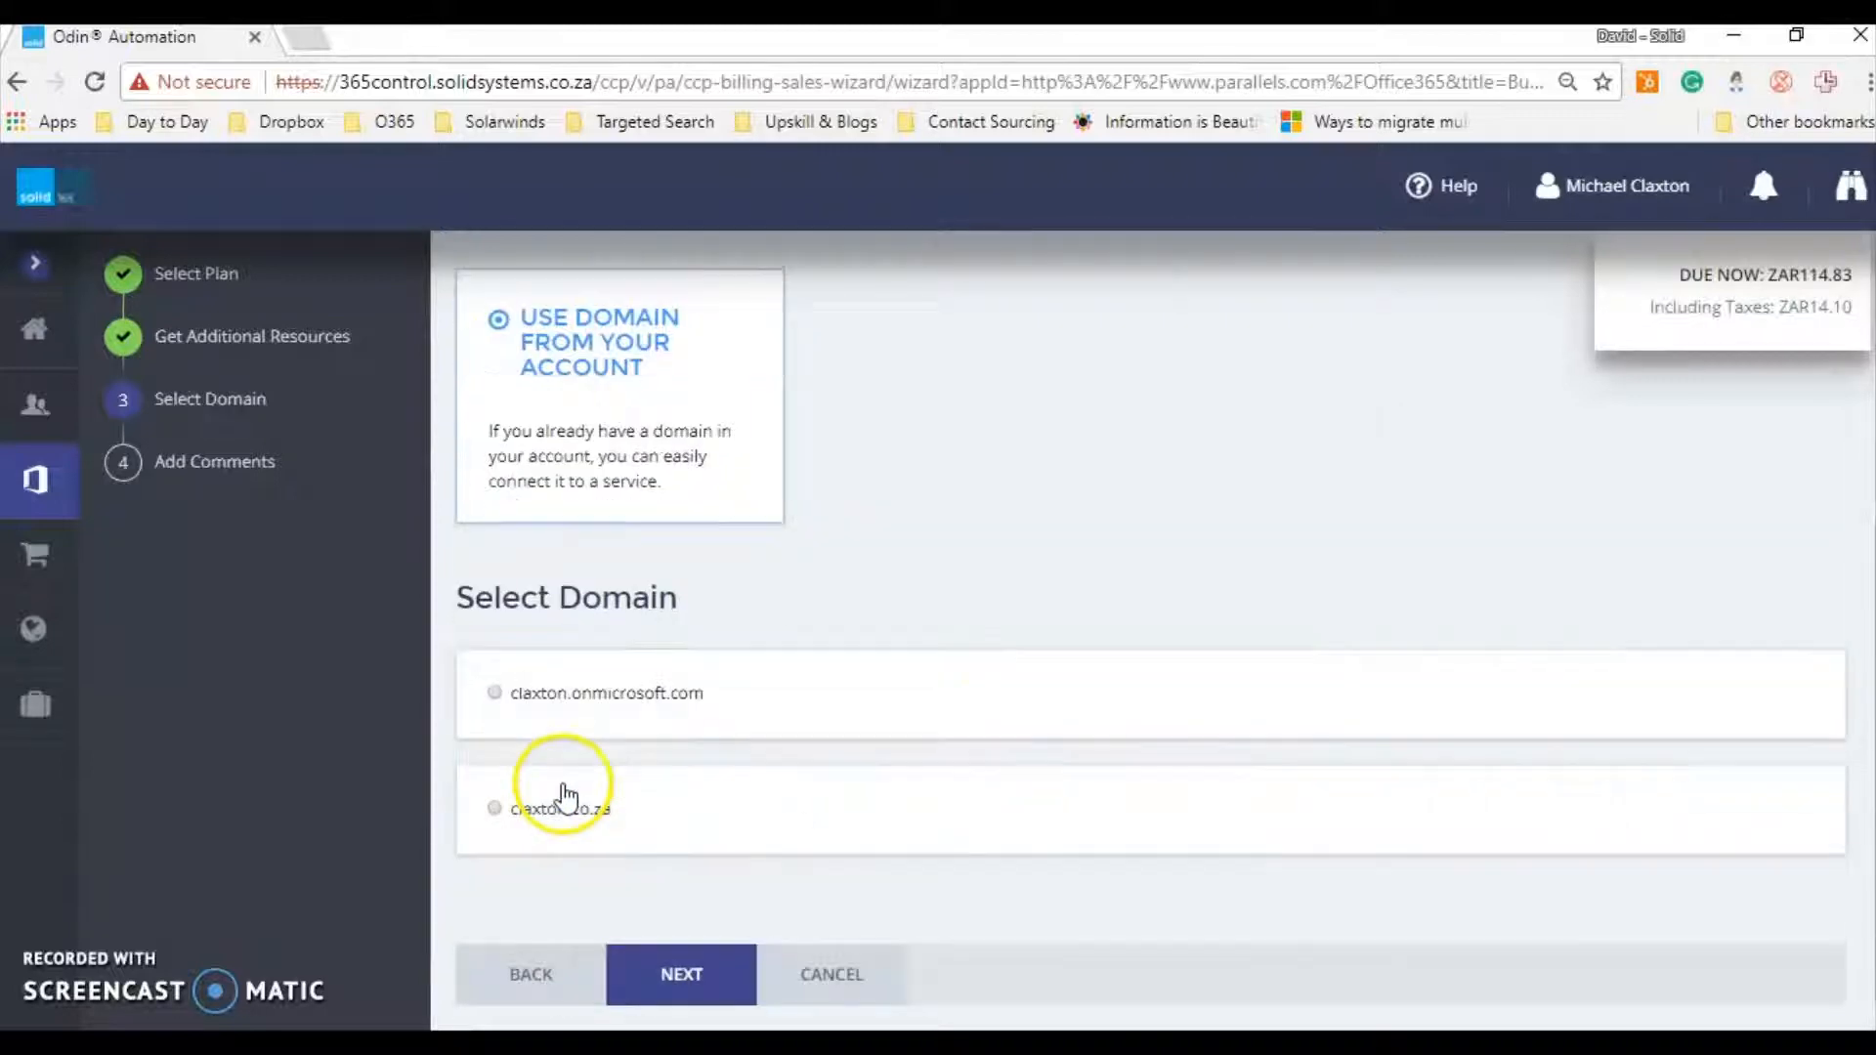
pyautogui.moveTo(604, 700)
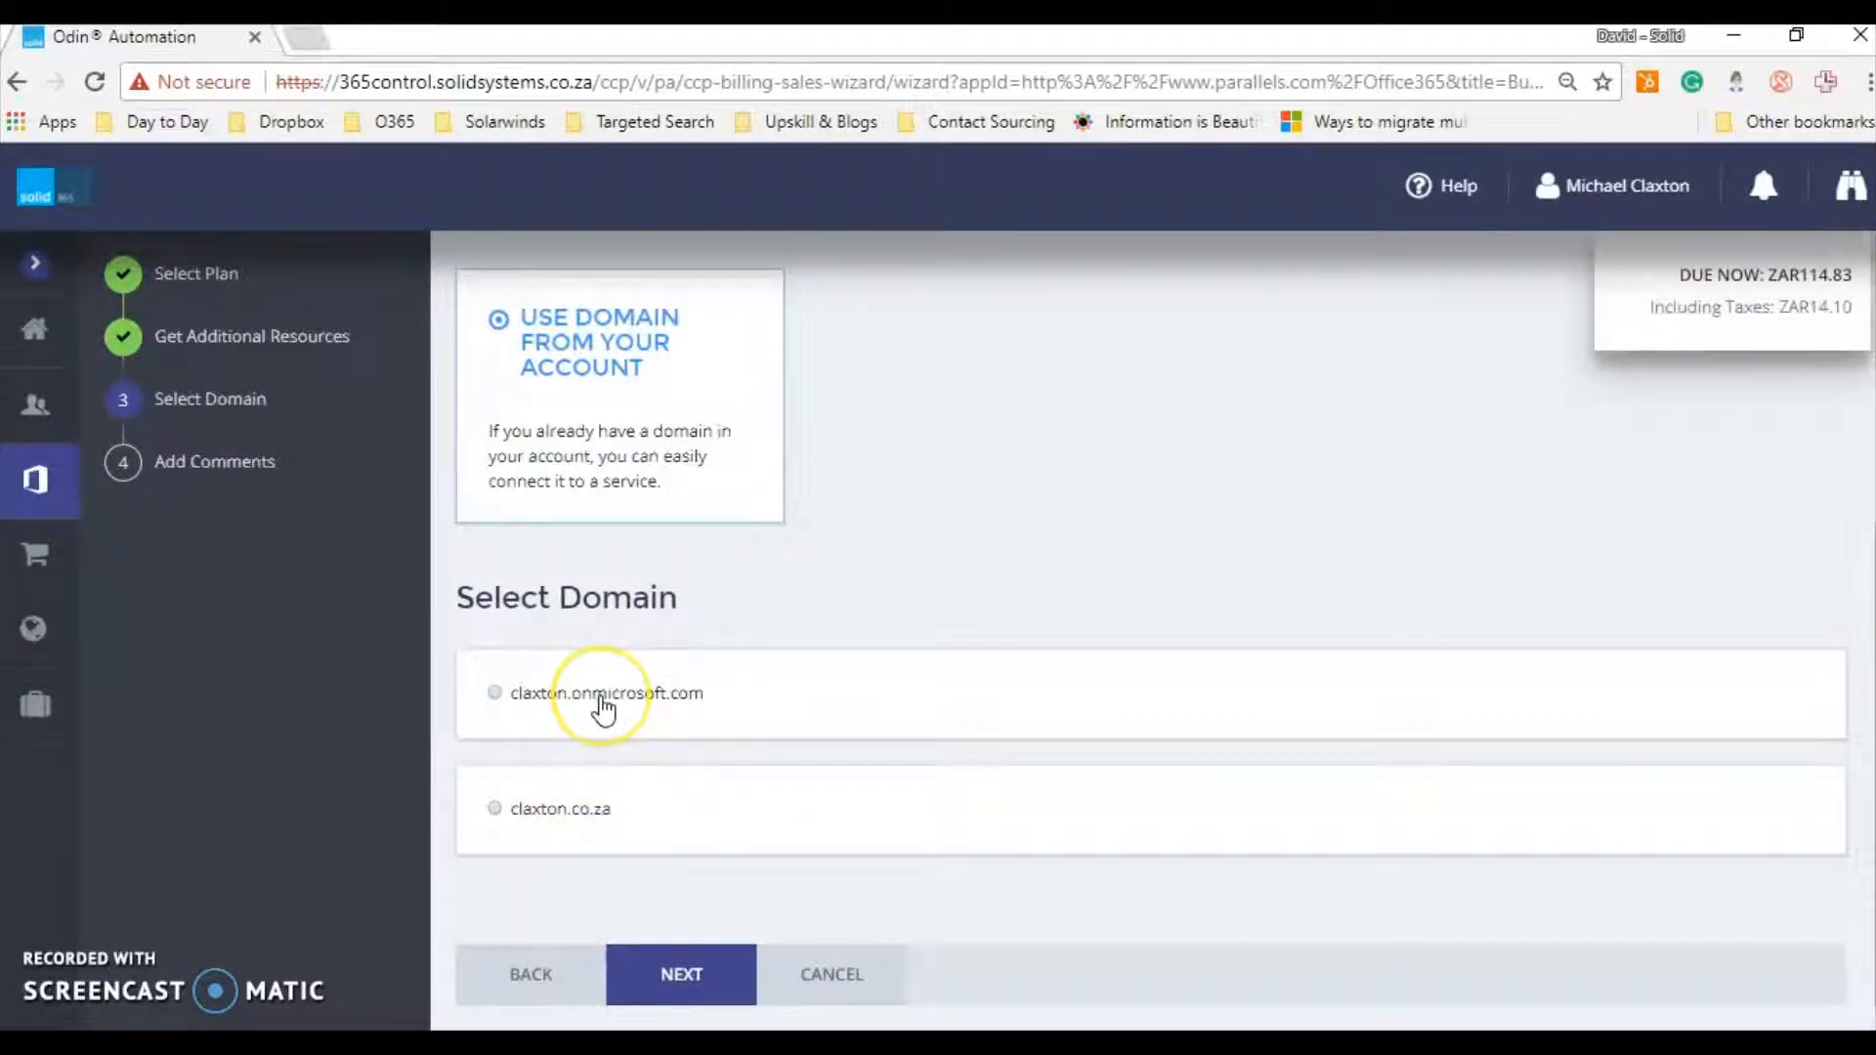
# Link the license to claxton.co.za using a domain from the account
pyautogui.click(494, 693)
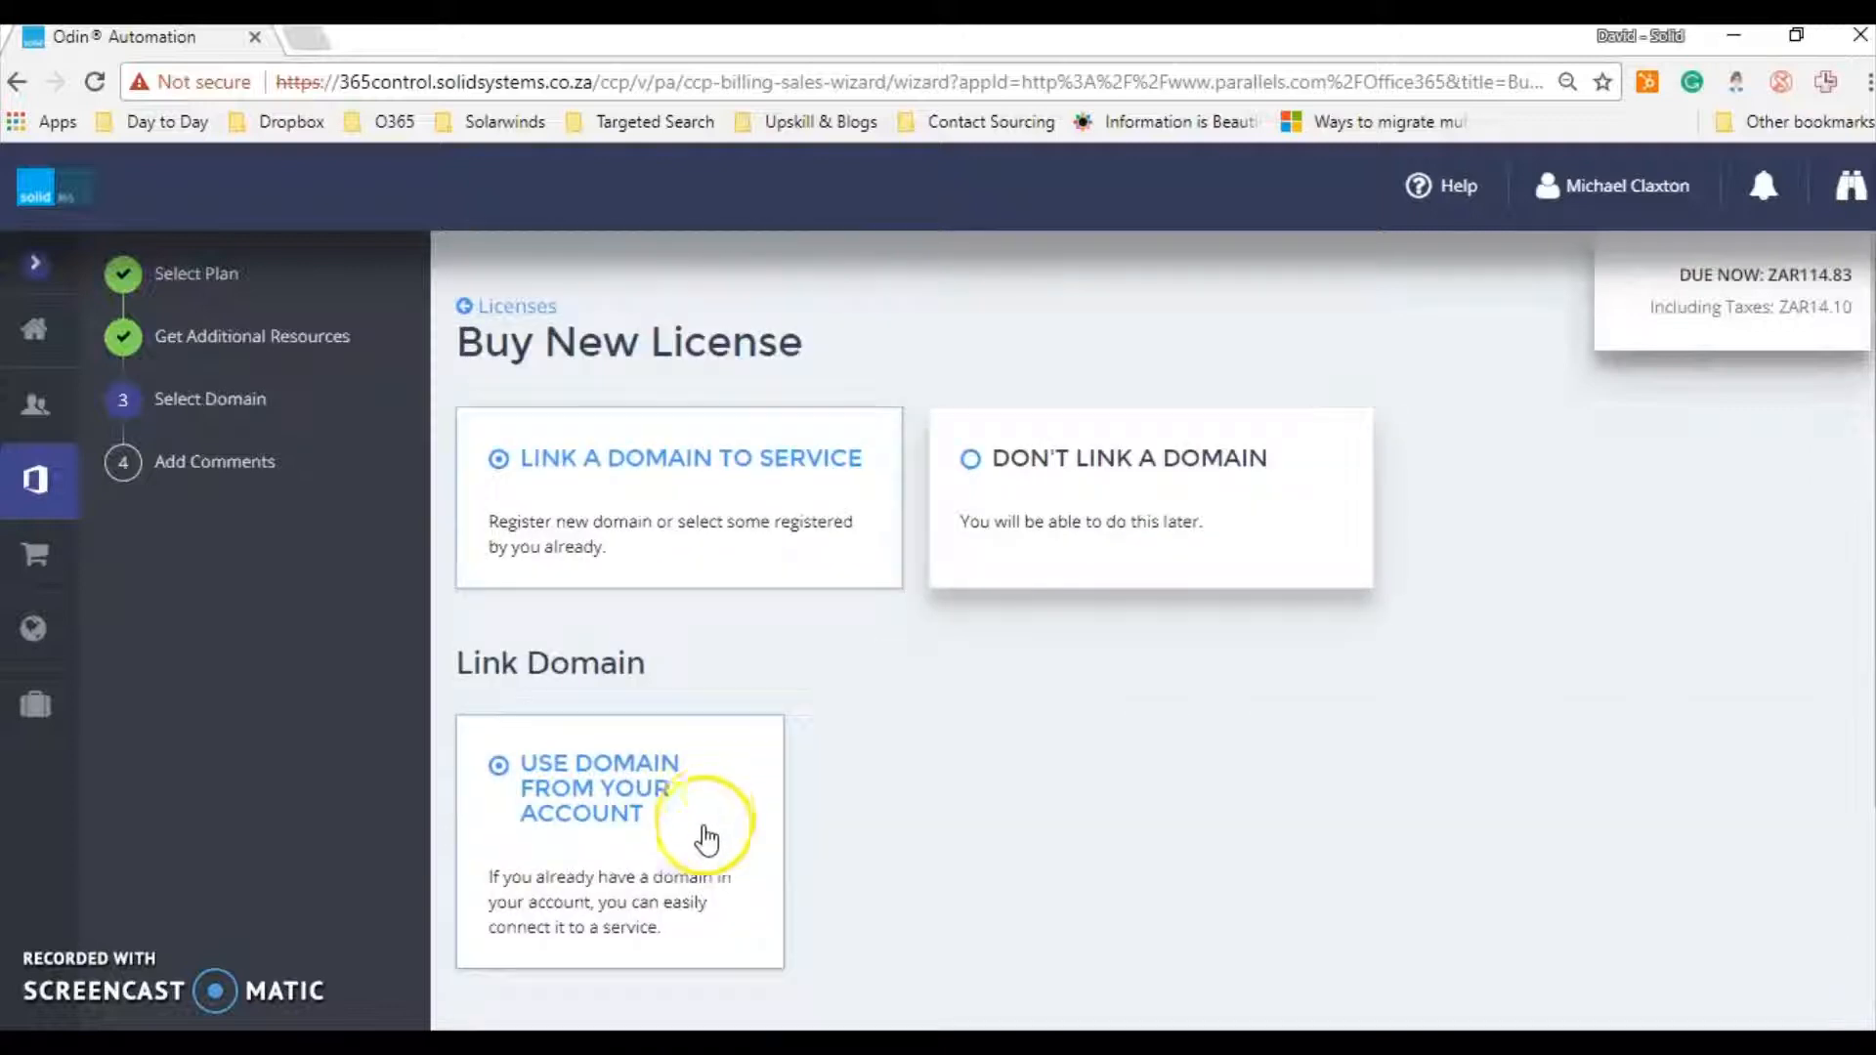
pyautogui.moveTo(931, 644)
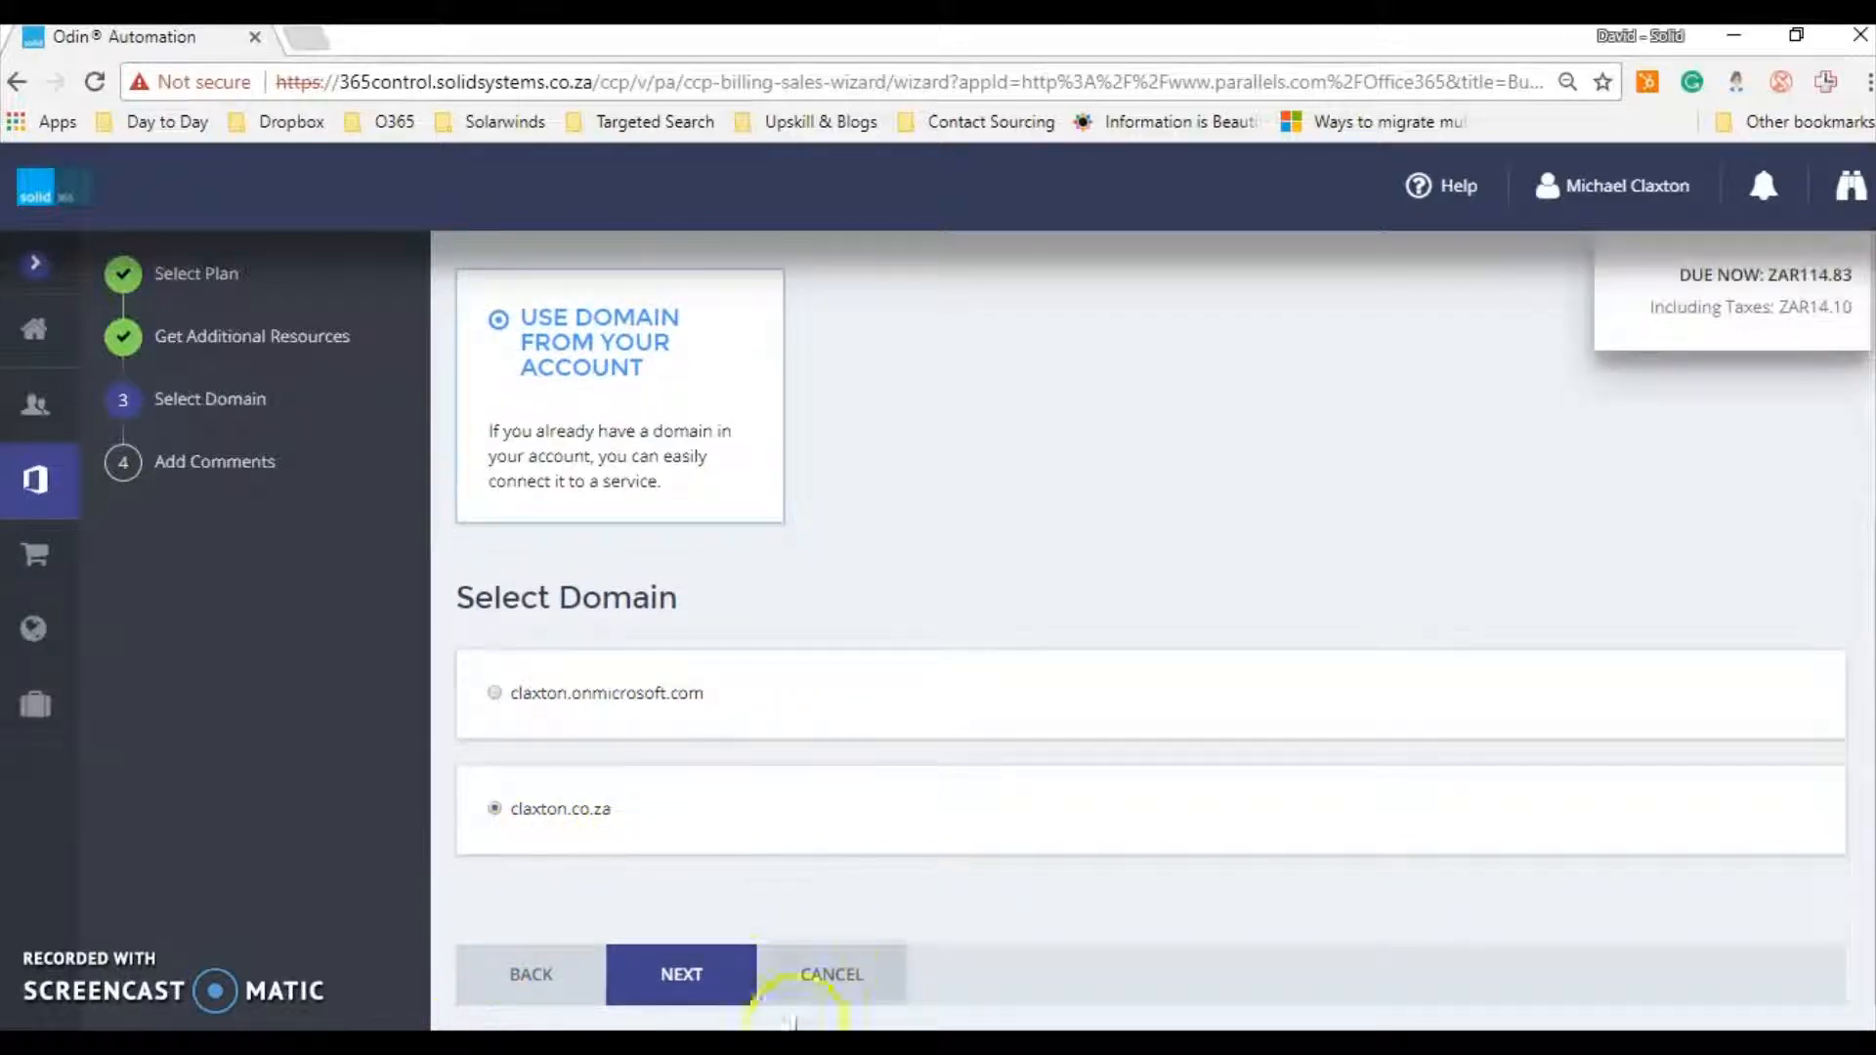
pyautogui.click(681, 975)
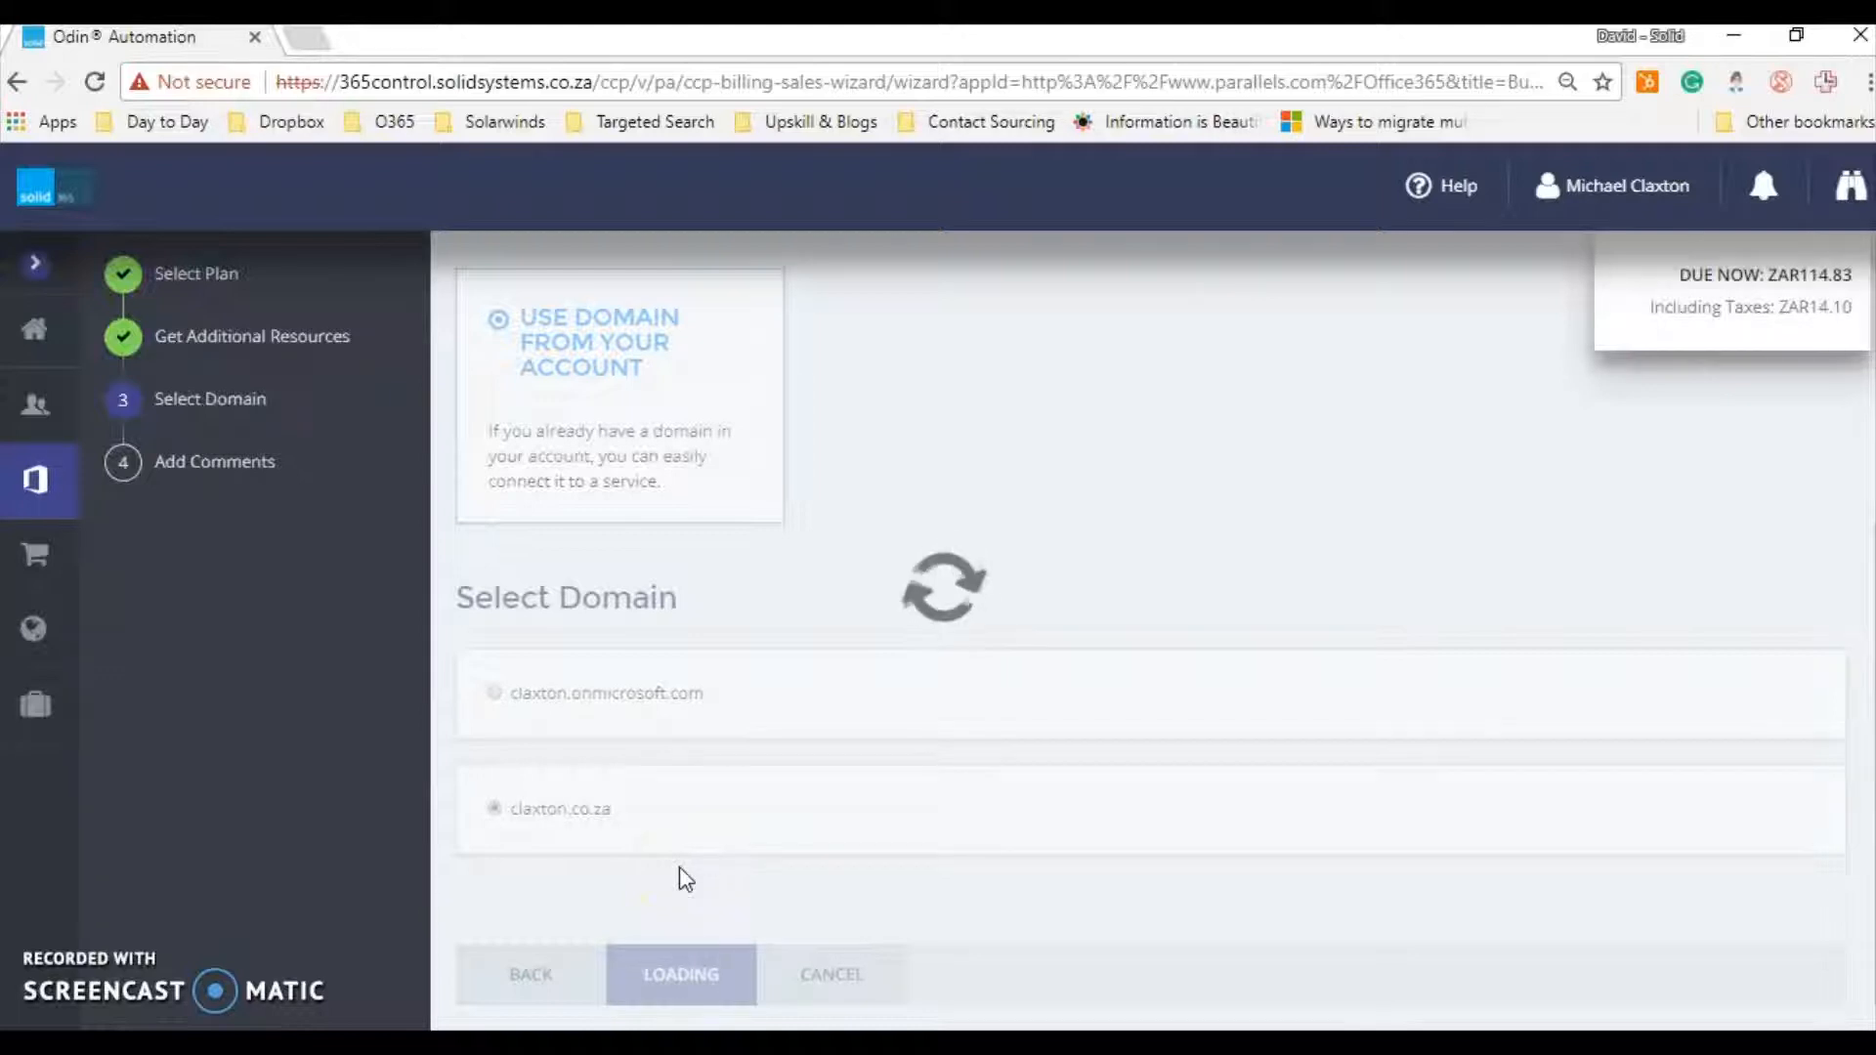
# Leave Order # blank on Order Comments and finish the wizard
pyautogui.click(680, 974)
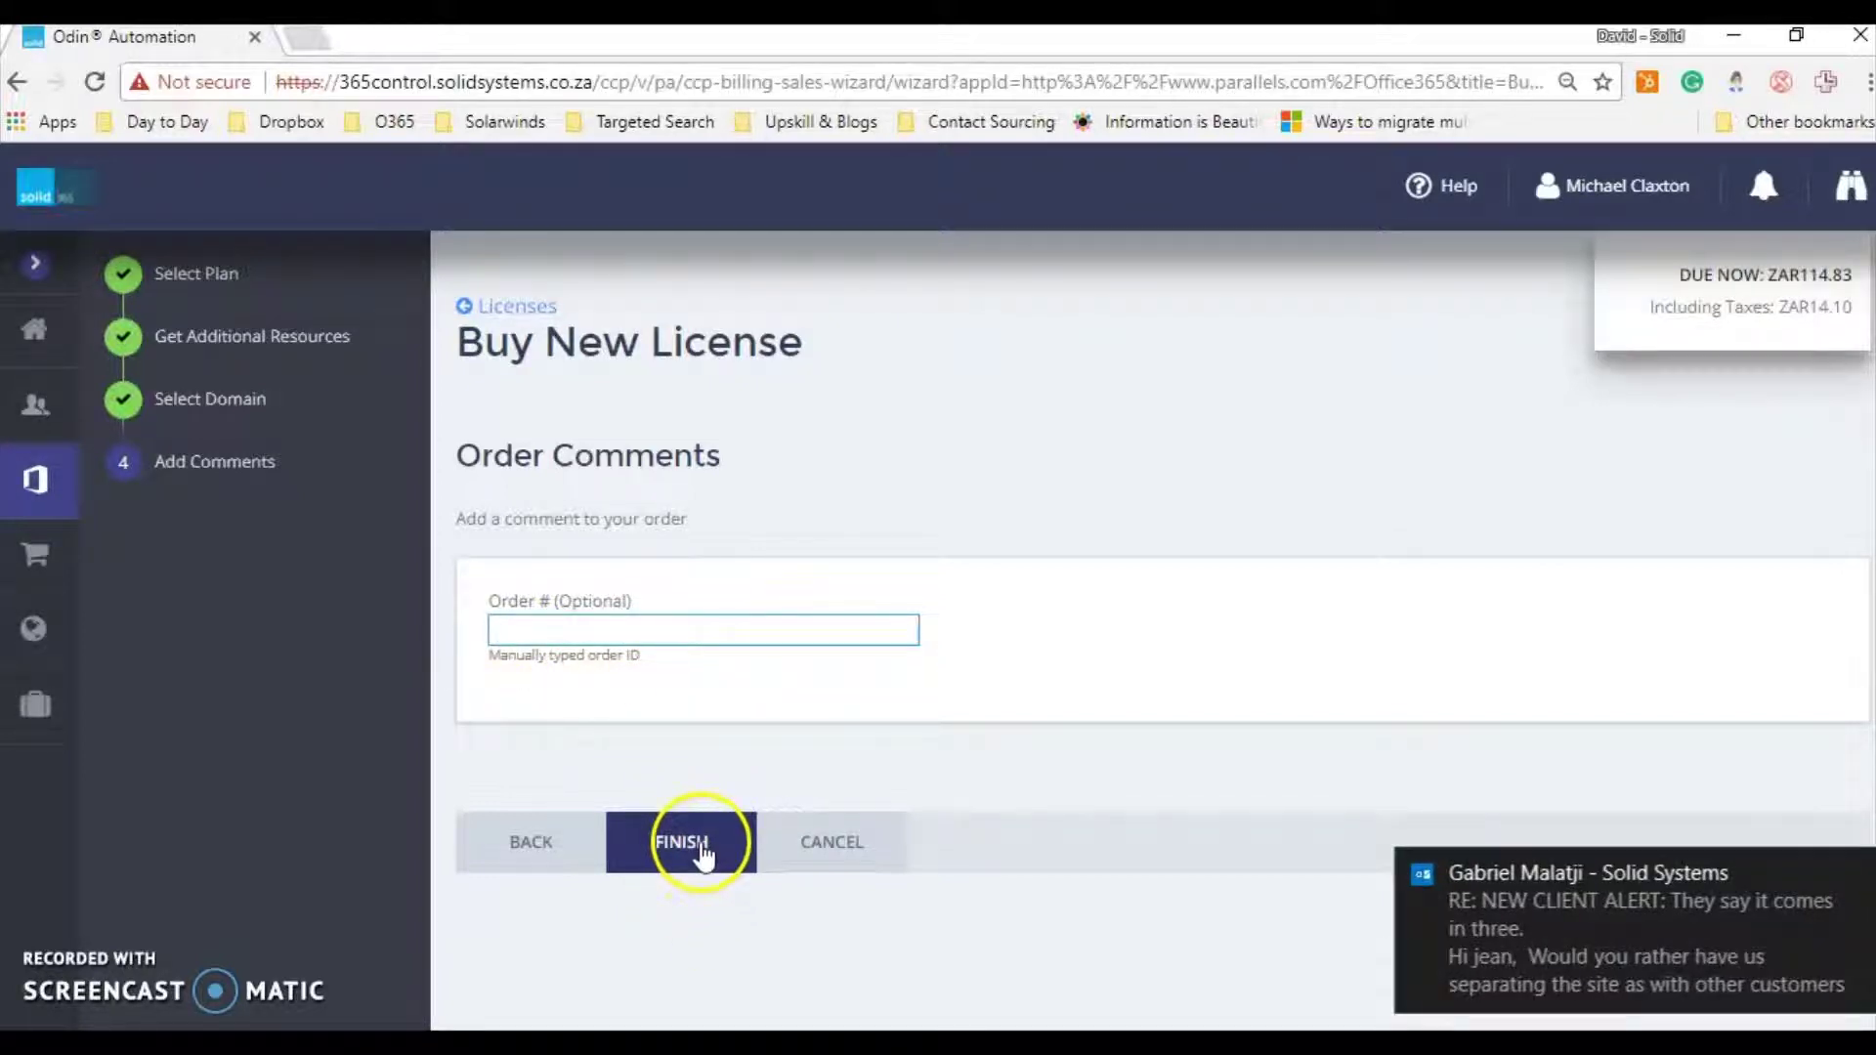
pyautogui.click(681, 842)
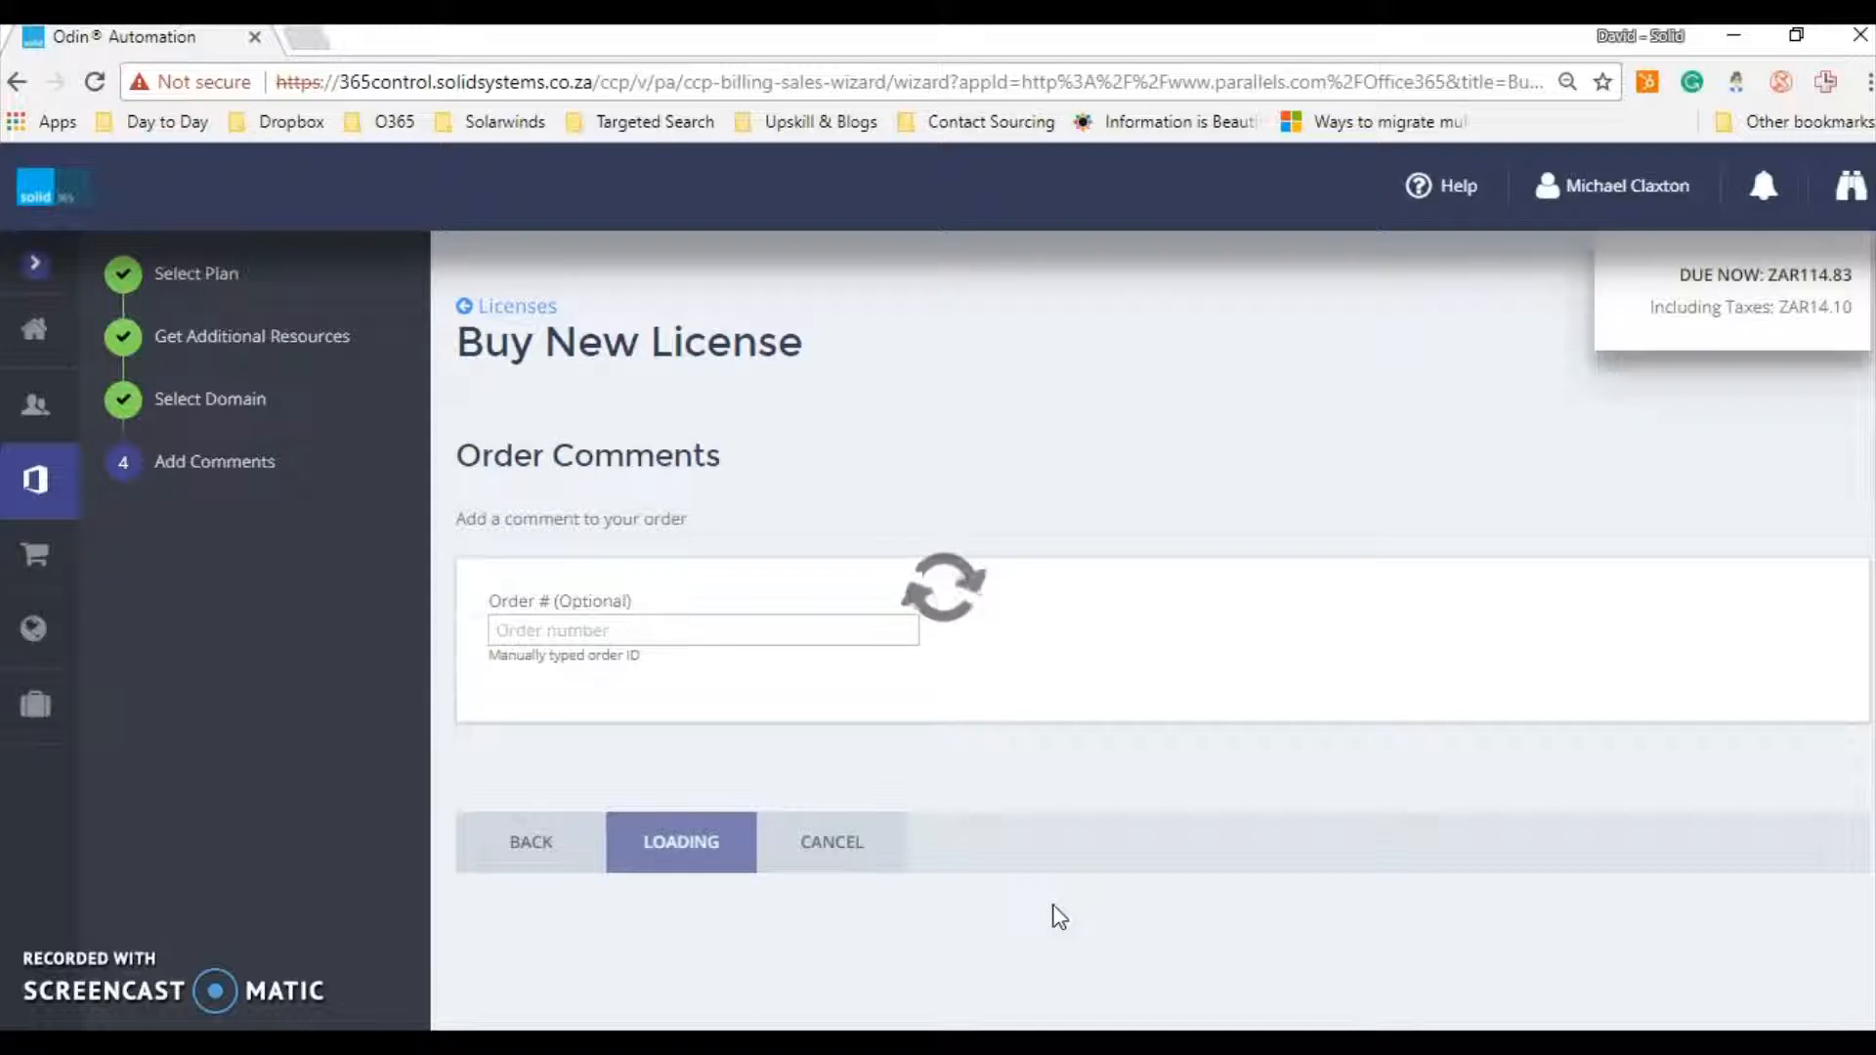
# Agree to the terms in the Confirm Your Purchase dialog totalling ZAR114.83
pyautogui.click(680, 841)
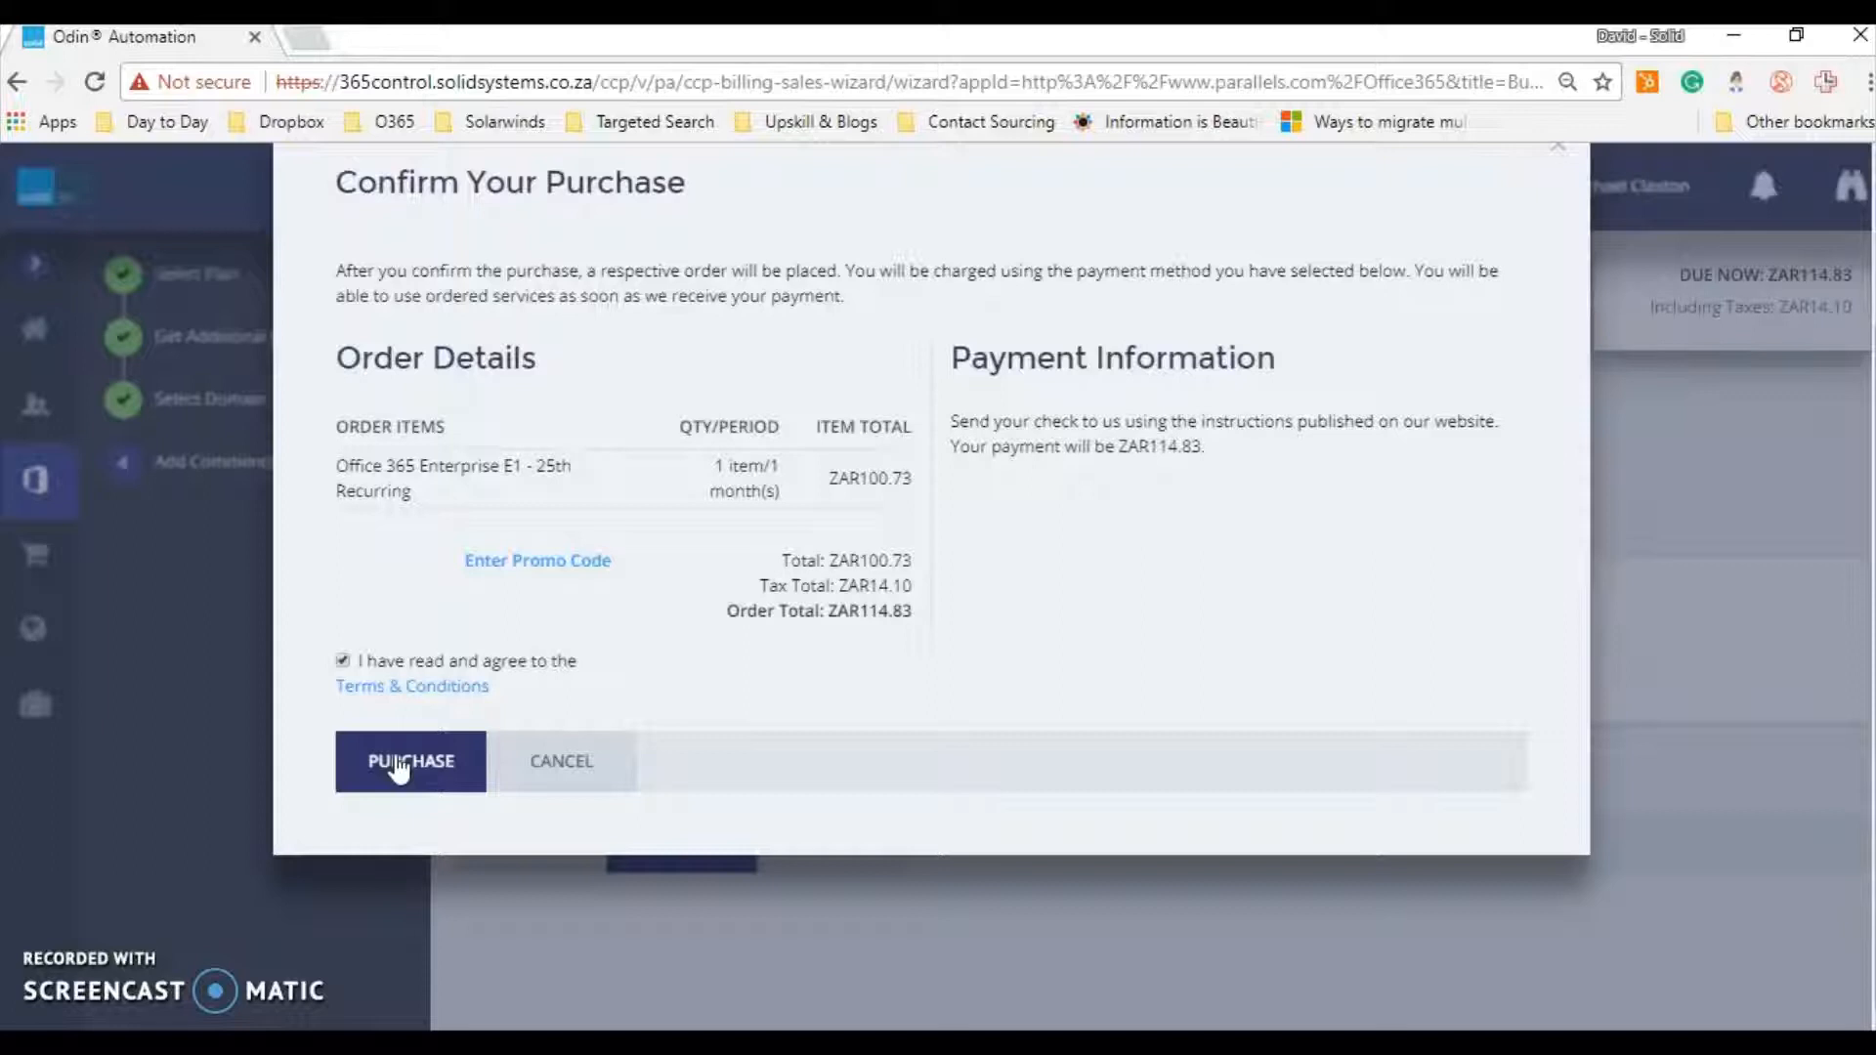
pyautogui.click(410, 761)
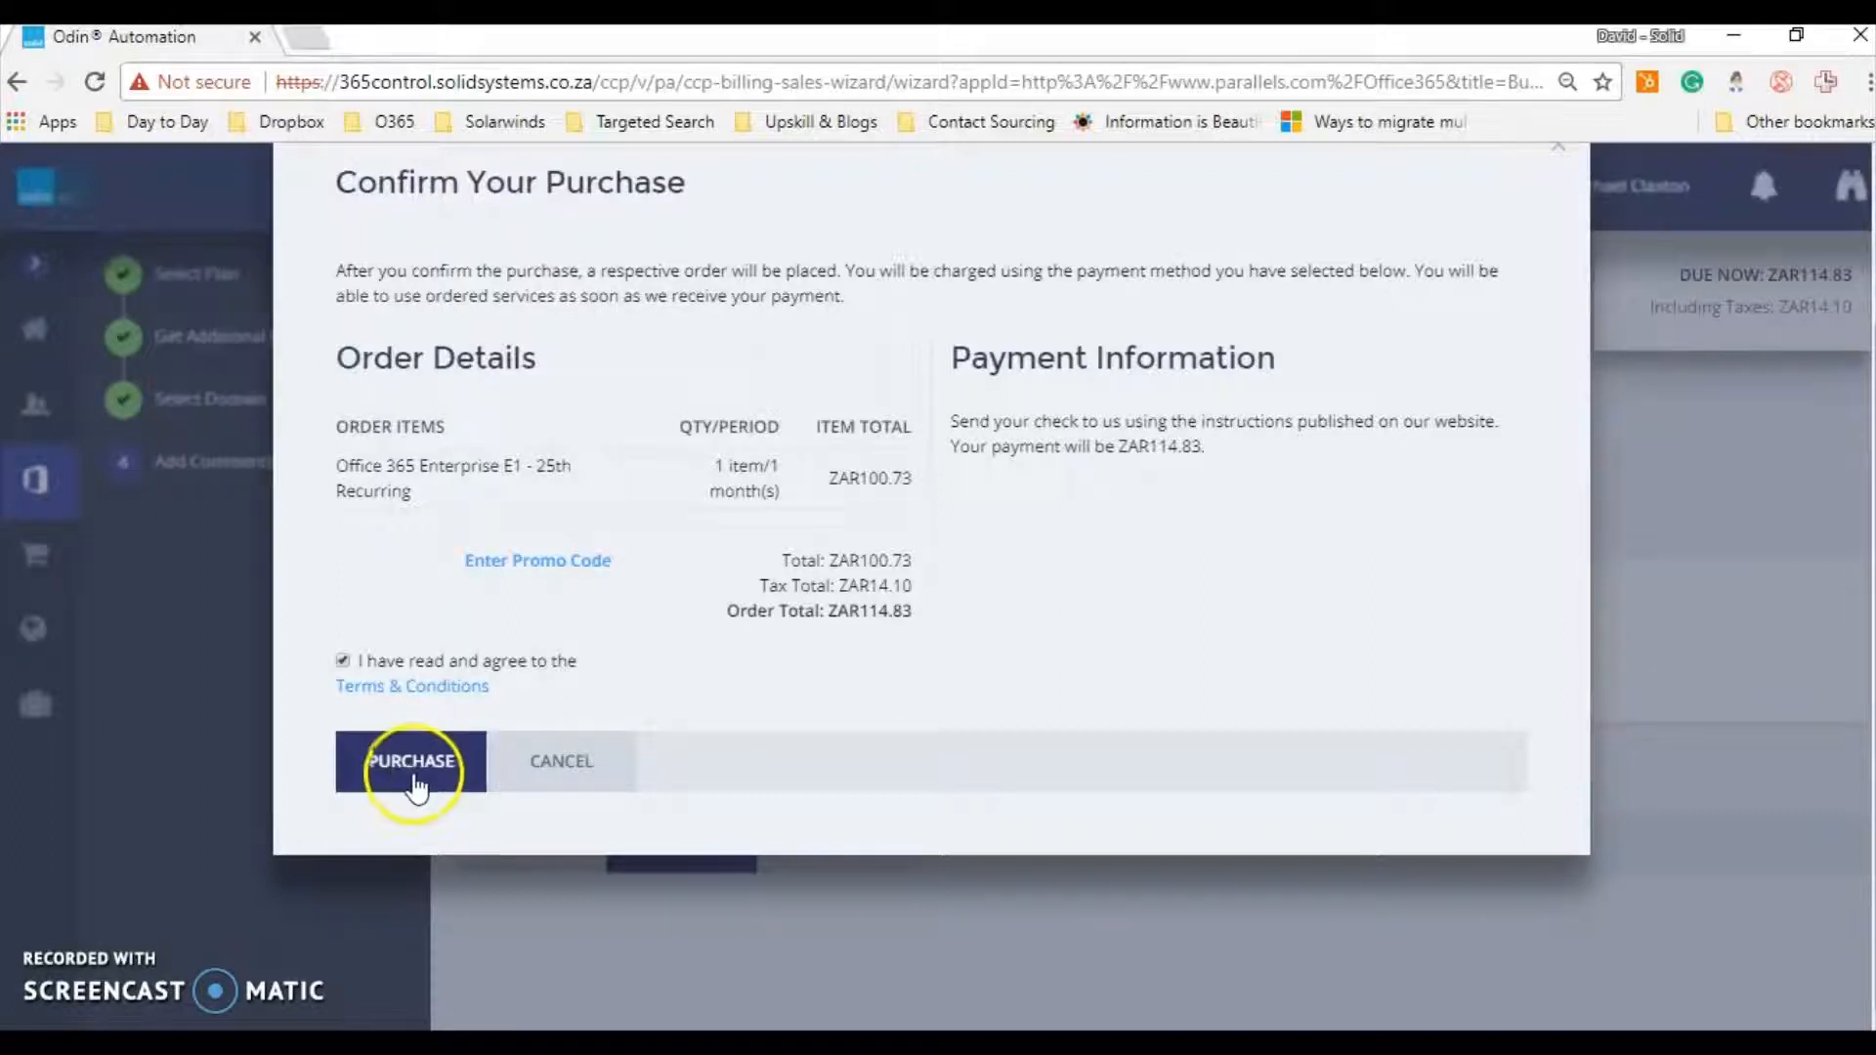
pyautogui.moveTo(597, 795)
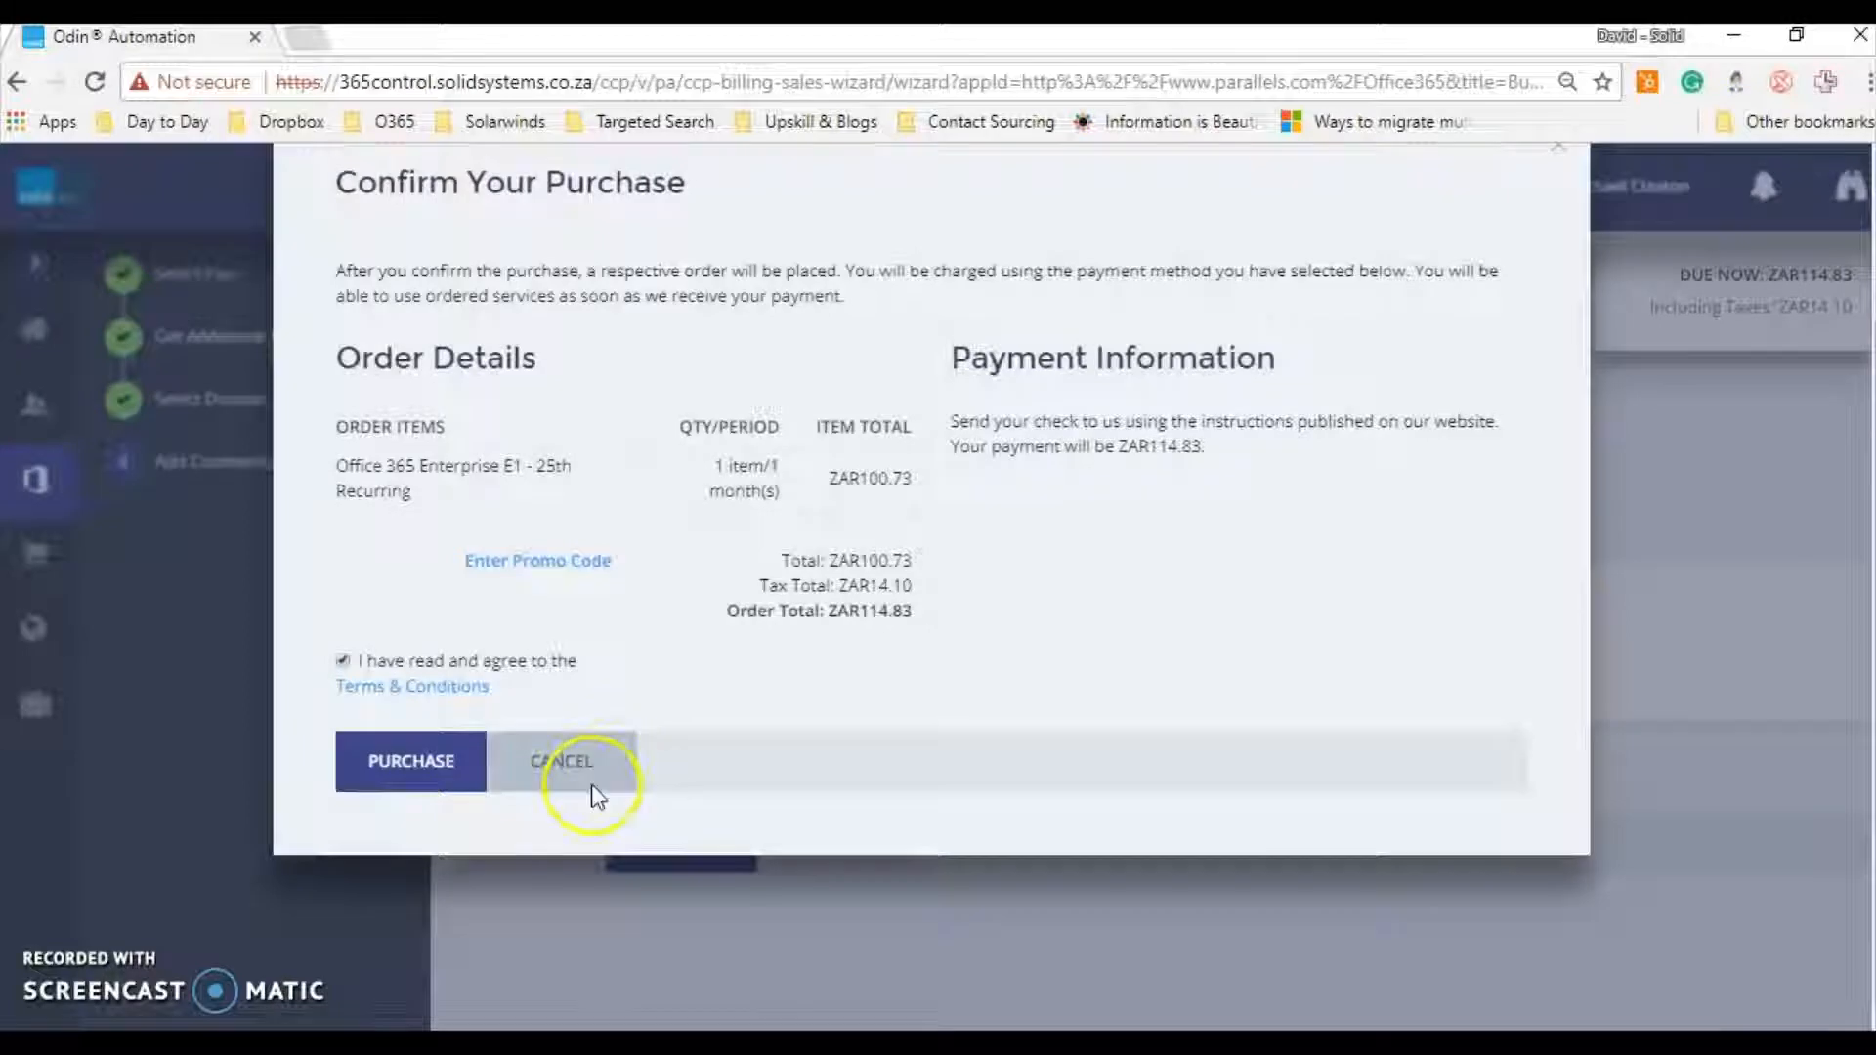